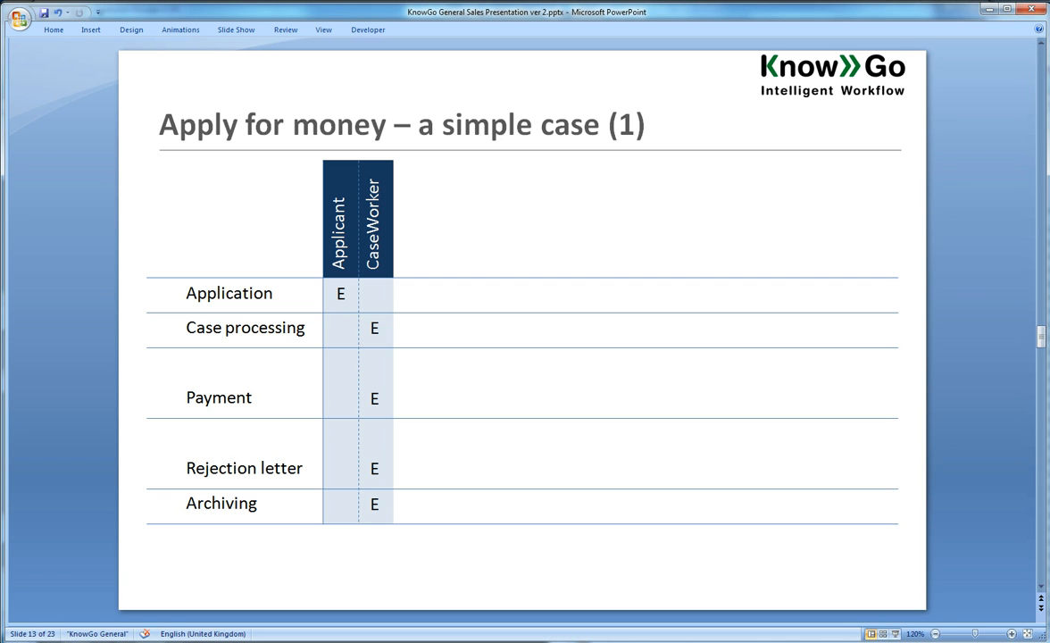
mouse_move(324, 274)
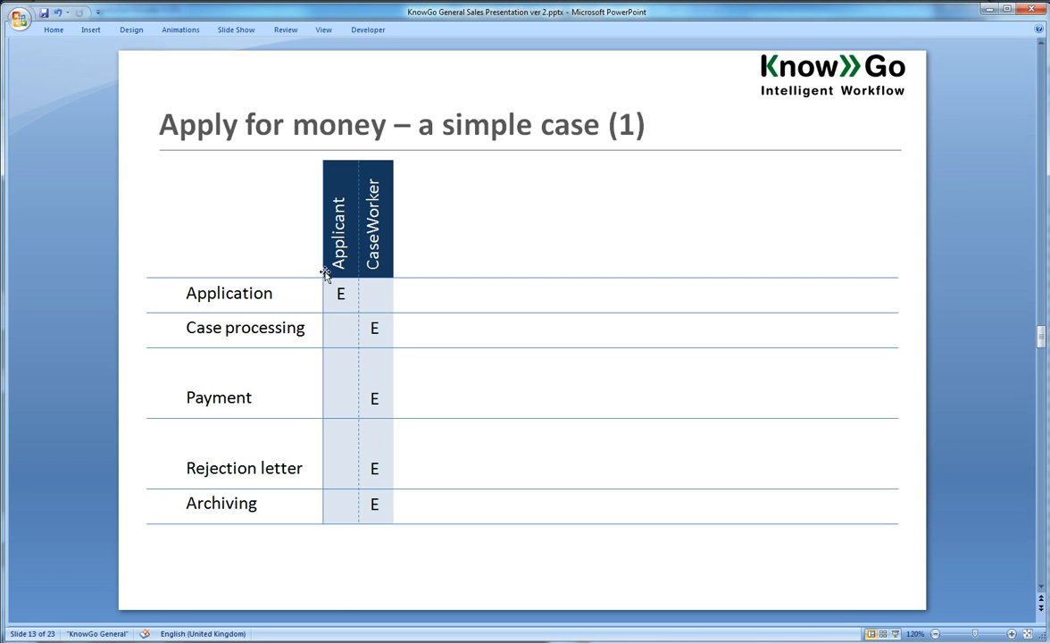
mouse_move(349, 288)
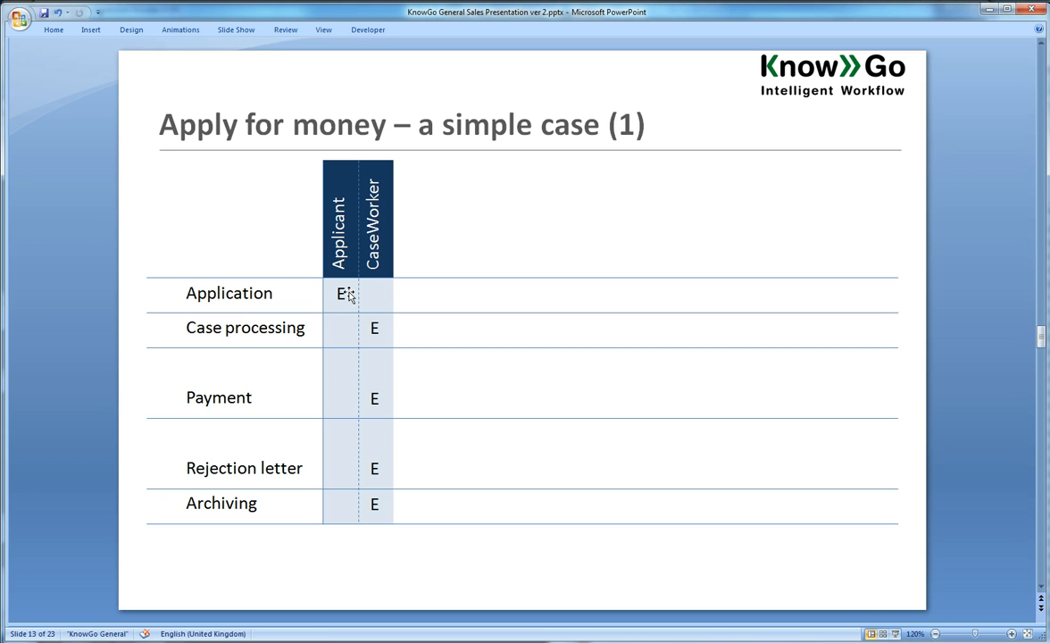
mouse_move(308, 296)
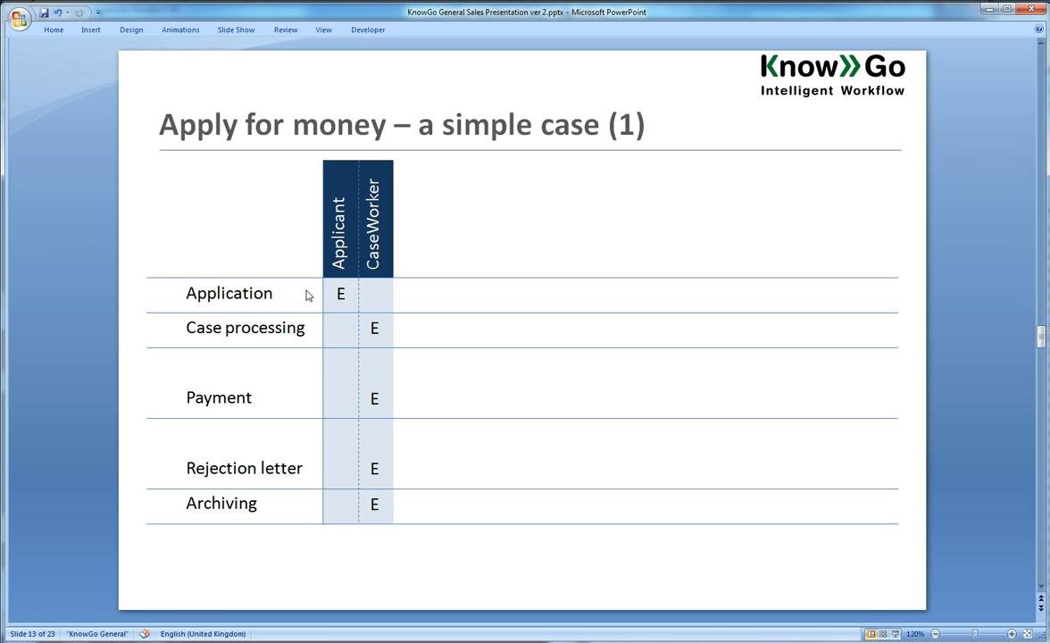
mouse_move(303, 298)
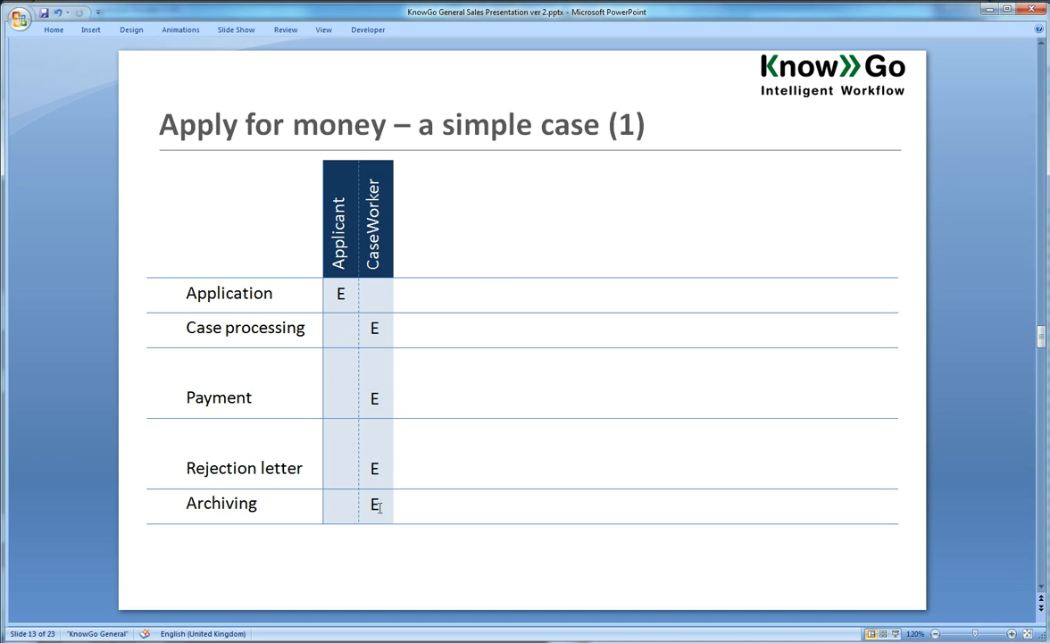
Step: Advance to slide 14, where the Approved D column shows S, Y and N
key(Right)
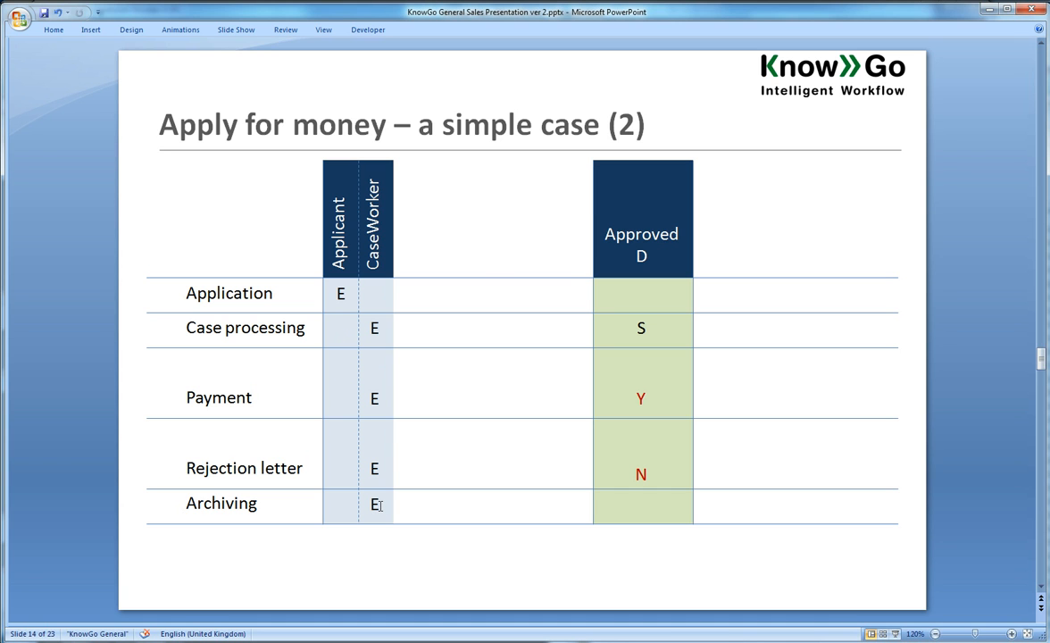
mouse_move(371, 445)
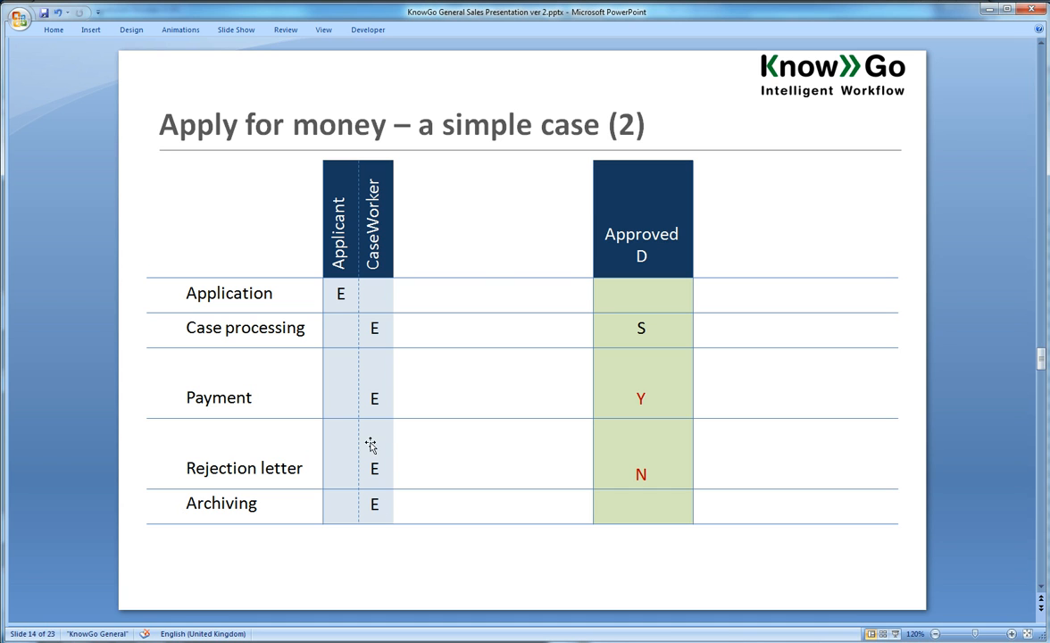
mouse_move(349, 334)
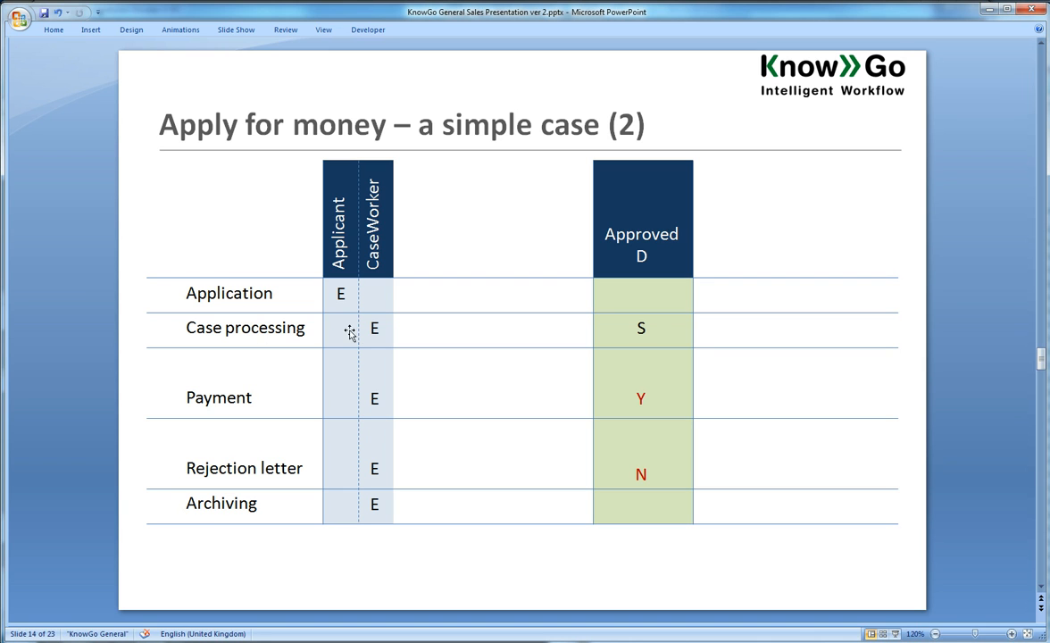
mouse_move(658, 331)
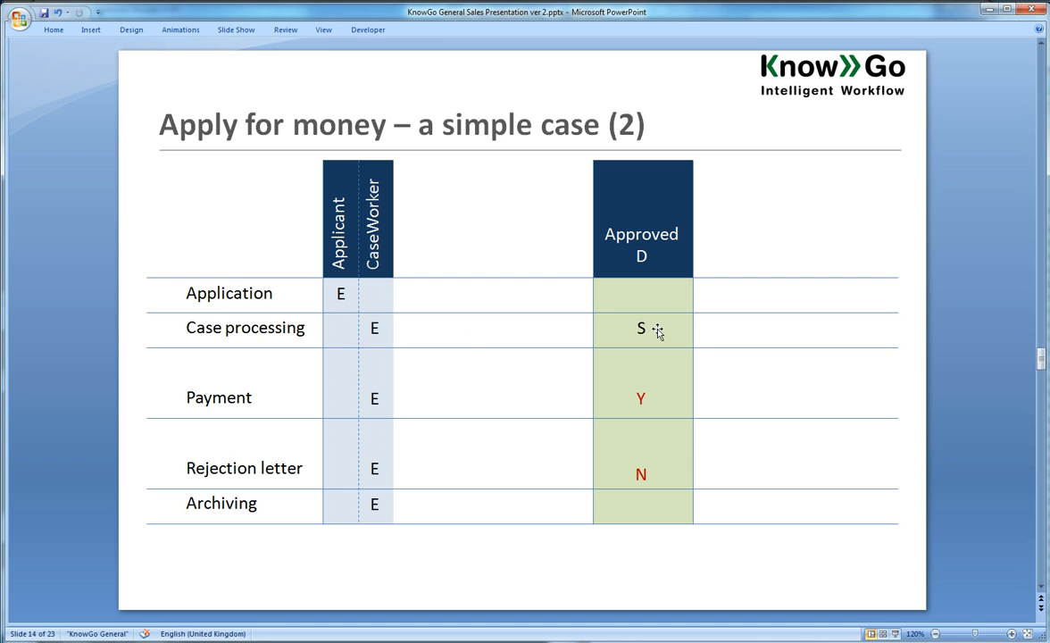
mouse_move(668, 329)
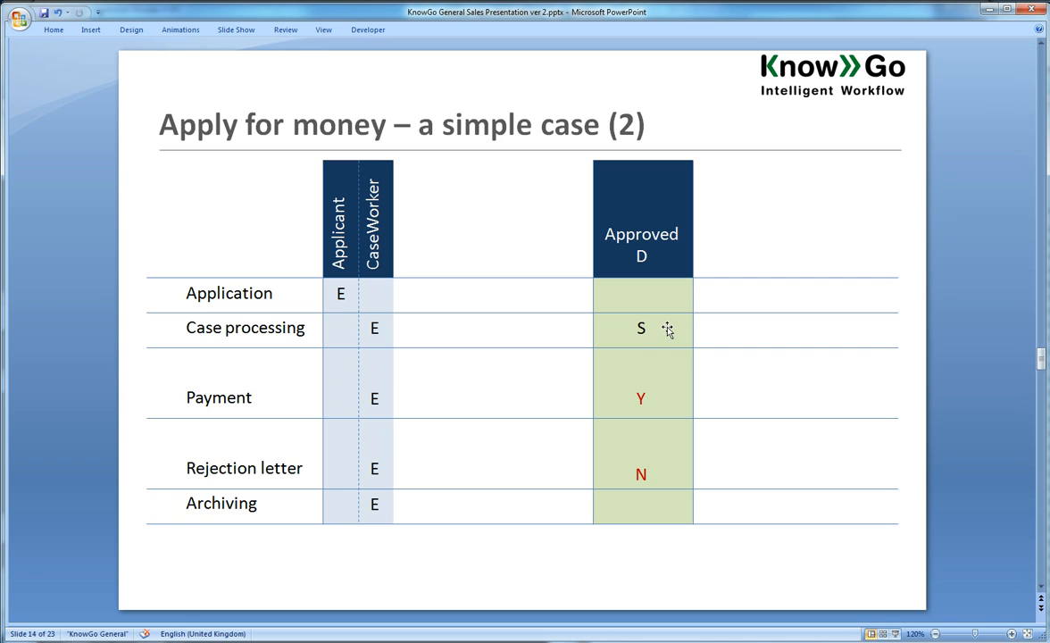
mouse_move(643, 373)
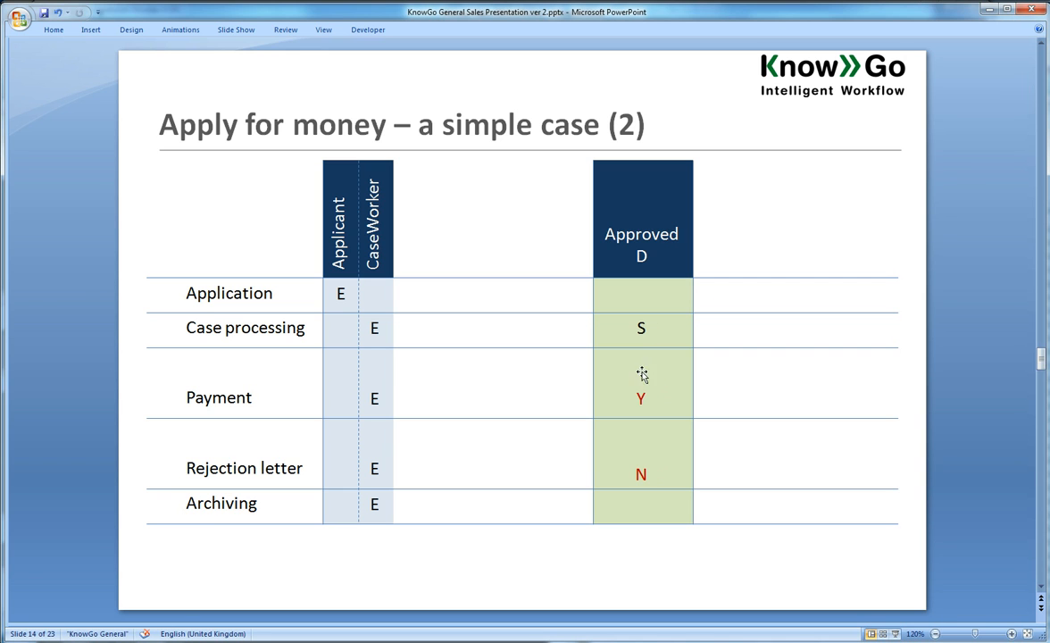
mouse_move(650, 401)
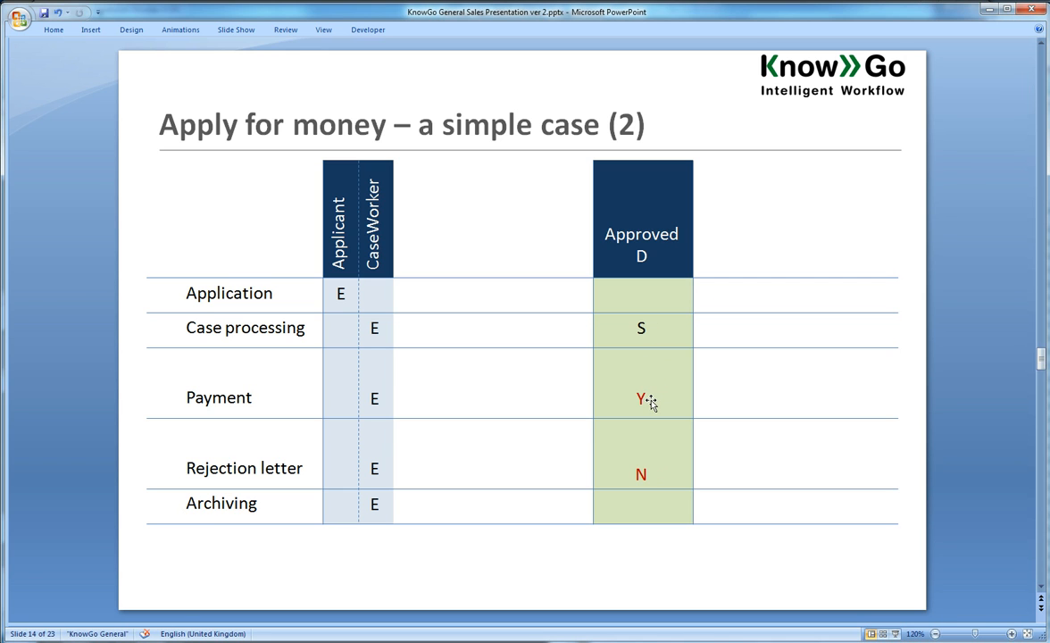
mouse_move(432, 394)
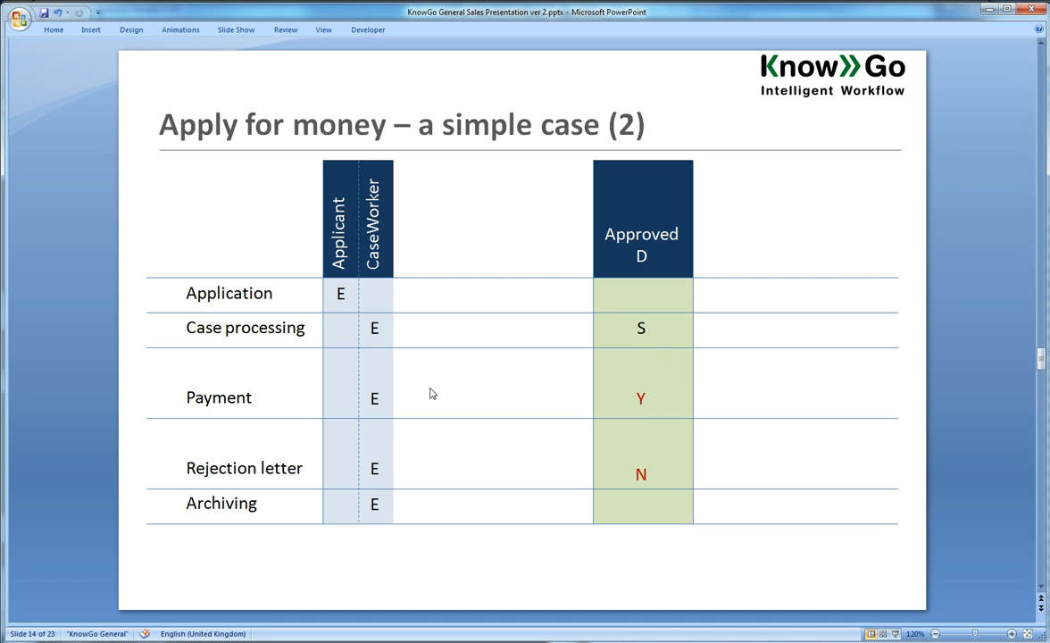
mouse_move(455, 403)
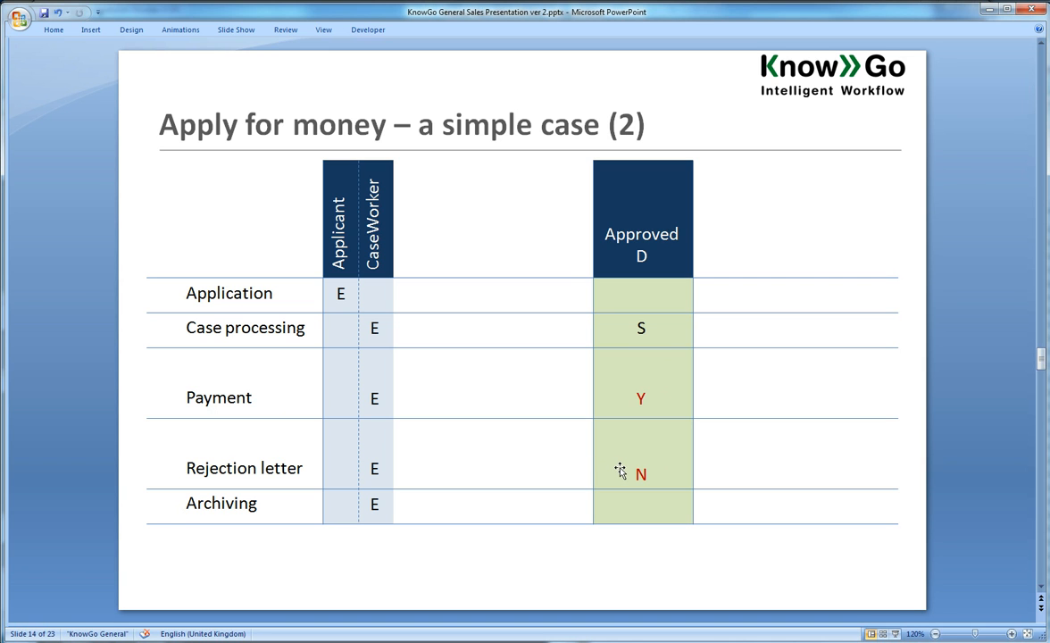
mouse_move(613, 471)
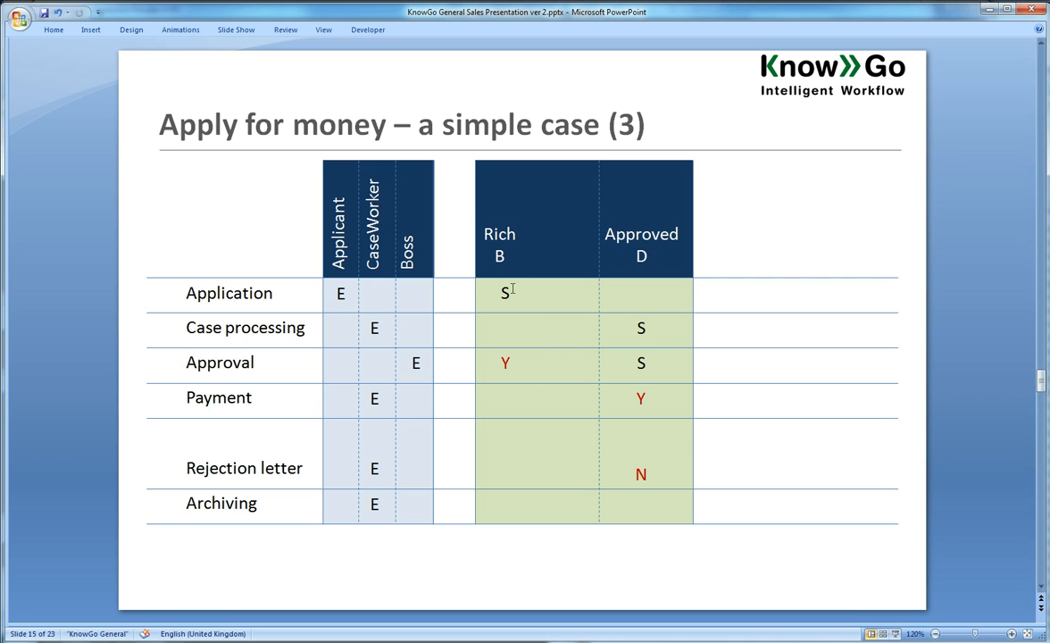
mouse_move(513, 369)
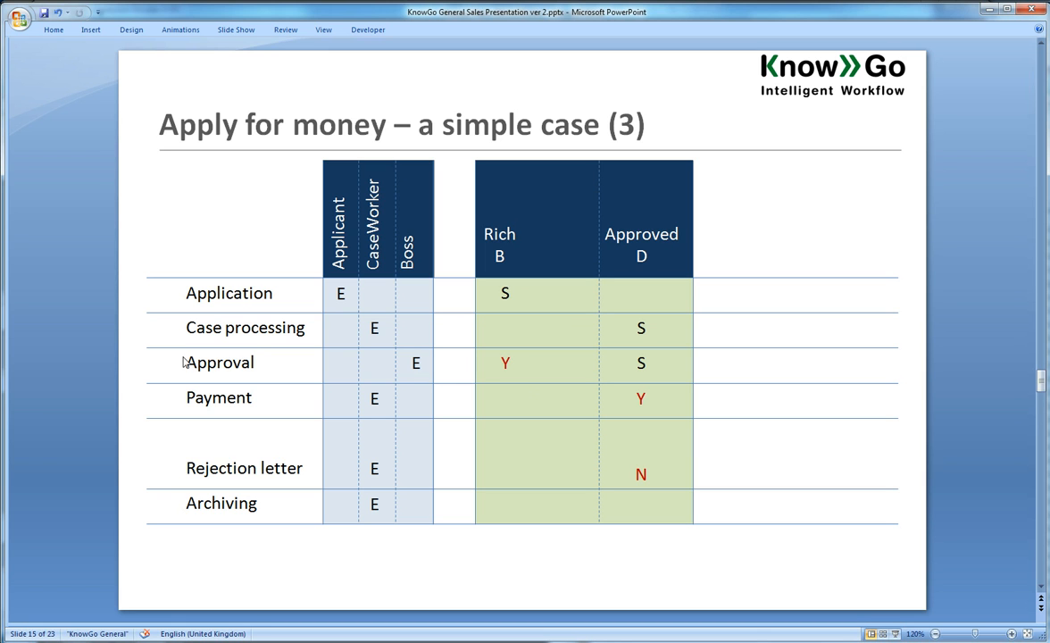
mouse_move(258, 365)
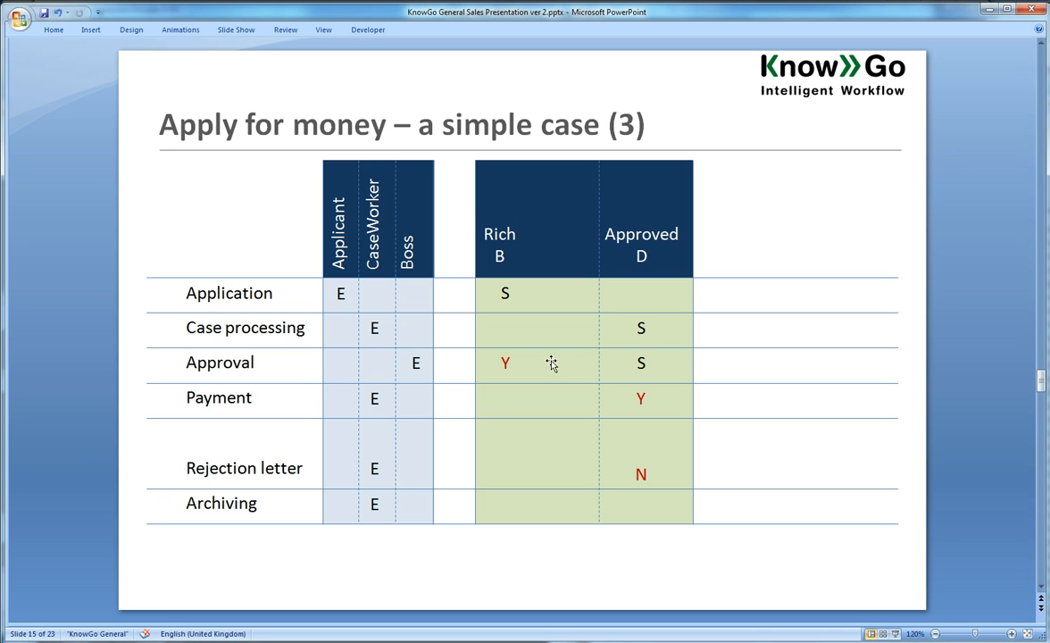
mouse_move(636, 330)
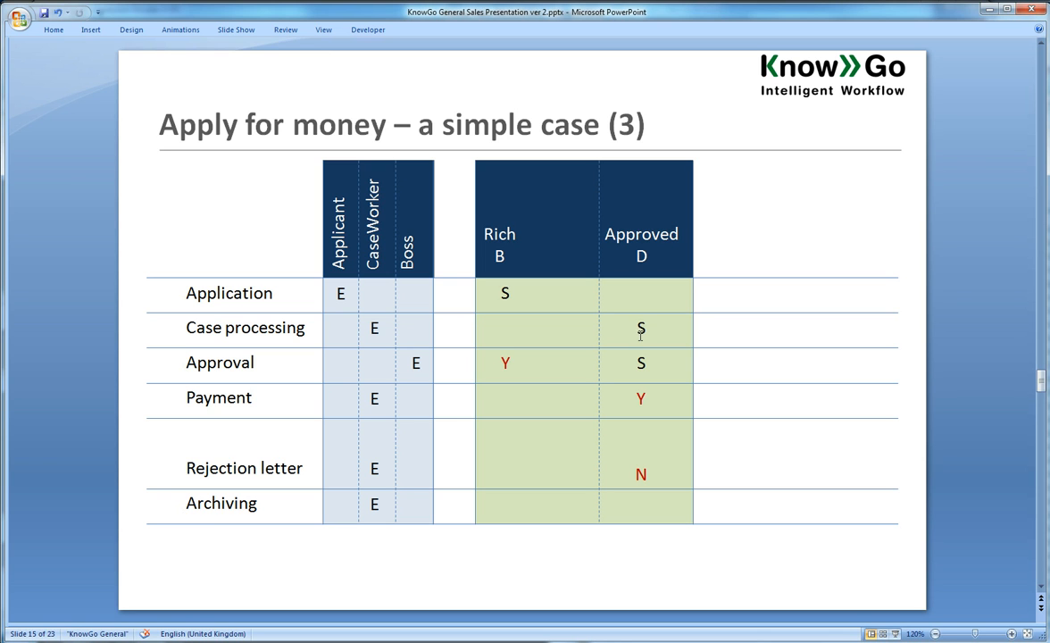
mouse_move(656, 372)
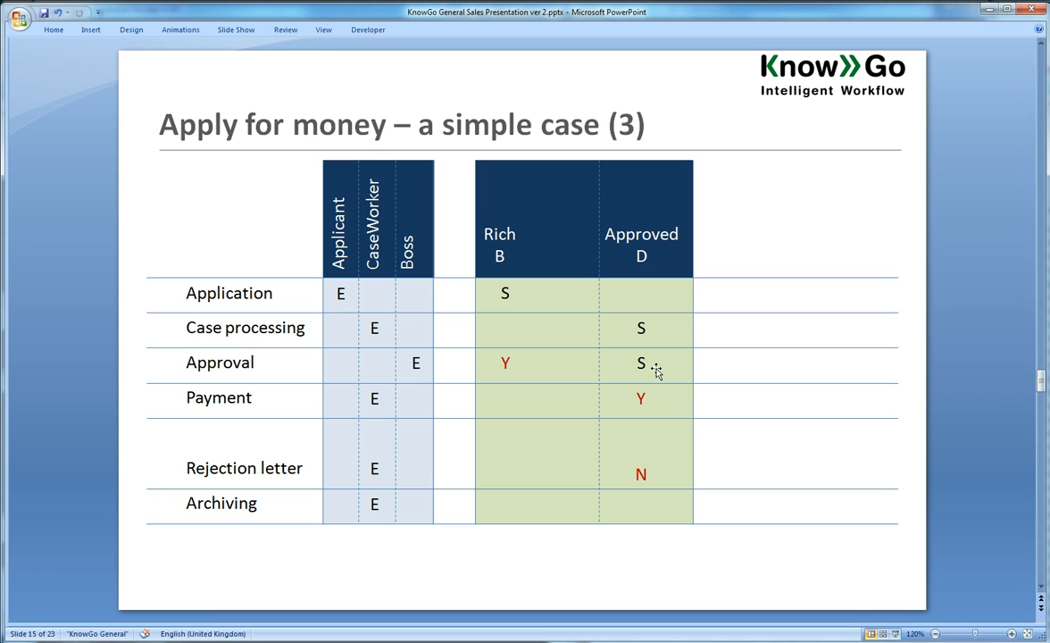
mouse_move(627, 361)
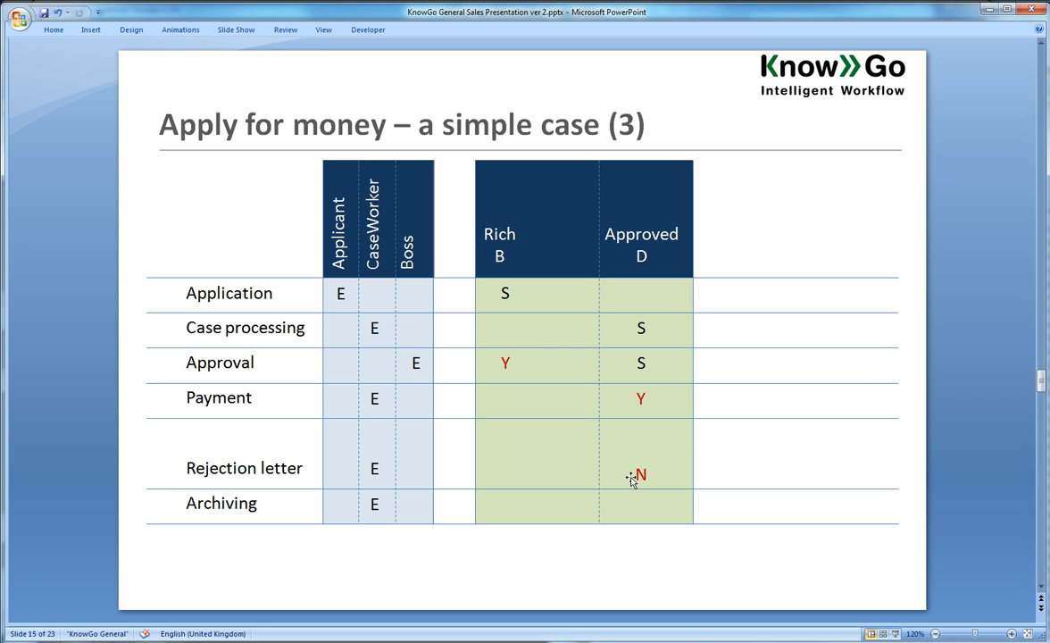
mouse_move(631, 480)
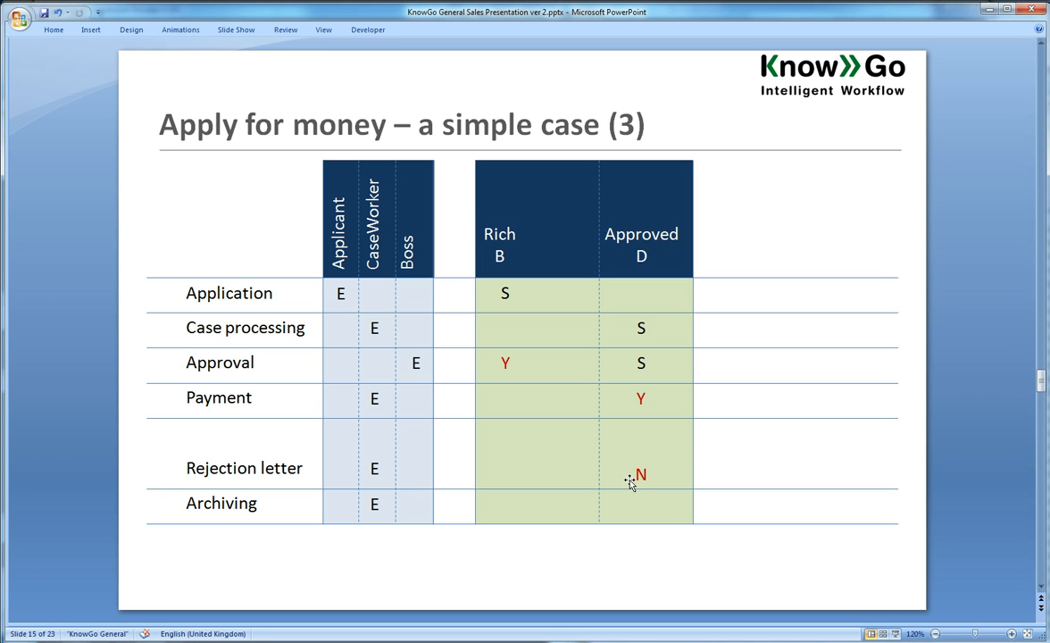
Step: Advance to slide 16, adding the Hurry C column and Express payment step
key(Right)
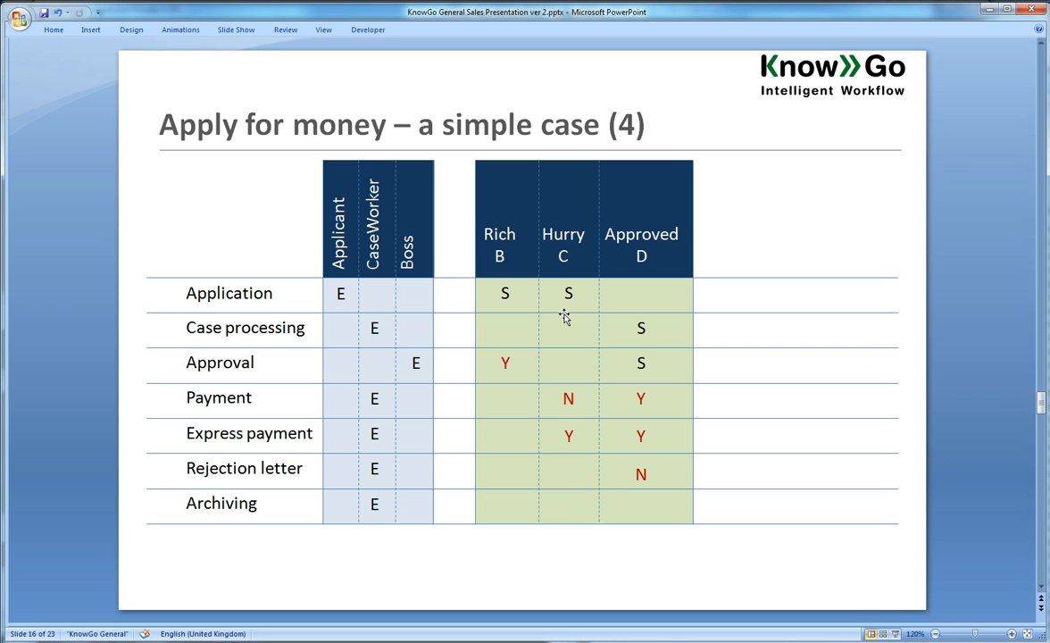
mouse_move(579, 297)
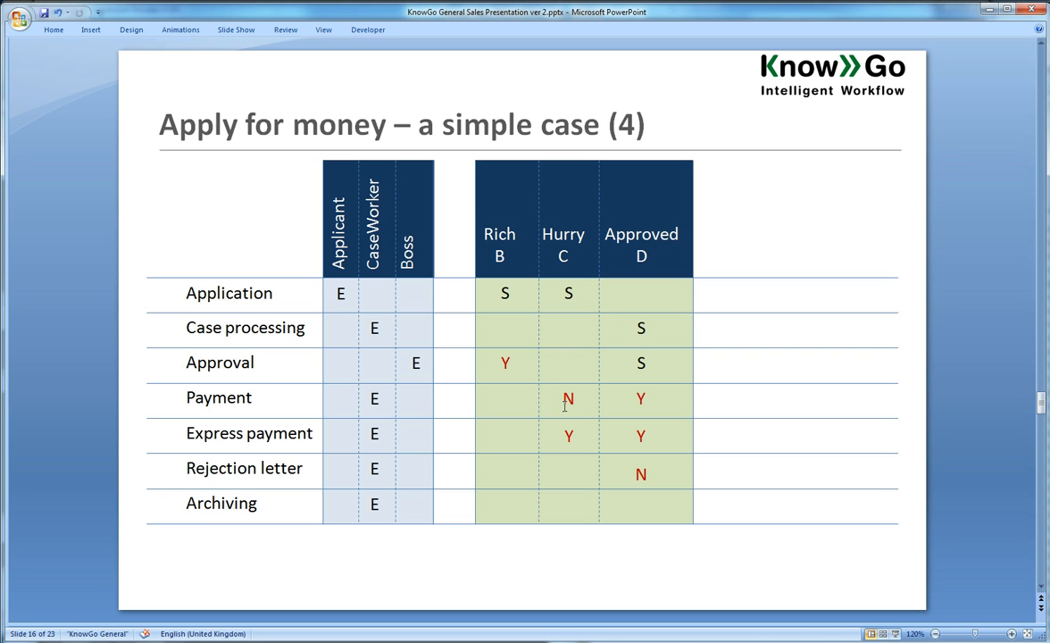
mouse_move(510, 440)
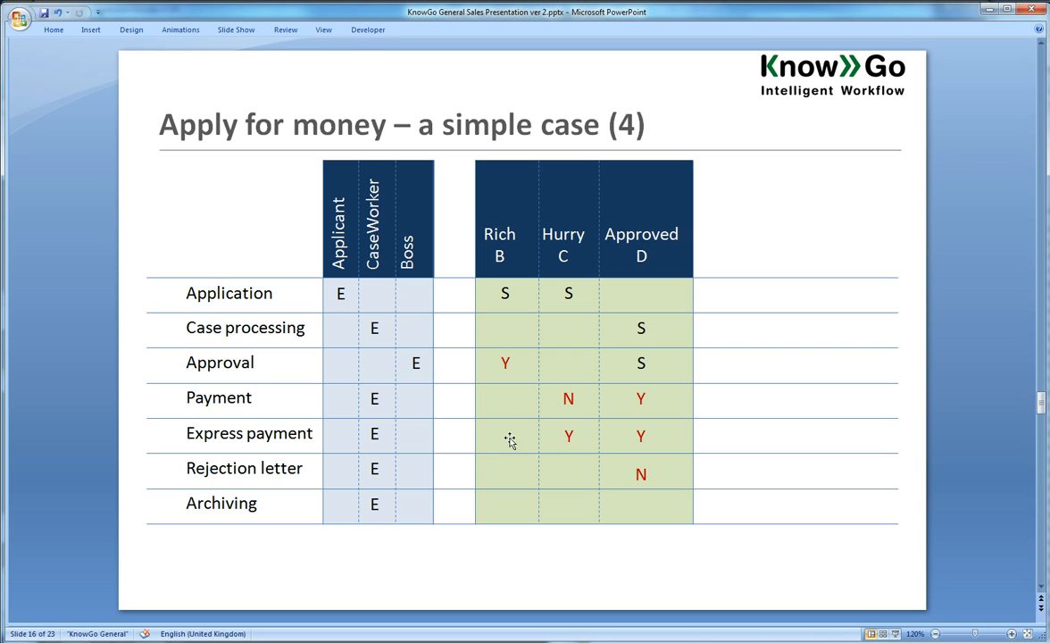
mouse_move(653, 418)
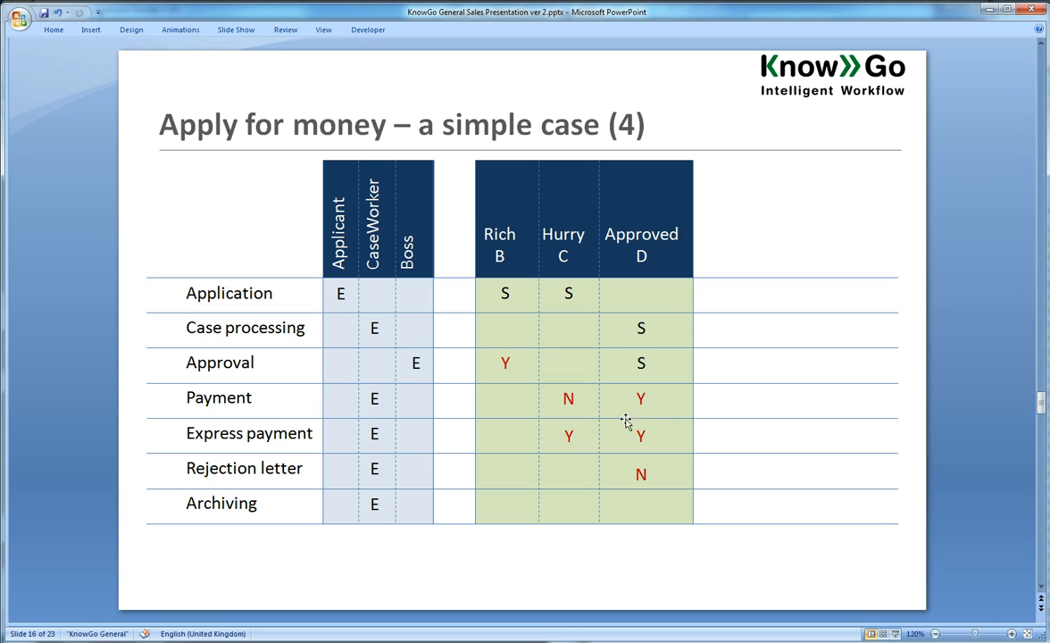
mouse_move(580, 399)
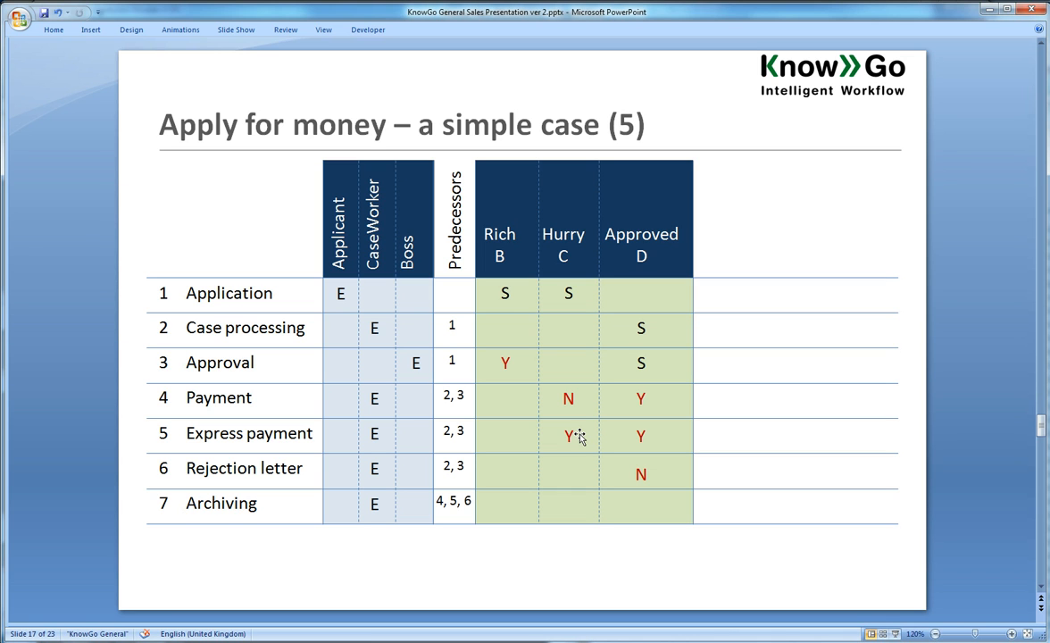
mouse_move(586, 398)
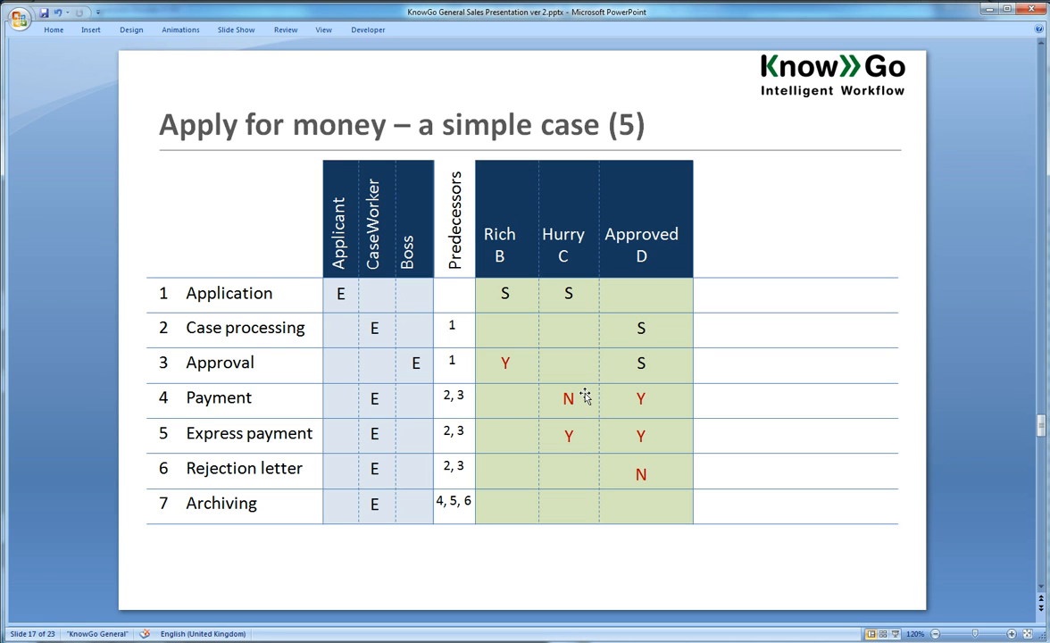
mouse_move(451, 322)
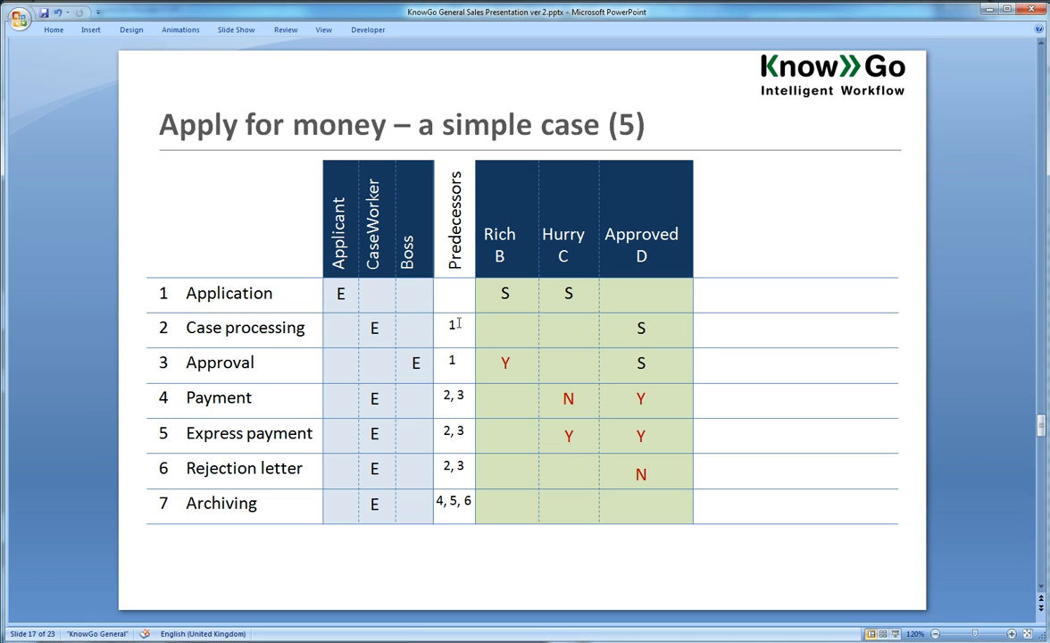
mouse_move(460, 328)
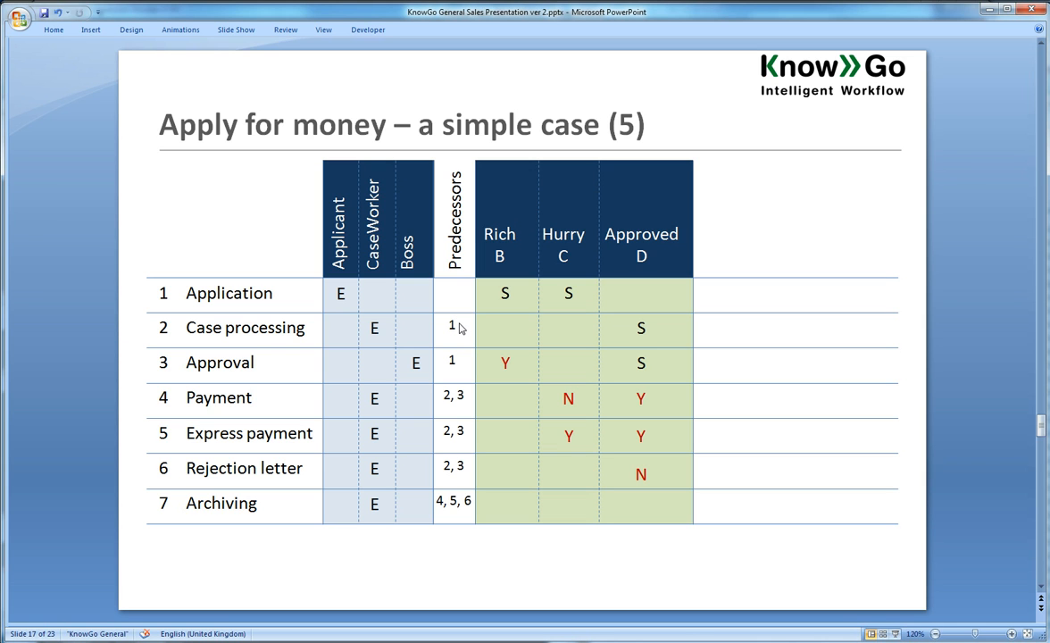
mouse_move(458, 347)
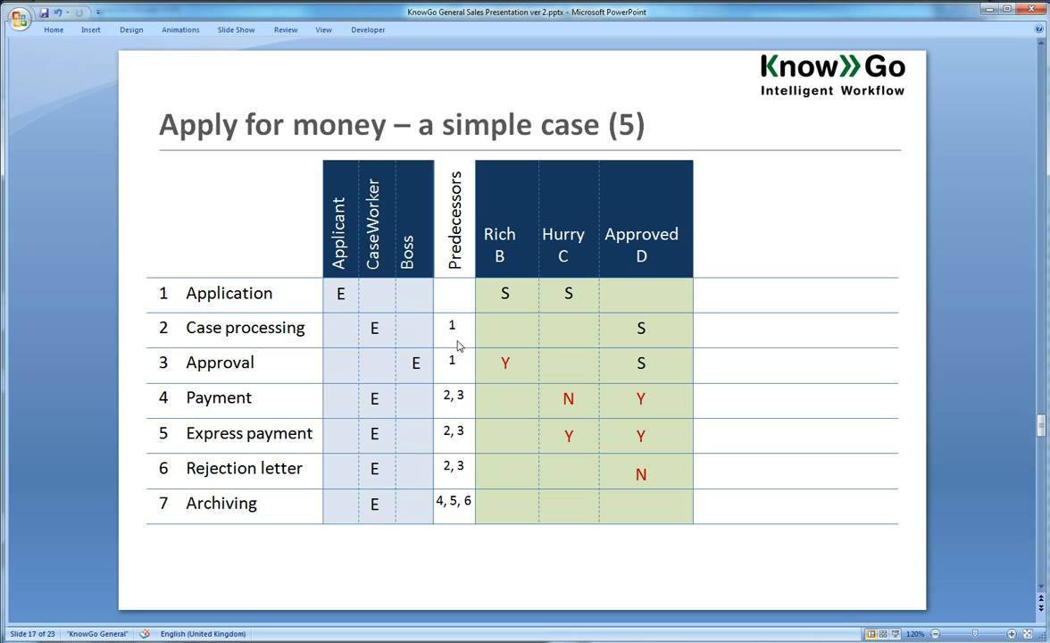
mouse_move(457, 328)
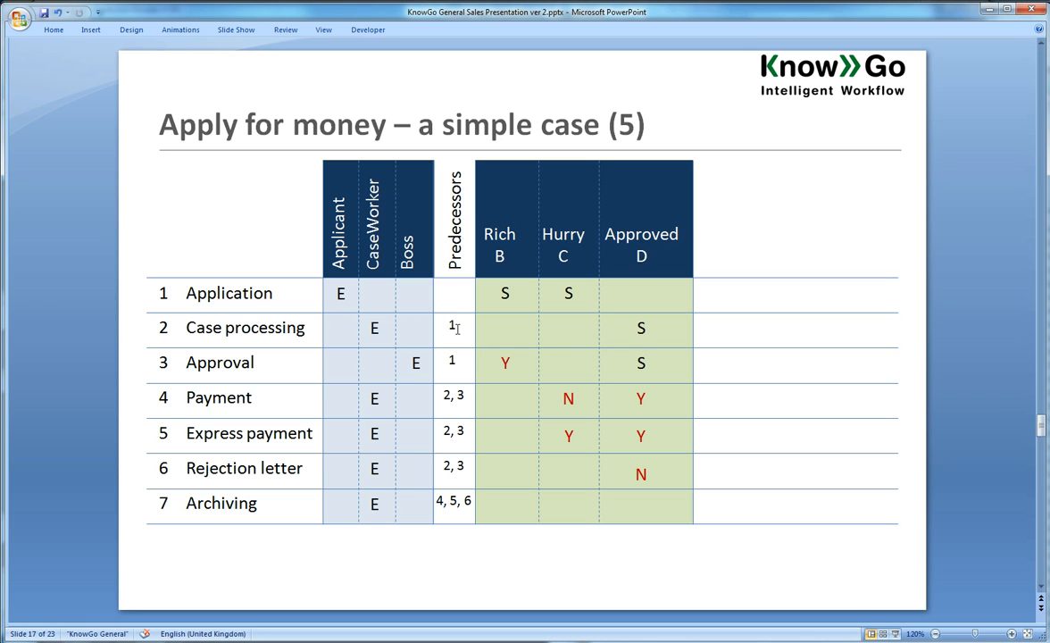
click(452, 363)
text(2)
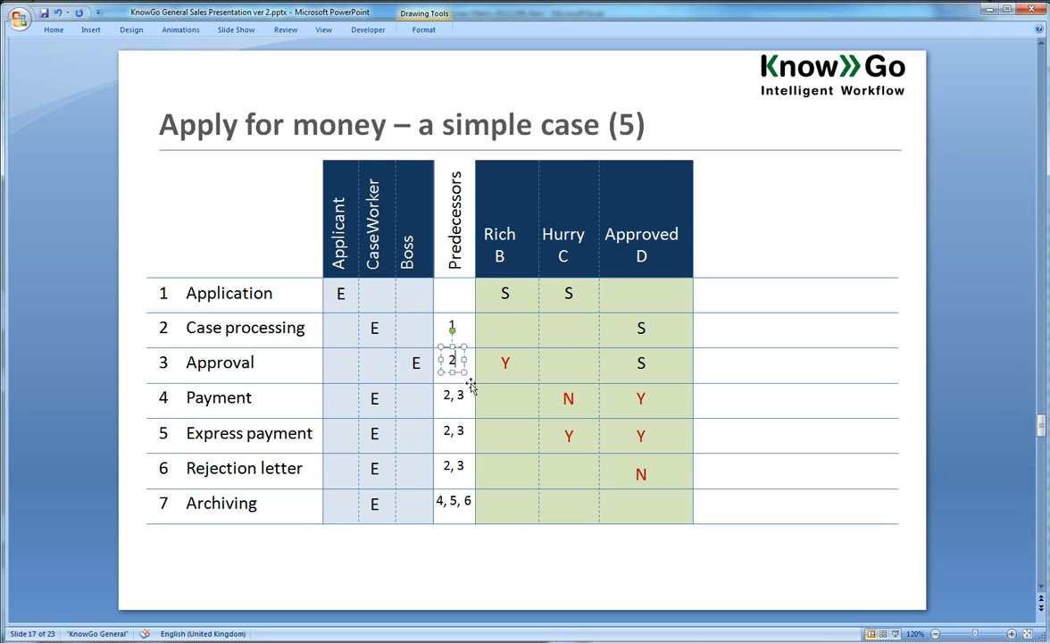
mouse_move(389, 394)
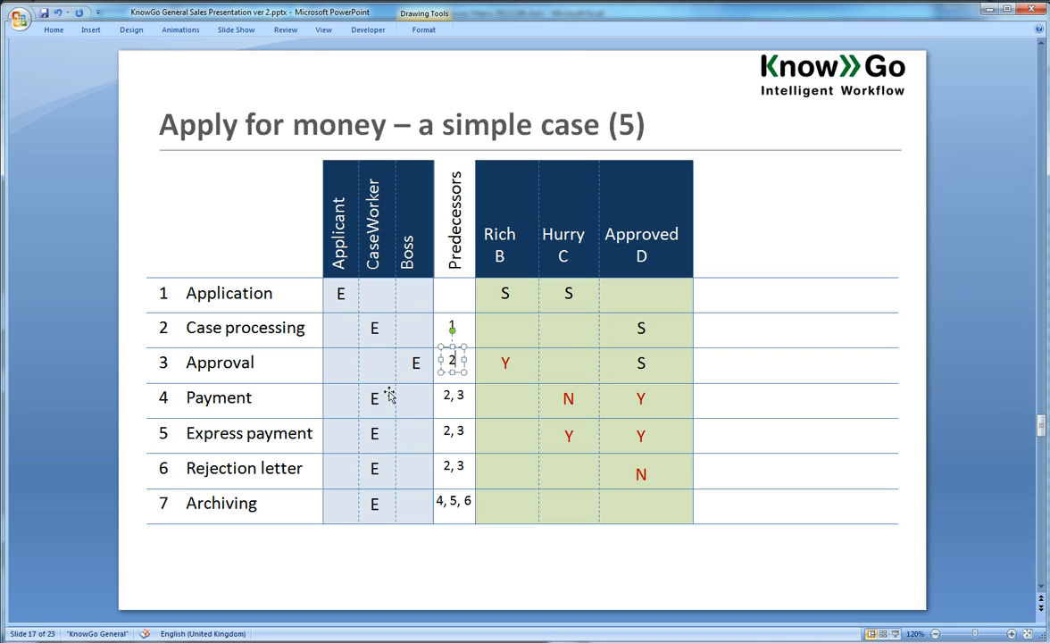
mouse_move(354, 396)
text(1)
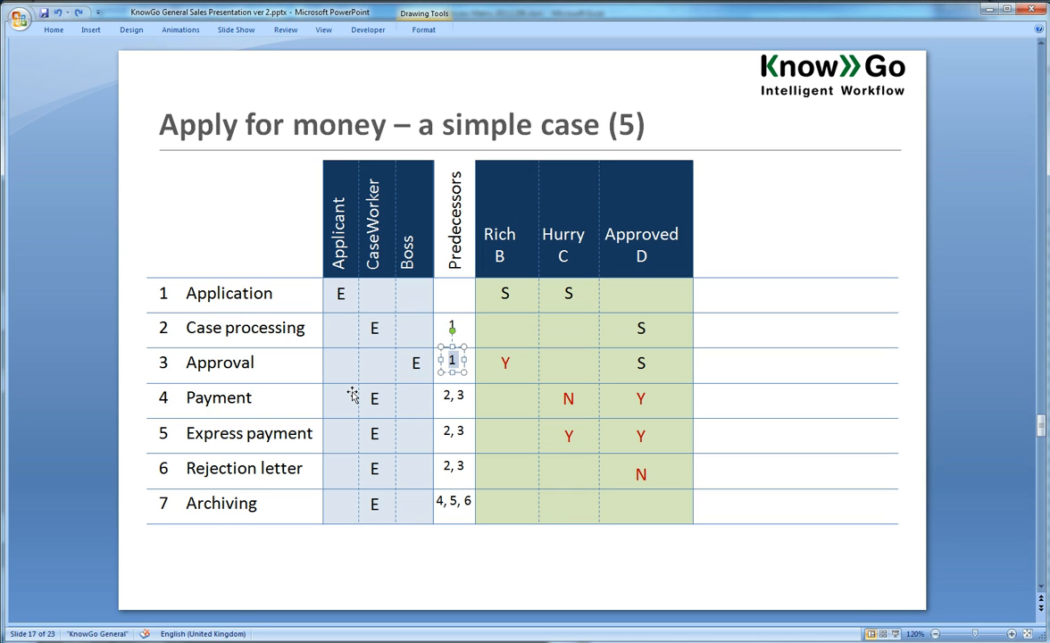
mouse_move(372, 376)
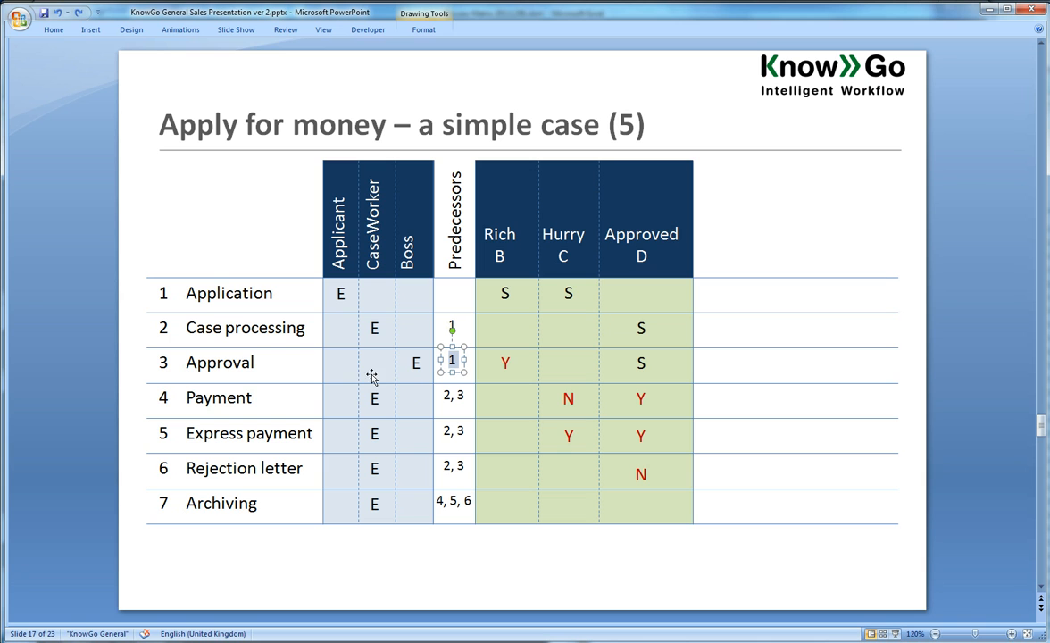
mouse_move(408, 367)
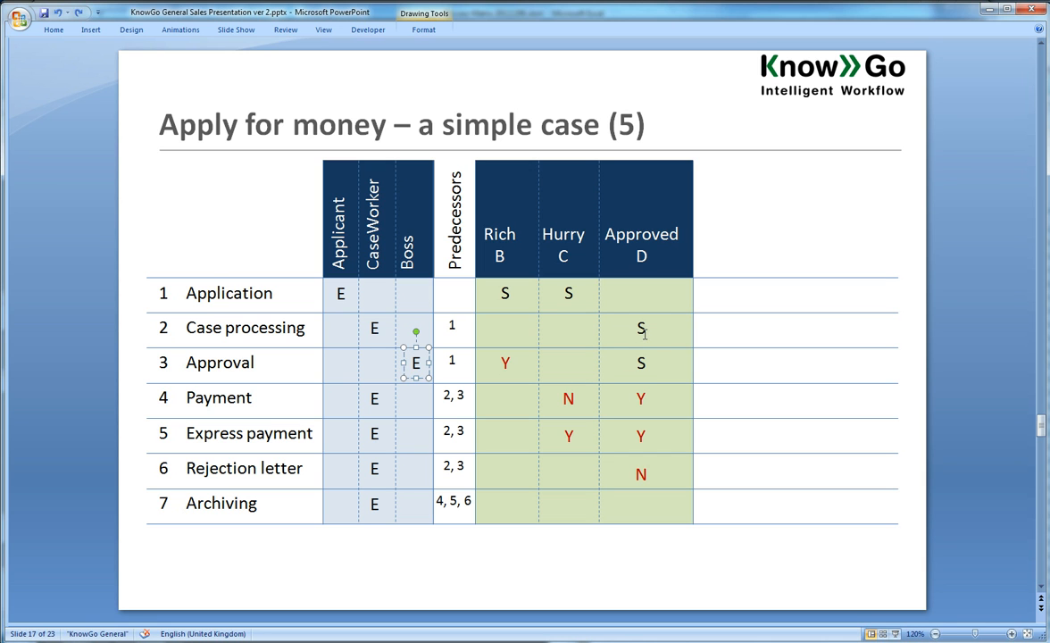
click(641, 328)
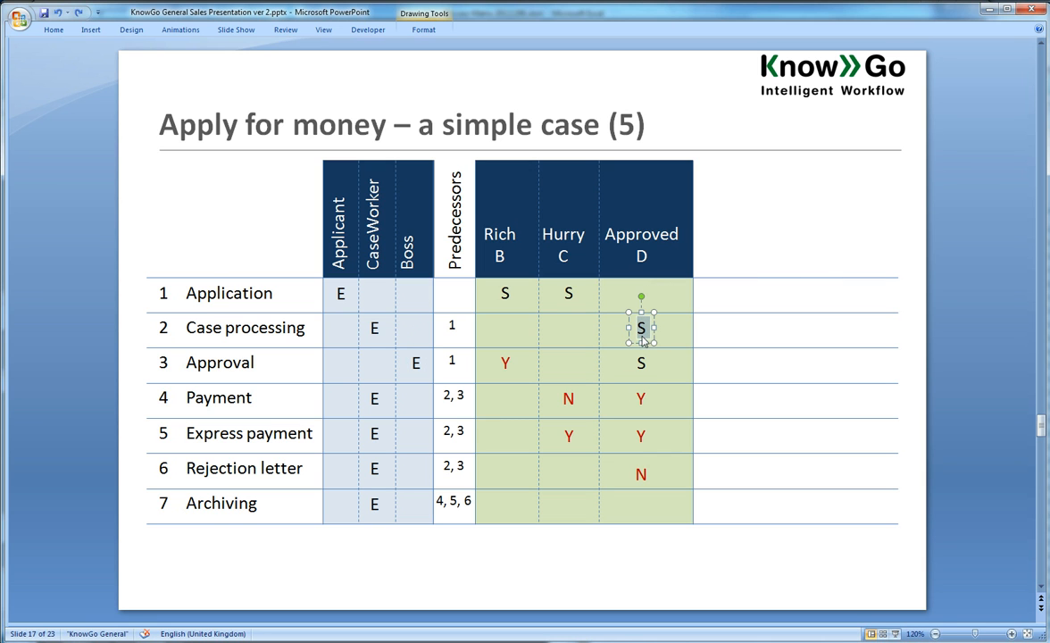
mouse_move(659, 360)
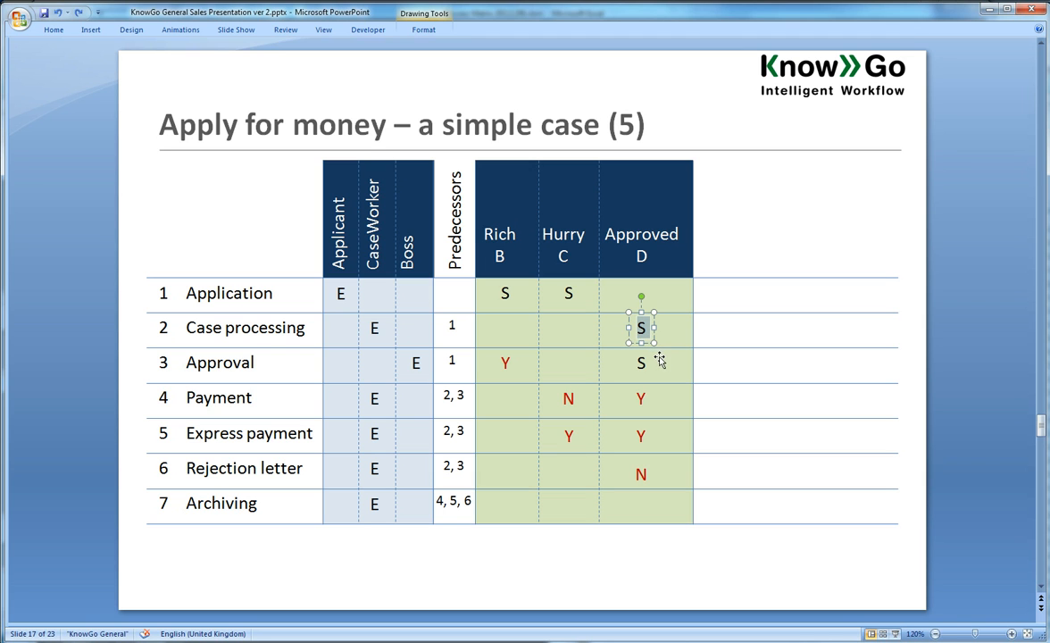
mouse_move(470, 371)
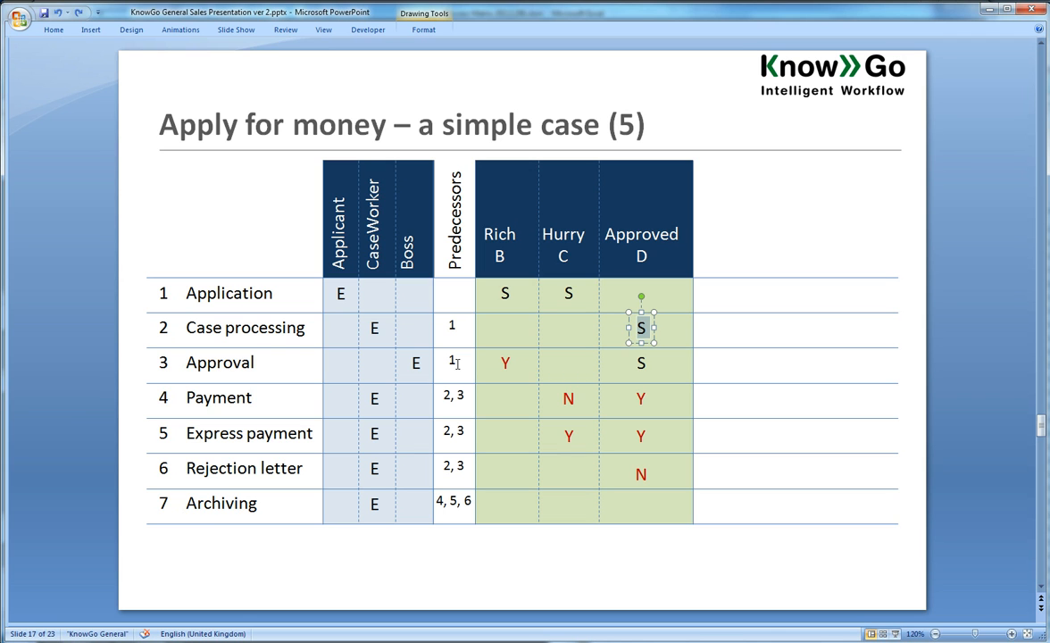
mouse_move(446, 351)
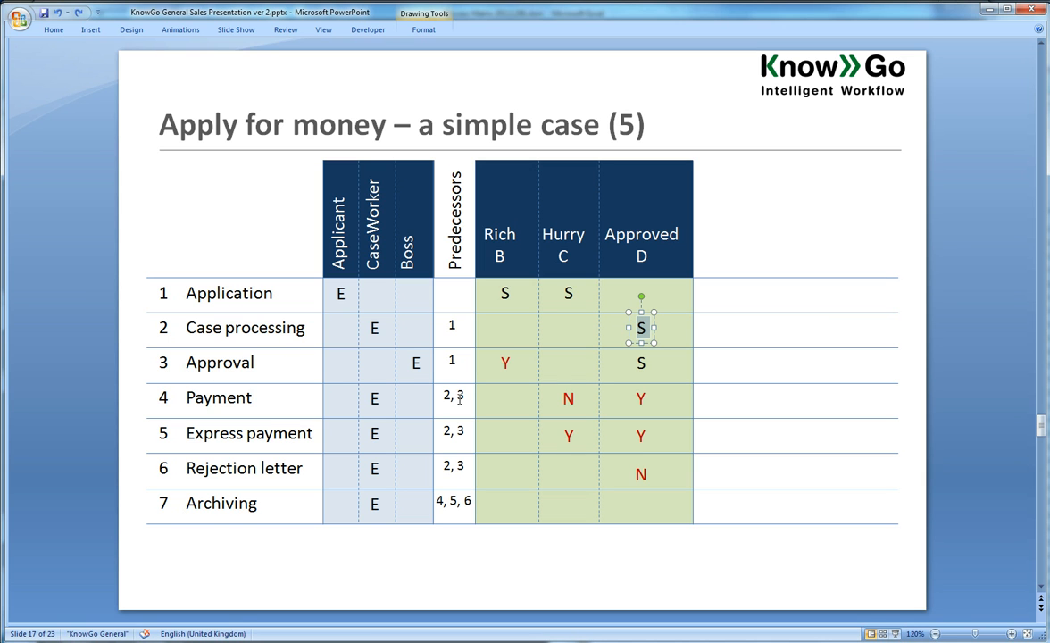
mouse_move(465, 396)
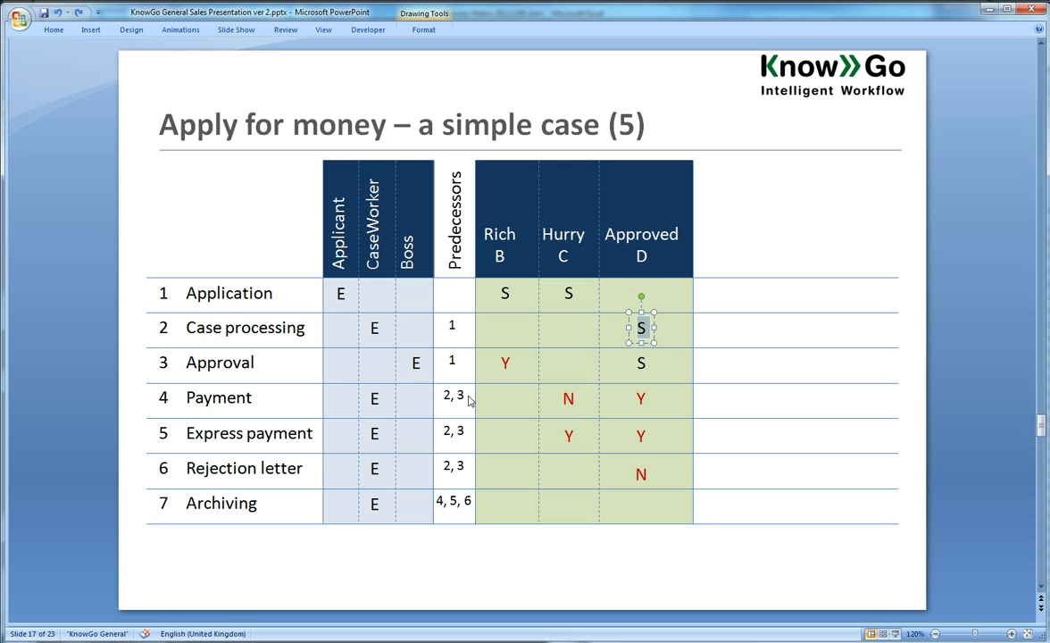
mouse_move(444, 399)
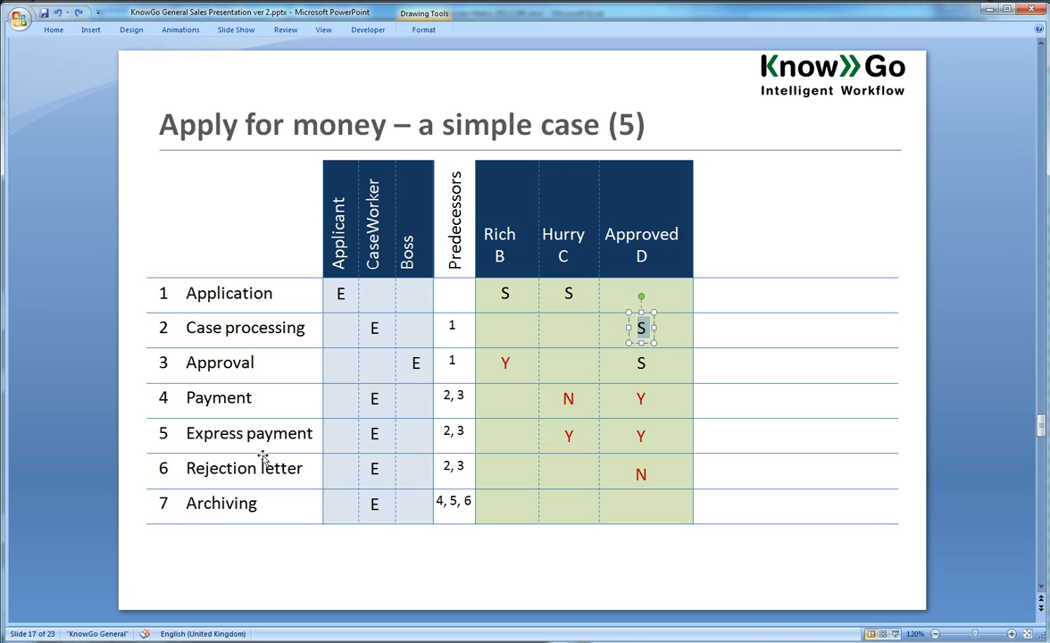
mouse_move(207, 421)
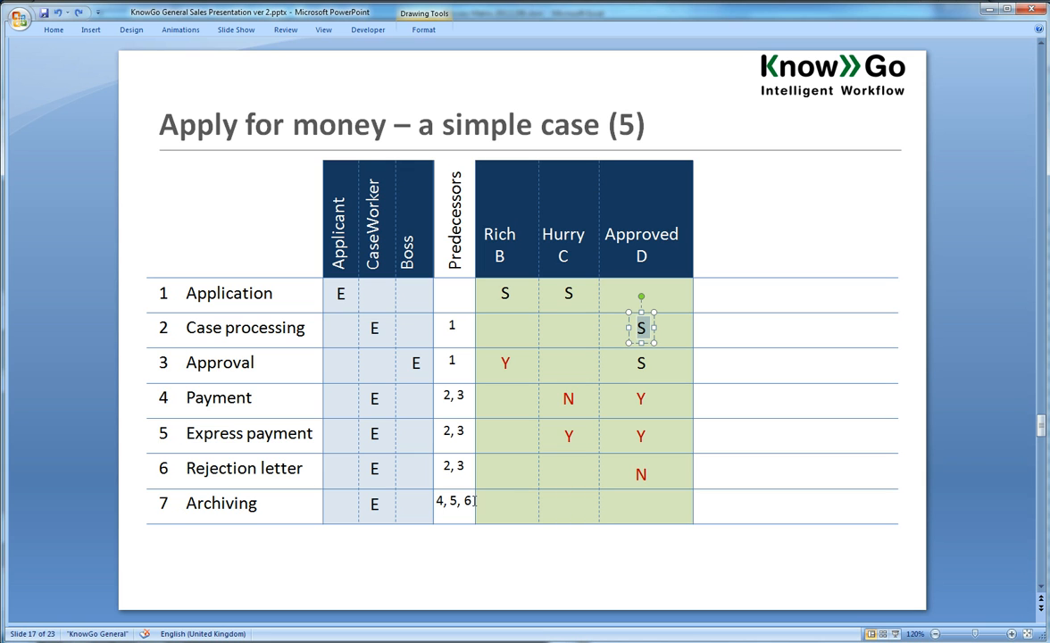
mouse_move(483, 500)
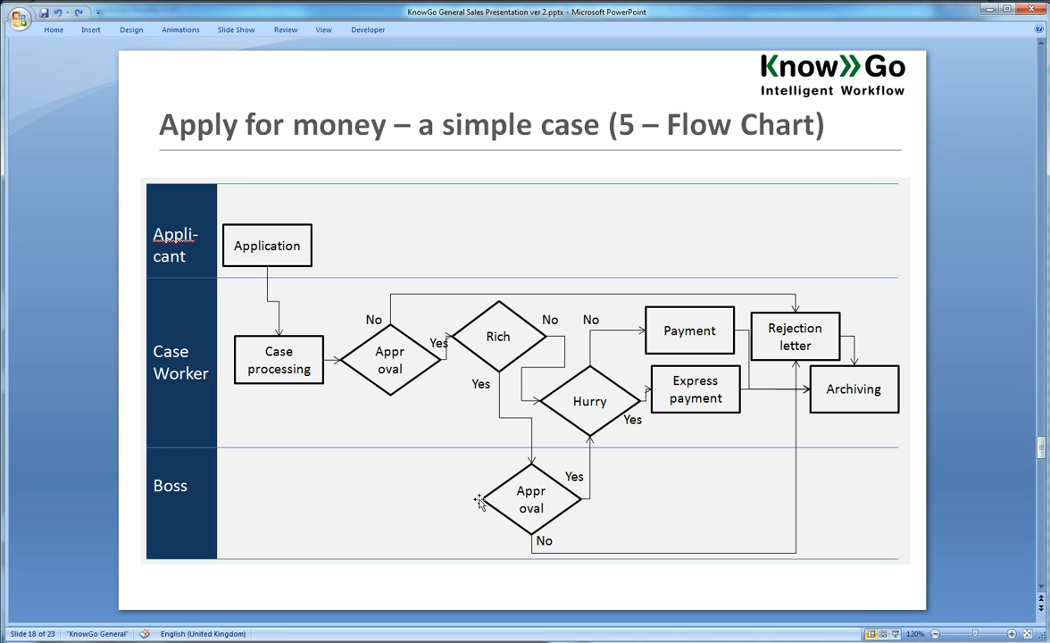
mouse_move(421, 454)
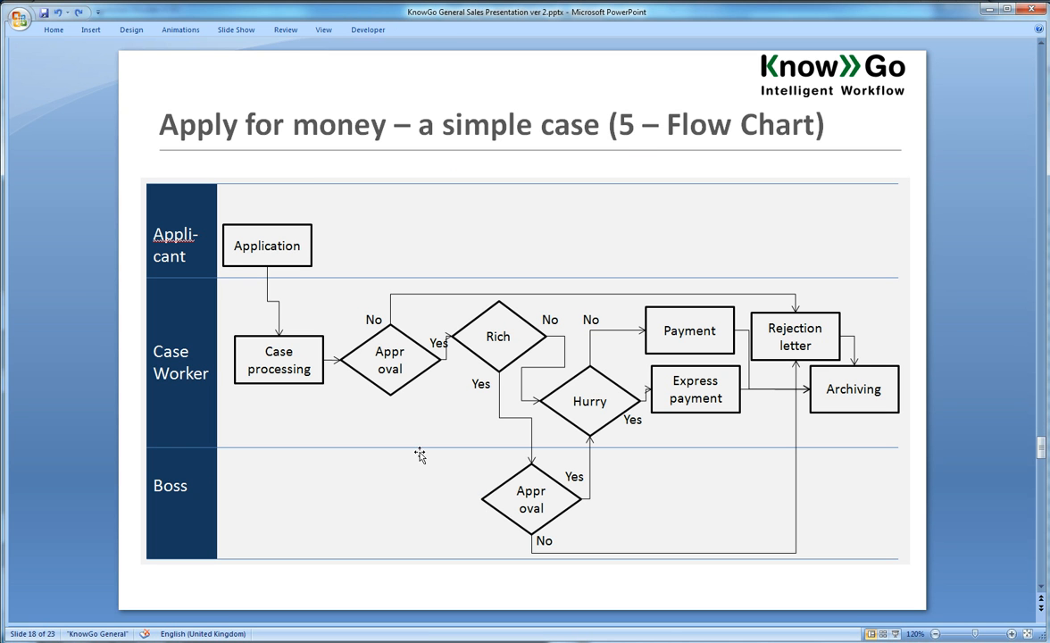
mouse_move(211, 249)
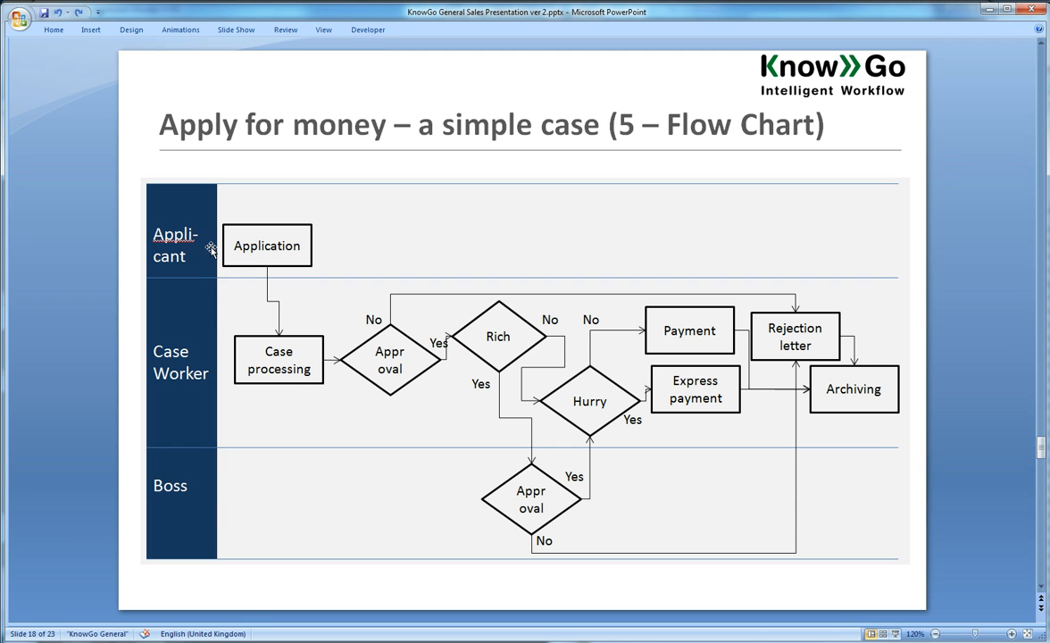
mouse_move(434, 270)
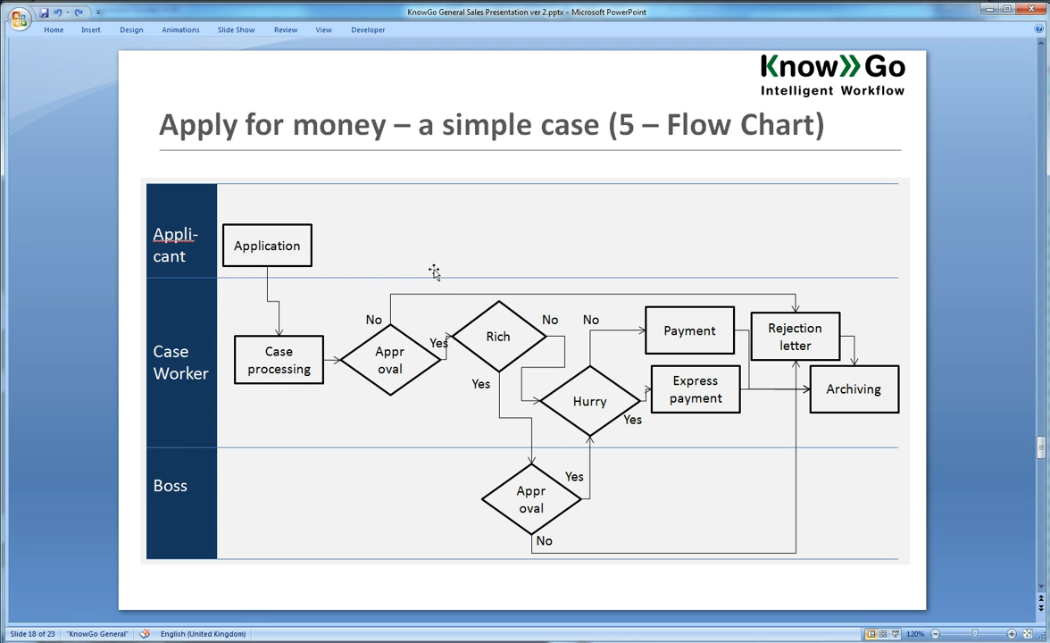
mouse_move(438, 279)
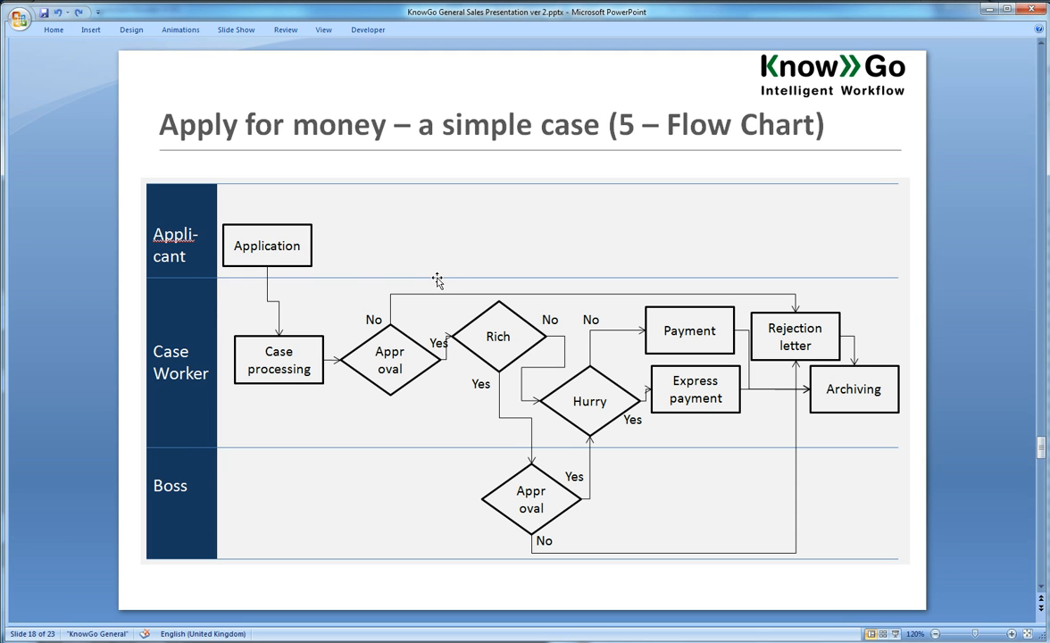
mouse_move(439, 264)
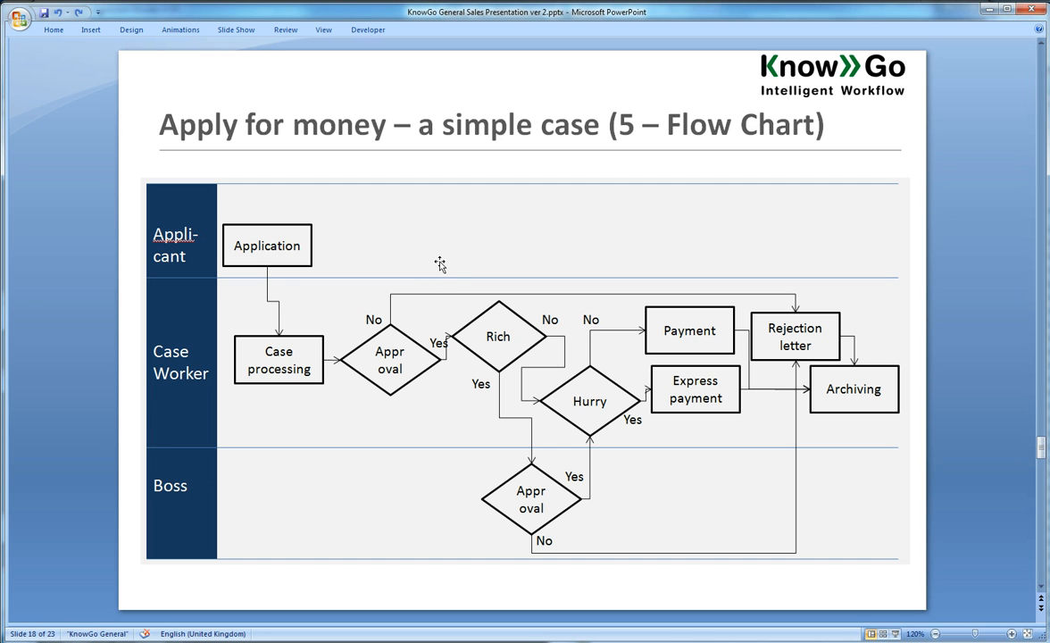
mouse_move(439, 332)
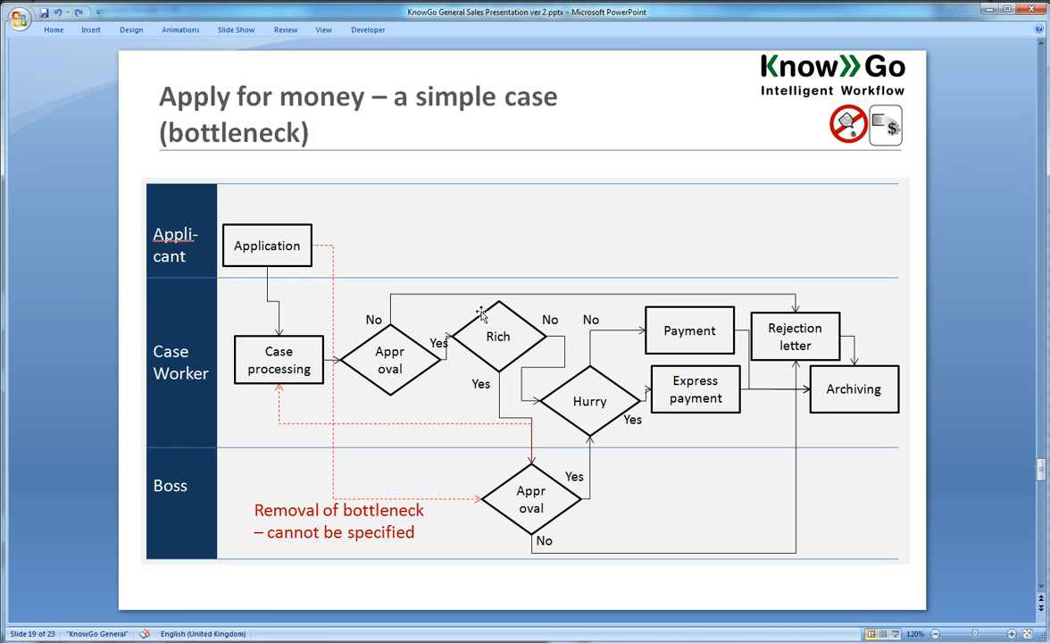
mouse_move(419, 296)
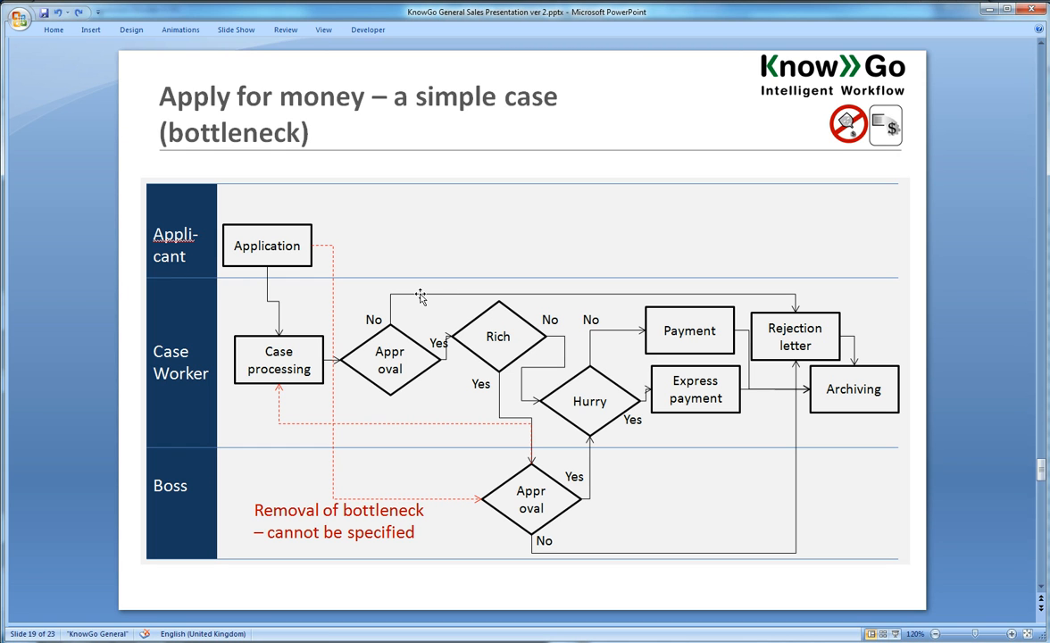
mouse_move(363, 252)
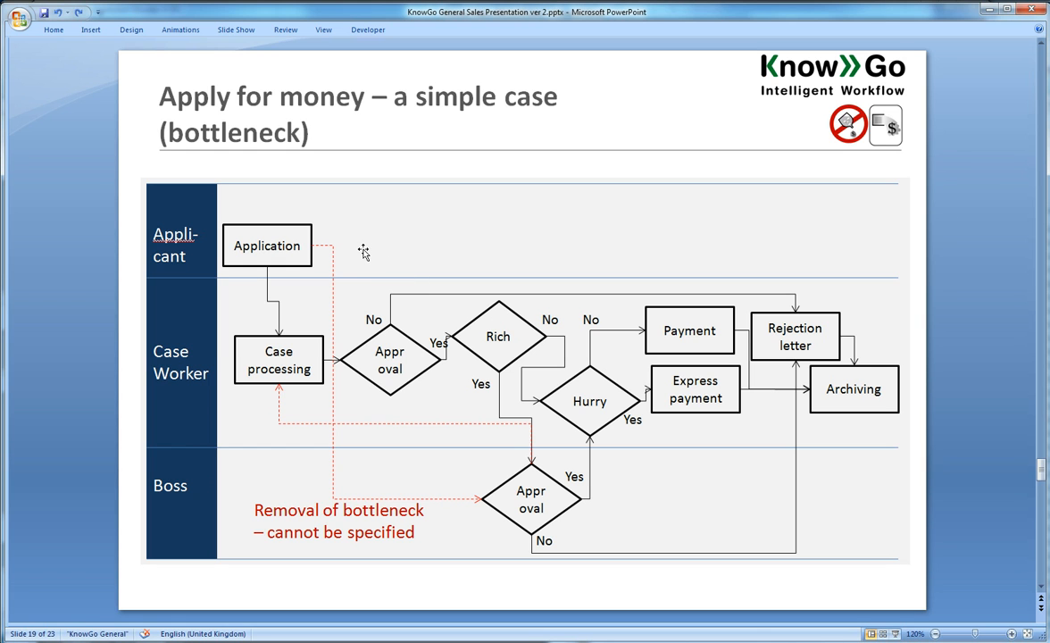
mouse_move(357, 258)
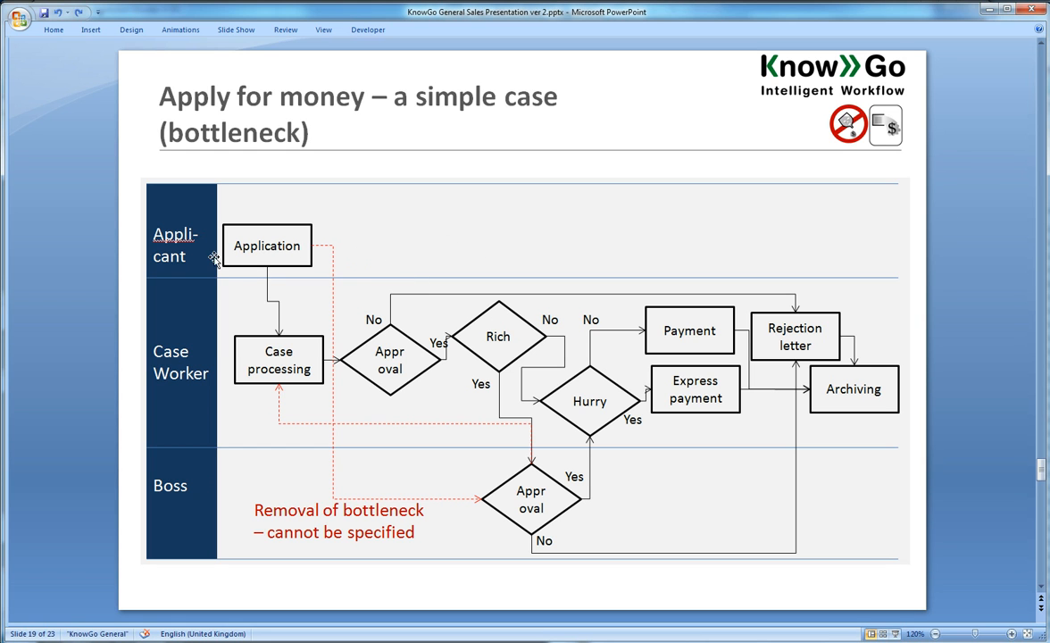
mouse_move(380, 382)
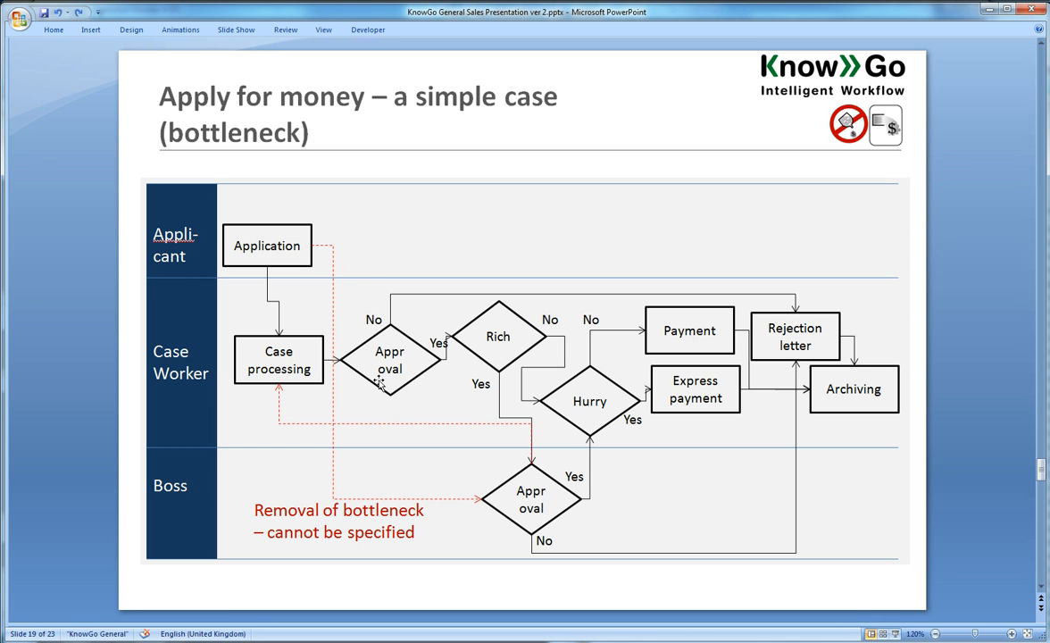
mouse_move(786, 427)
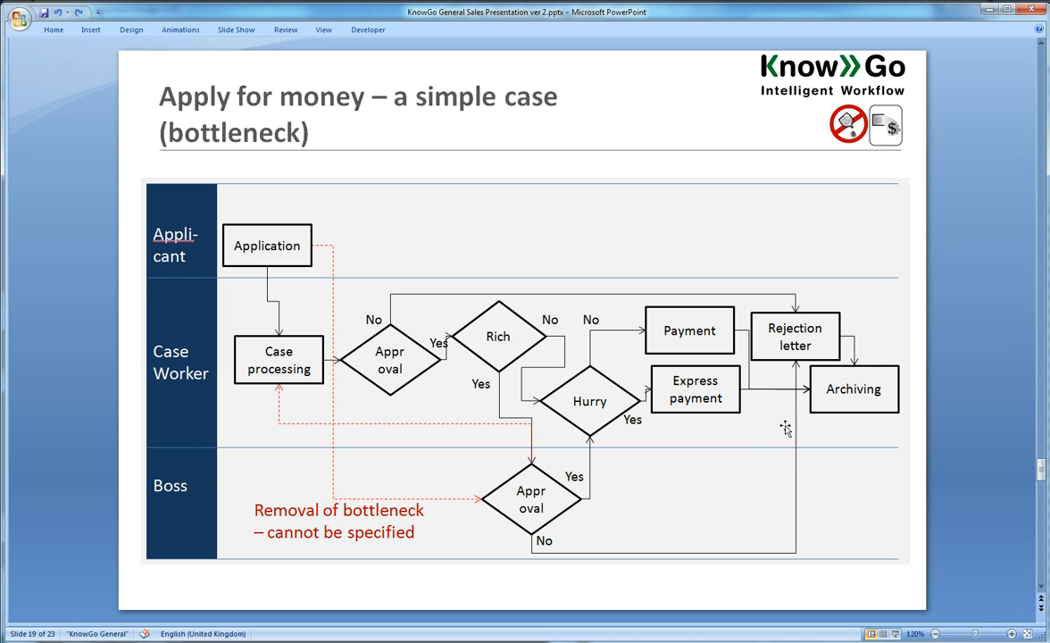
mouse_move(700, 387)
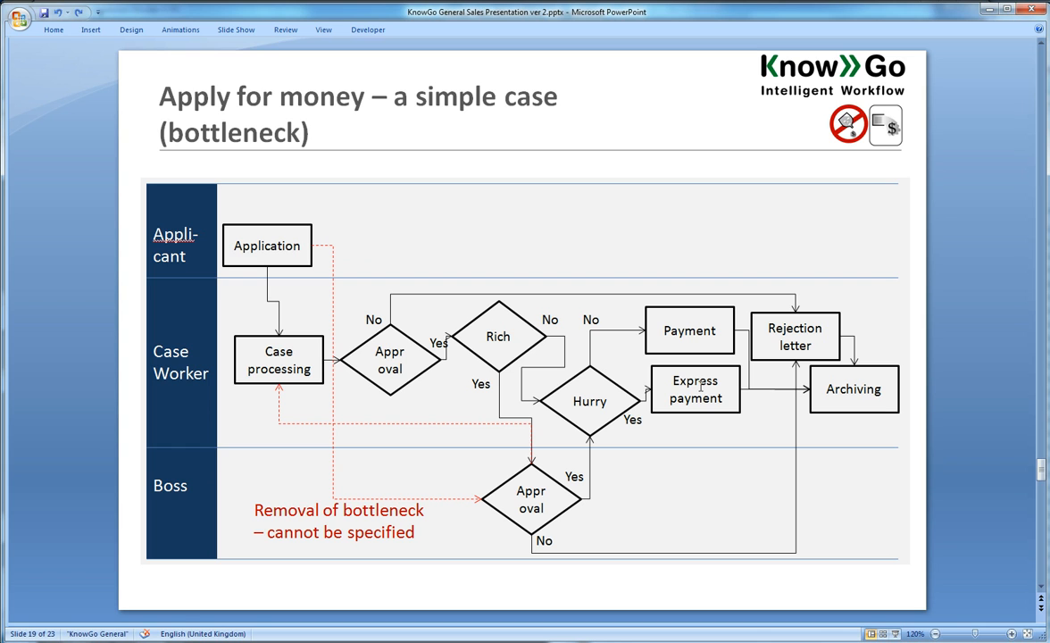
mouse_move(393, 502)
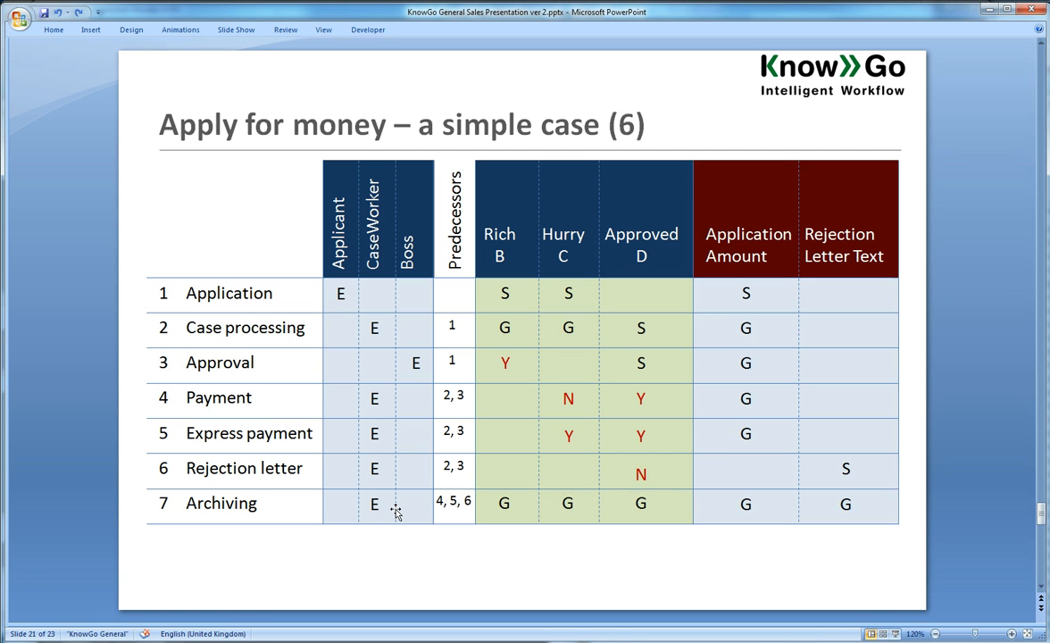
mouse_move(692, 379)
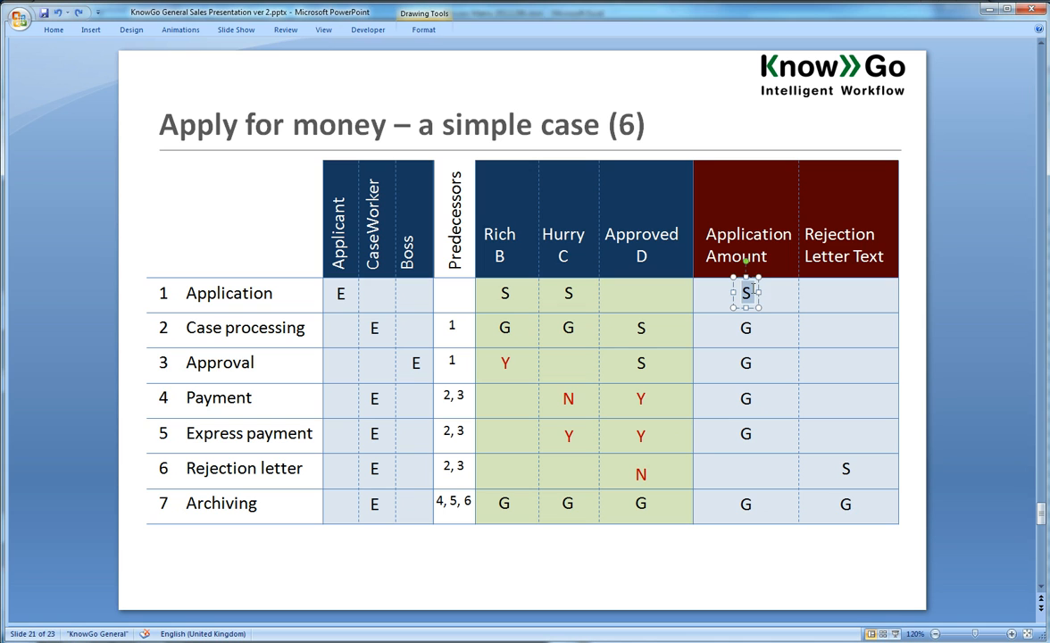
mouse_move(762, 330)
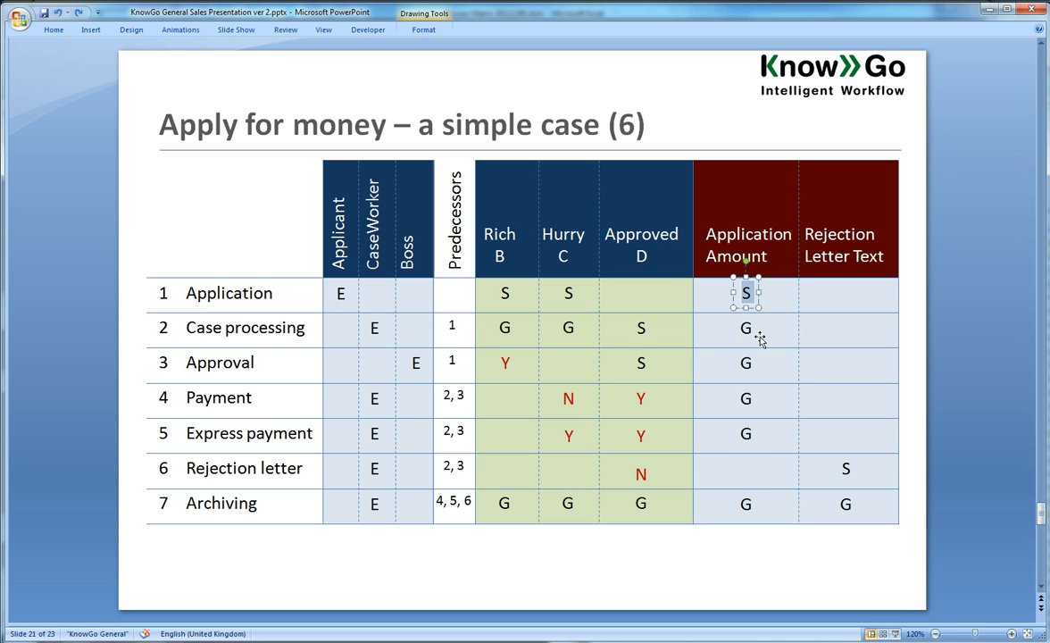
mouse_move(755, 527)
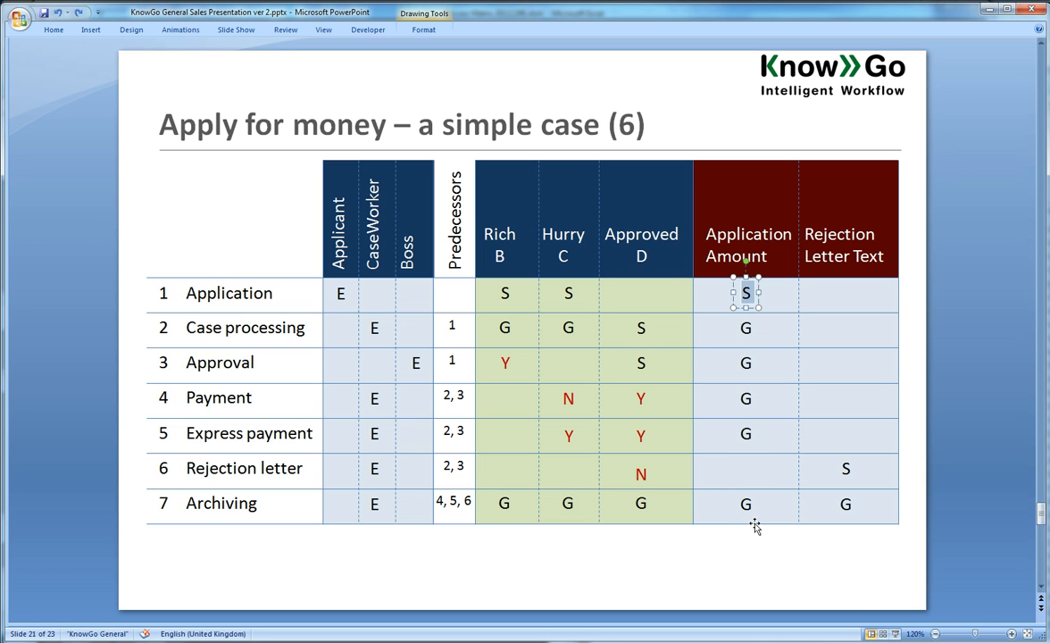
mouse_move(722, 344)
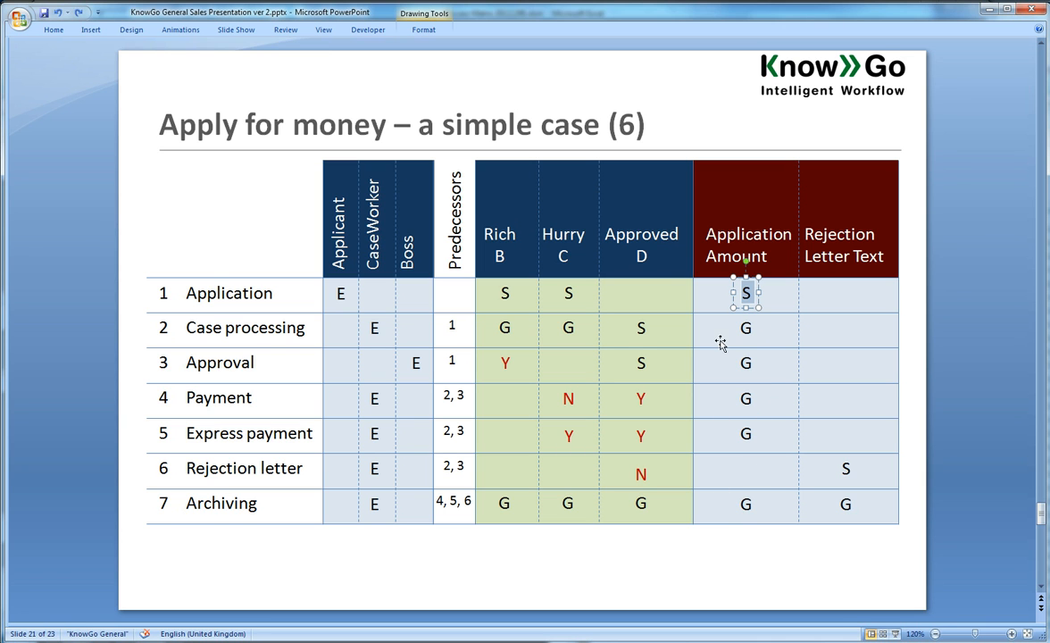
mouse_move(801, 510)
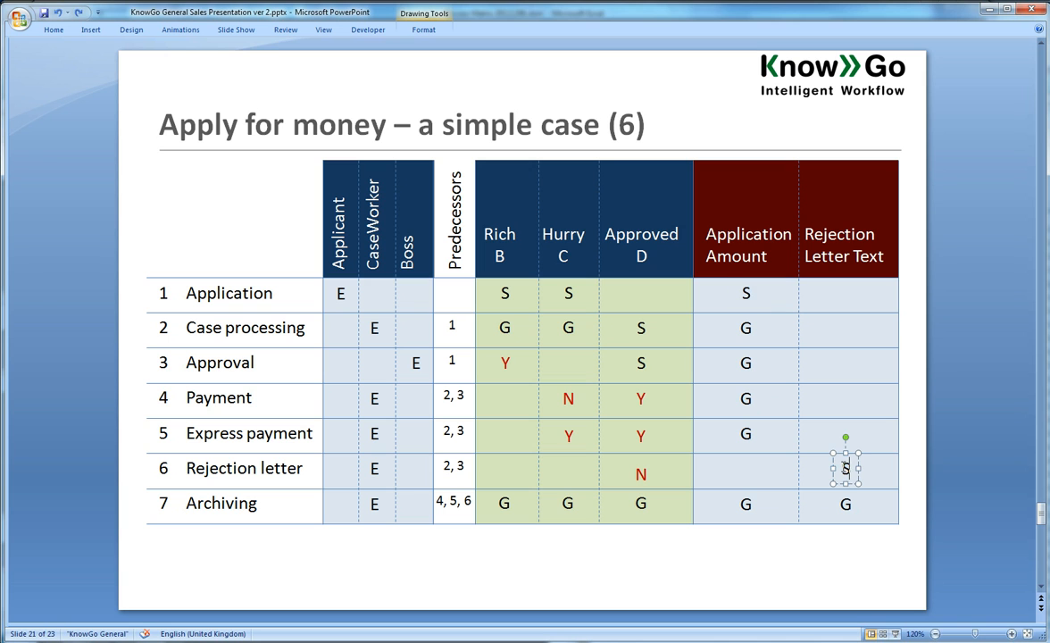
mouse_move(781, 451)
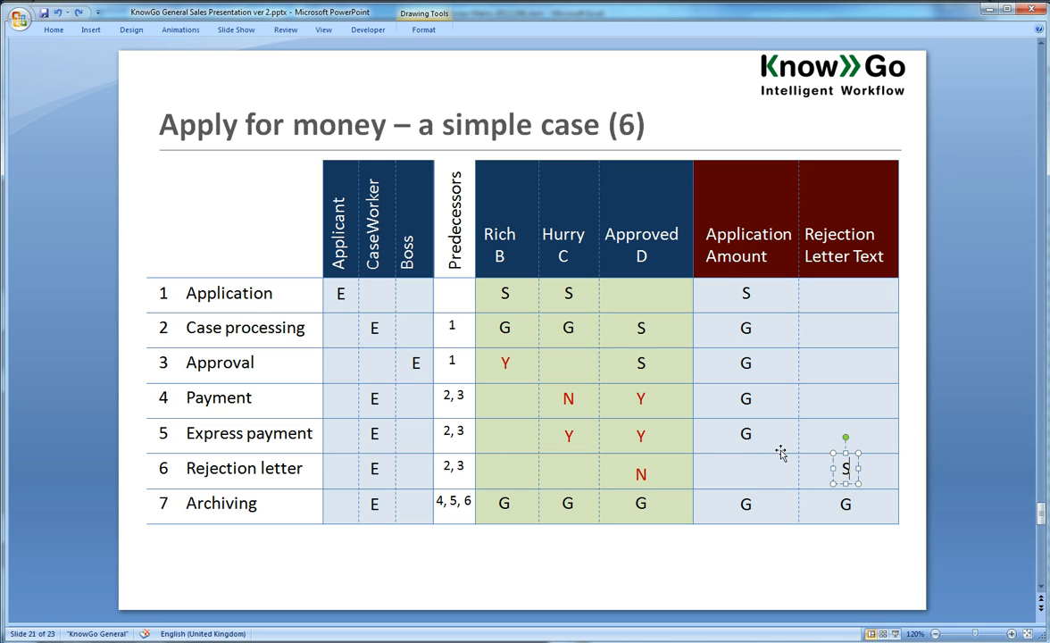
mouse_move(837, 507)
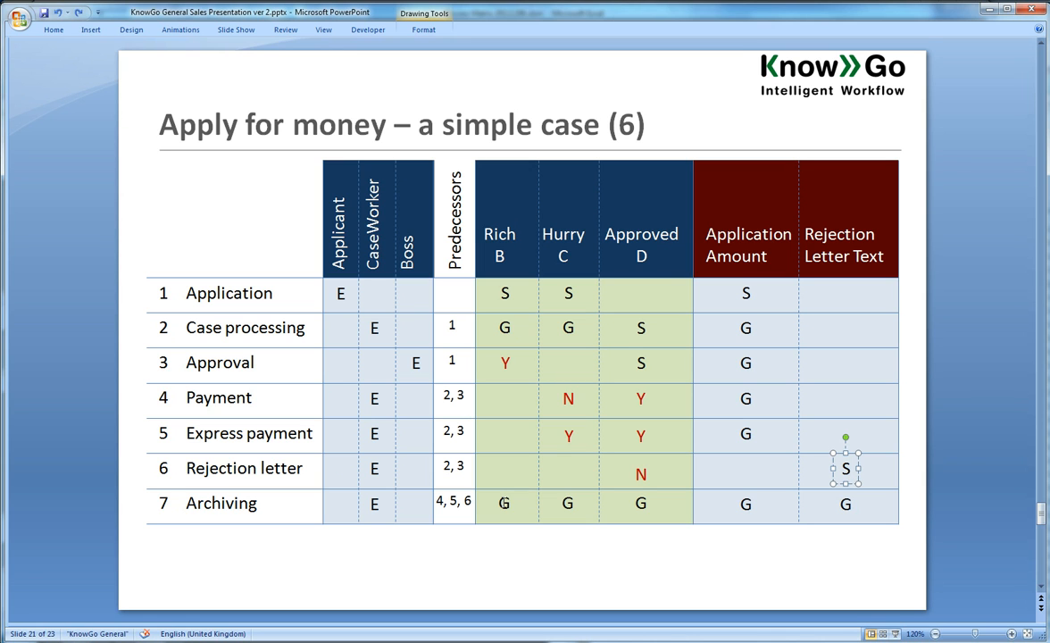
mouse_move(654, 503)
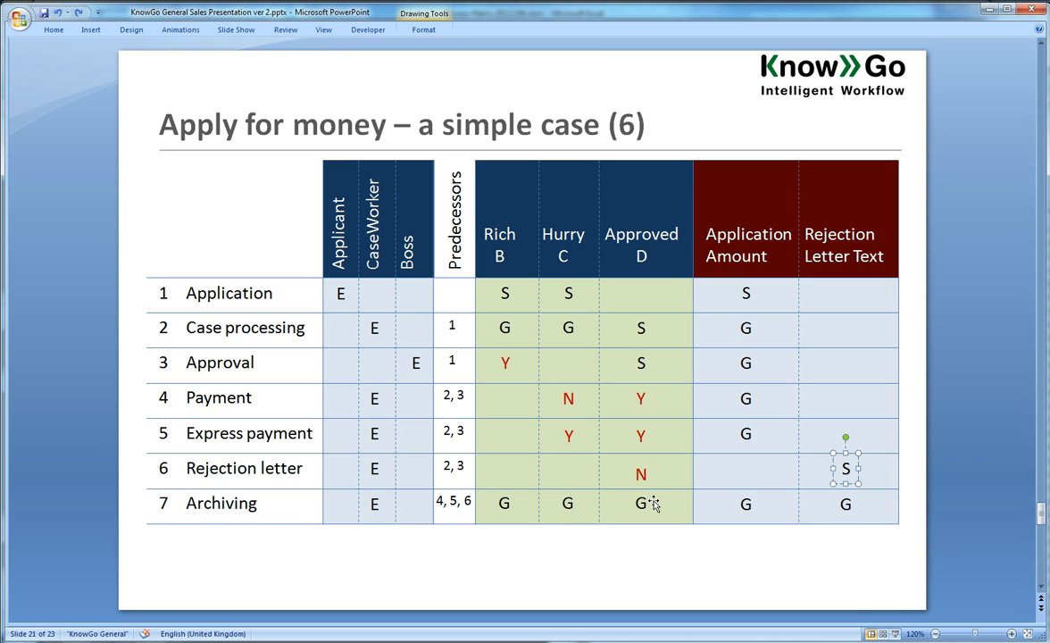
mouse_move(652, 507)
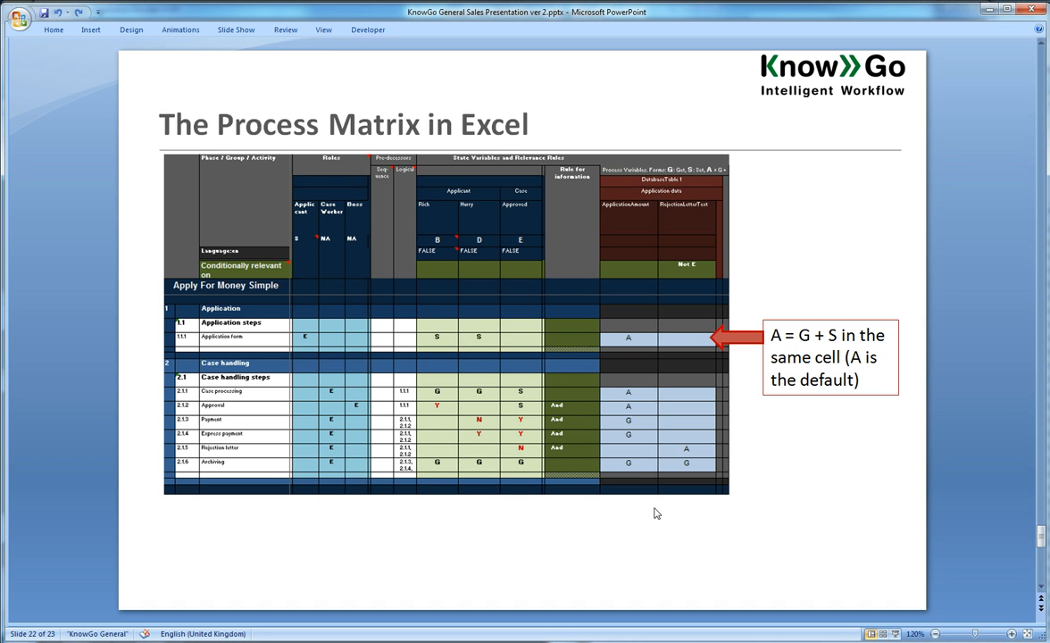
mouse_move(652, 345)
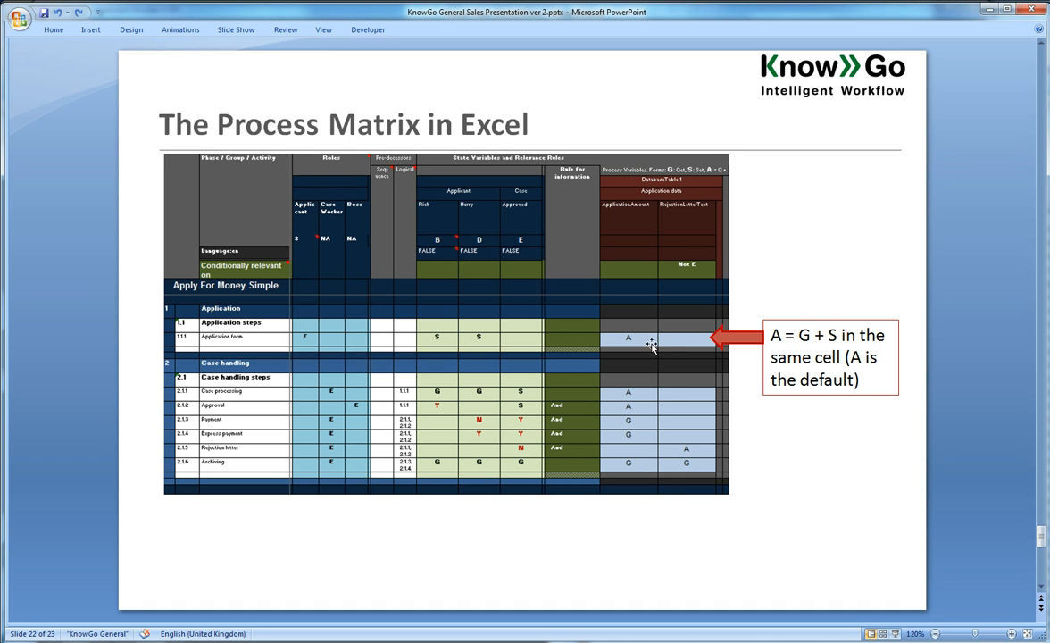
mouse_move(639, 339)
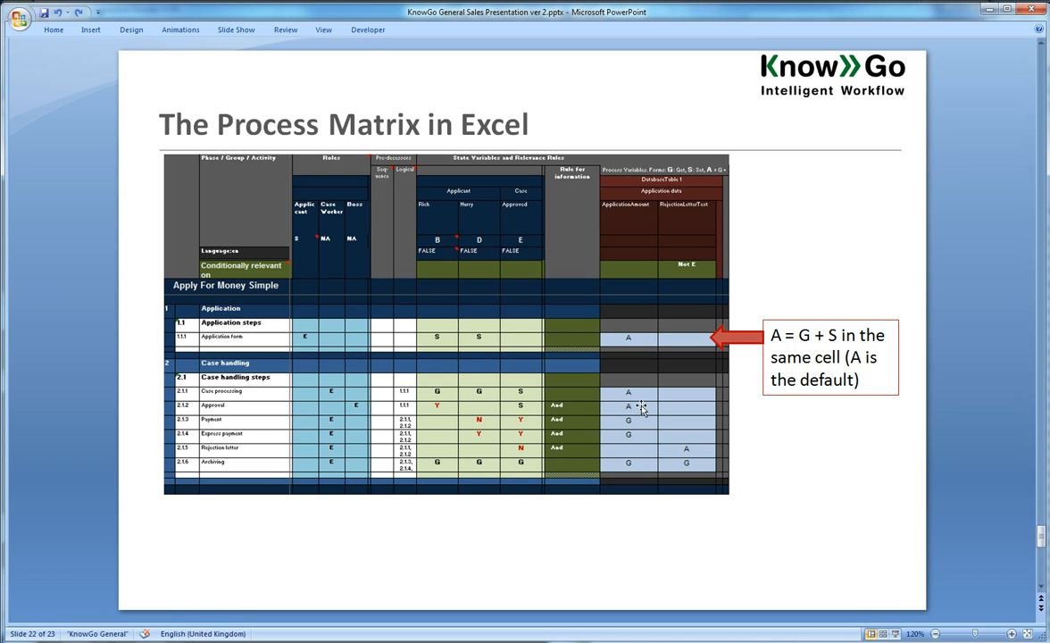
mouse_move(634, 333)
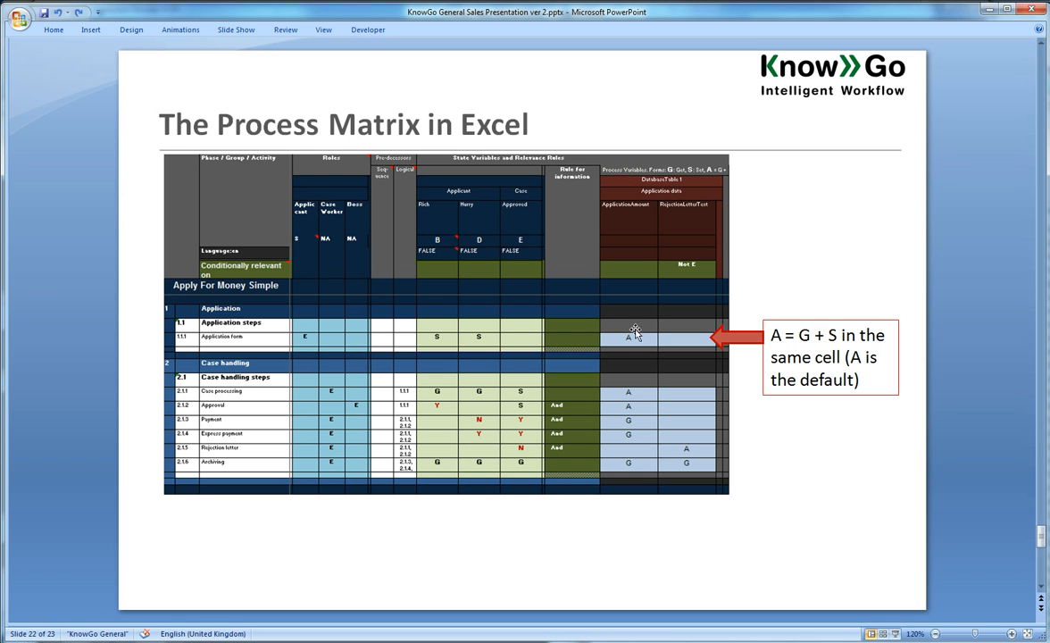
mouse_move(630, 331)
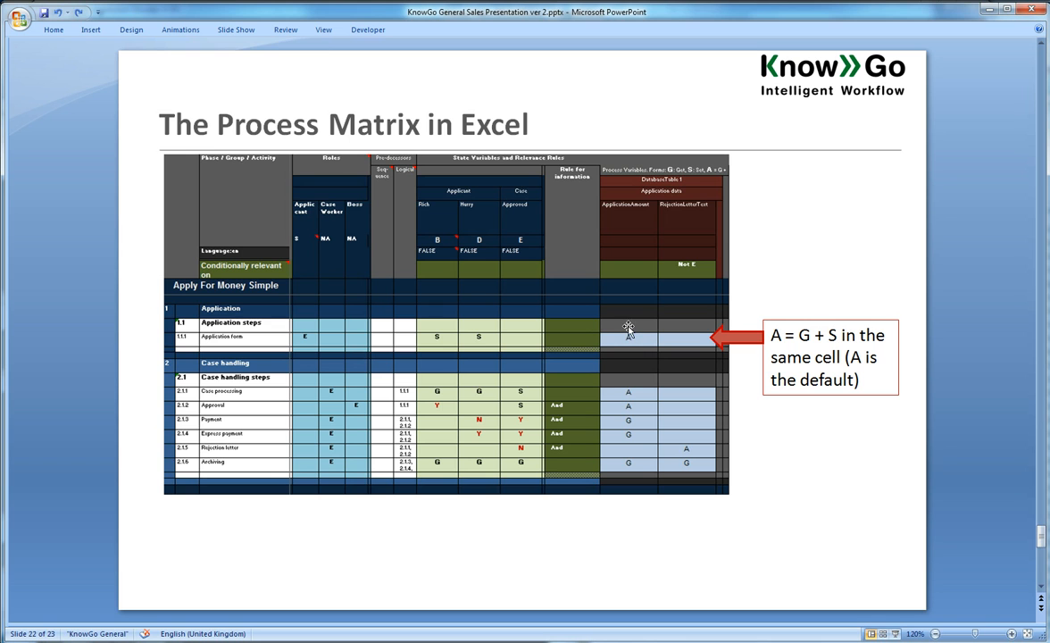
mouse_move(624, 337)
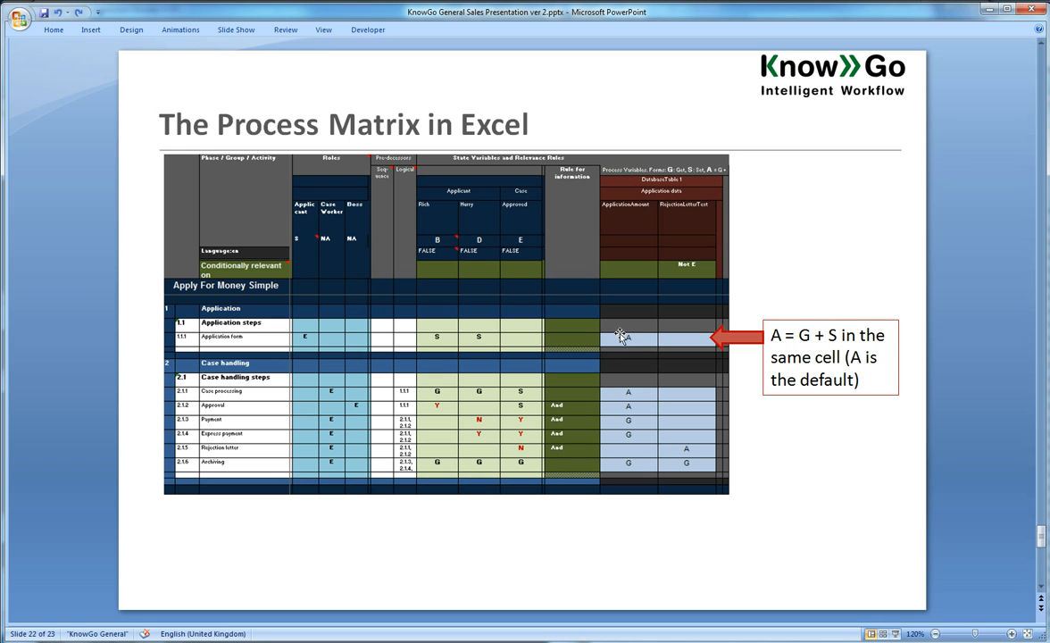
mouse_move(631, 330)
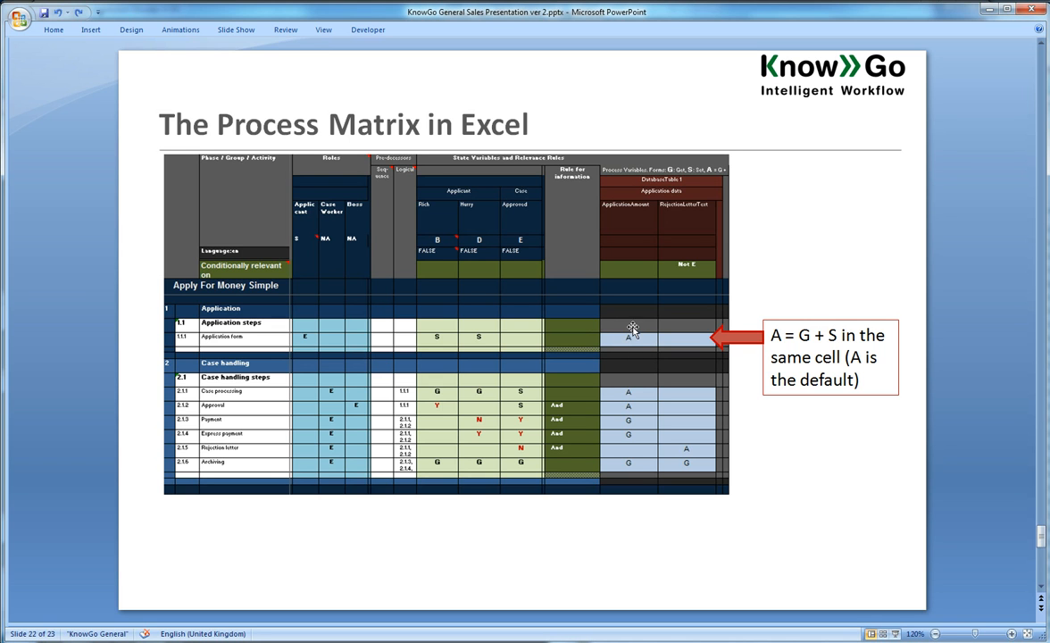
mouse_move(635, 342)
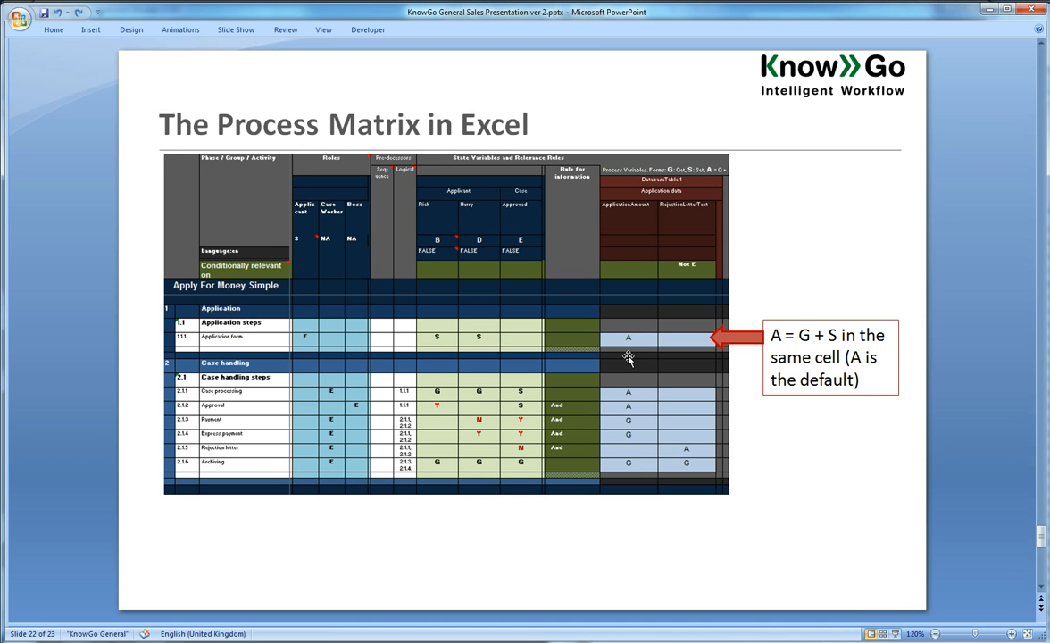
mouse_move(630, 365)
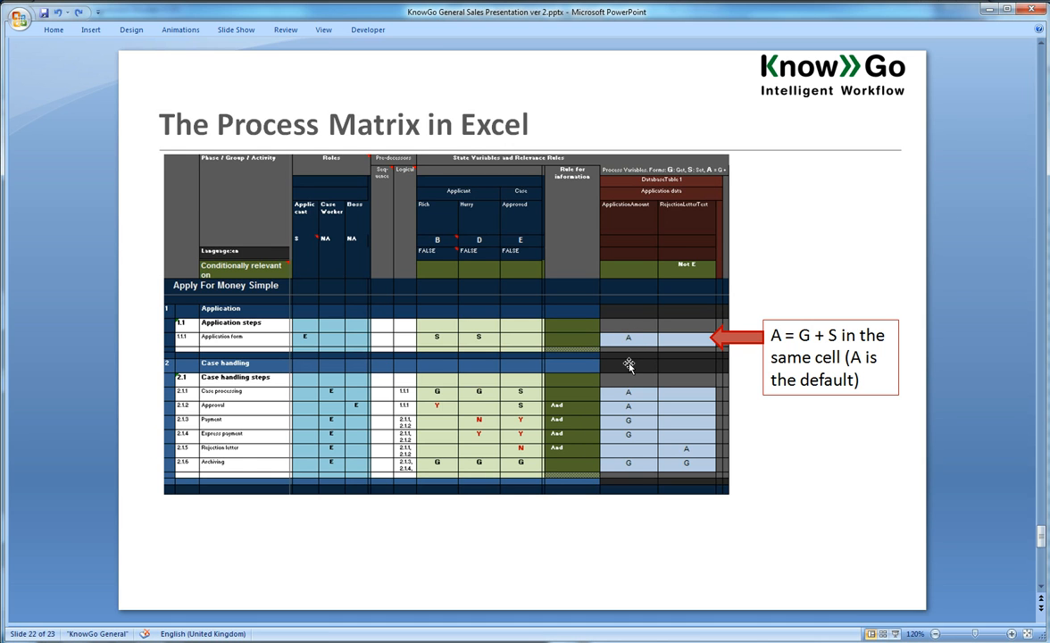
mouse_move(628, 351)
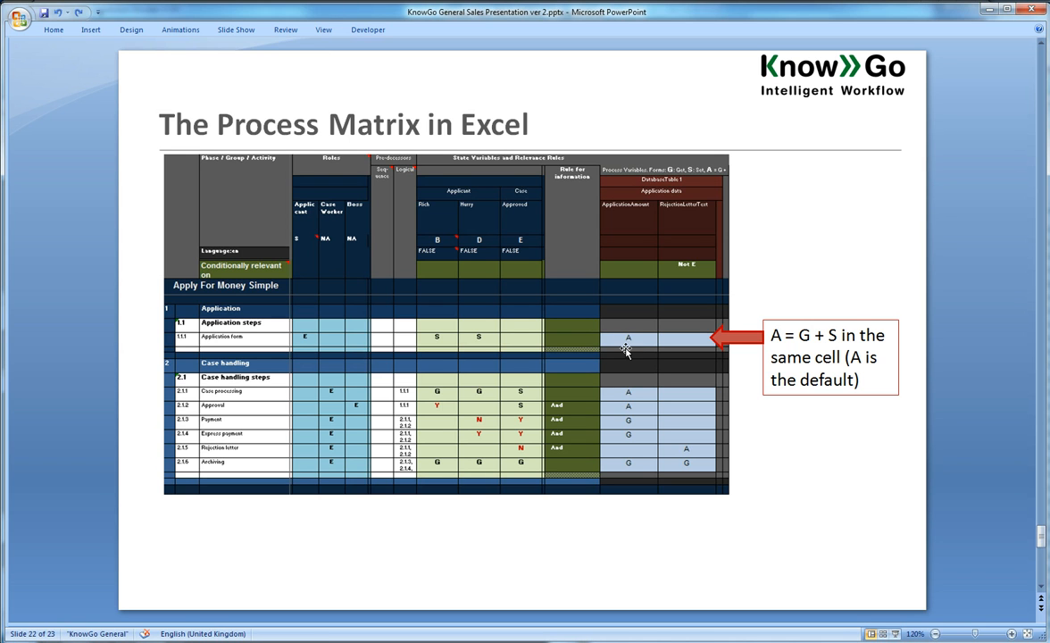
mouse_move(639, 368)
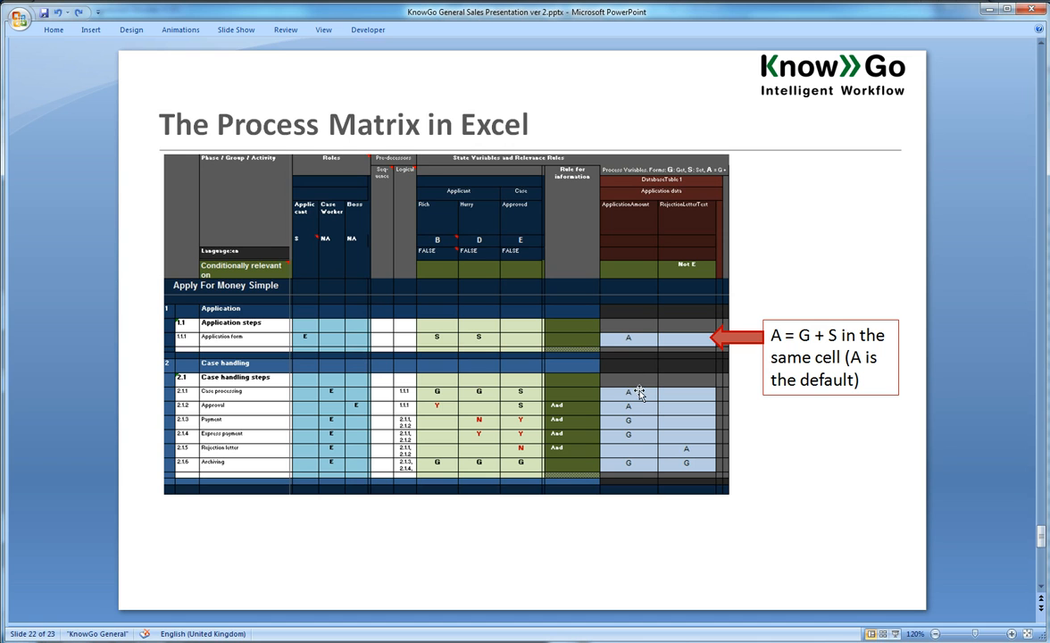
mouse_move(641, 417)
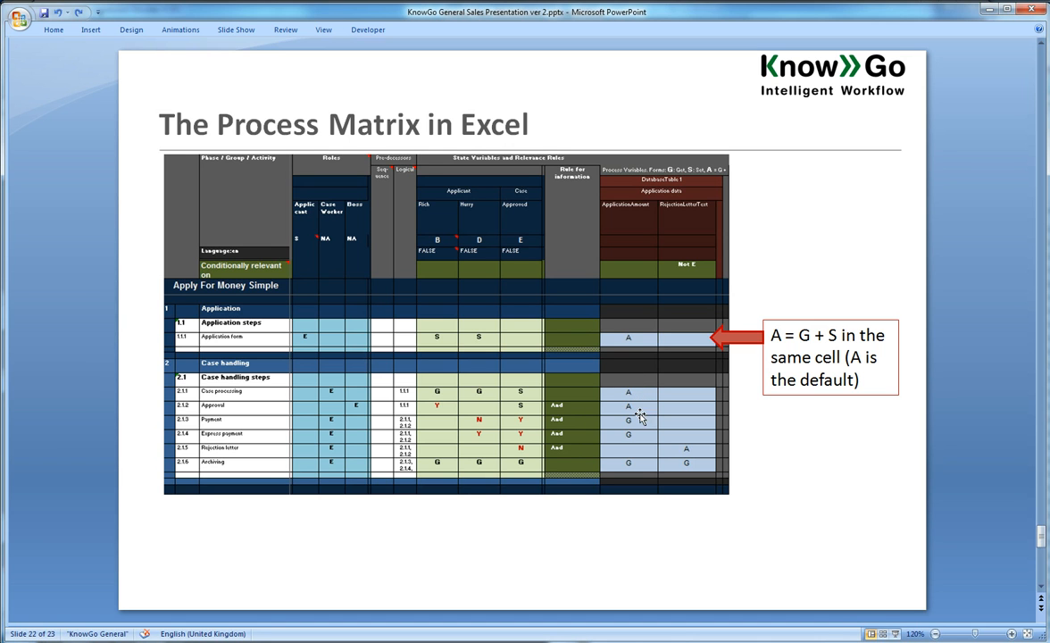
mouse_move(613, 608)
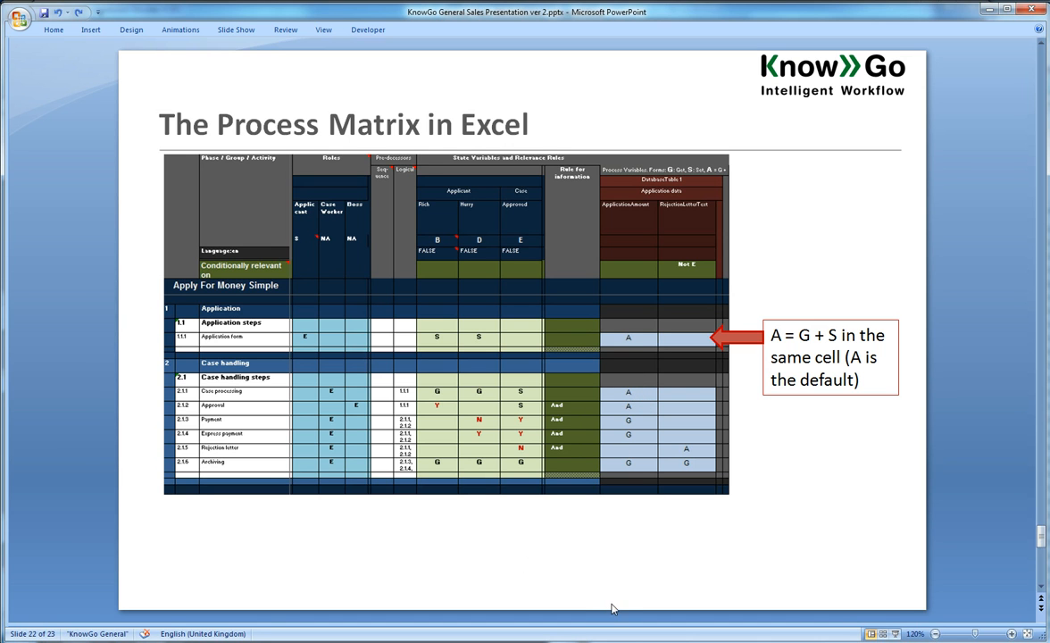
mouse_move(623, 608)
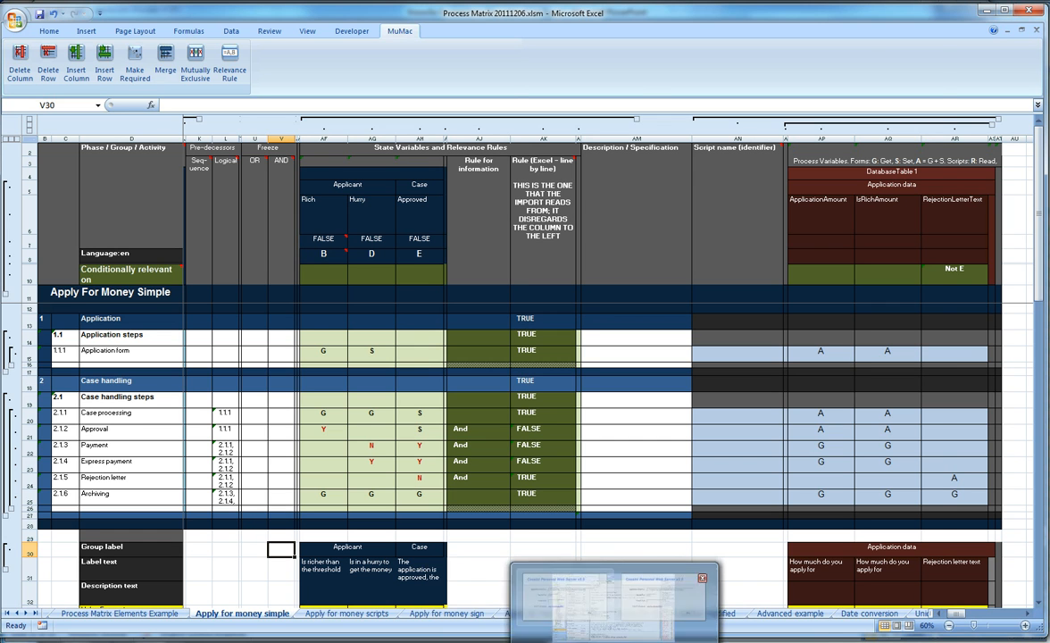
Step: Bring Firefox forward and return to the KnowGo Mauritius Machine home page
click(613, 594)
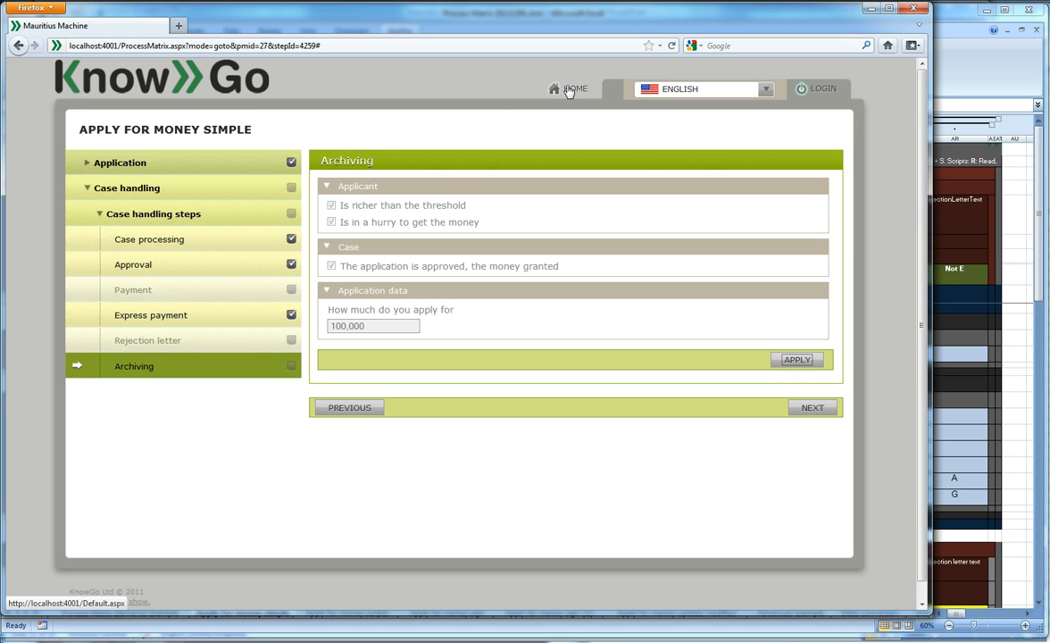
click(575, 88)
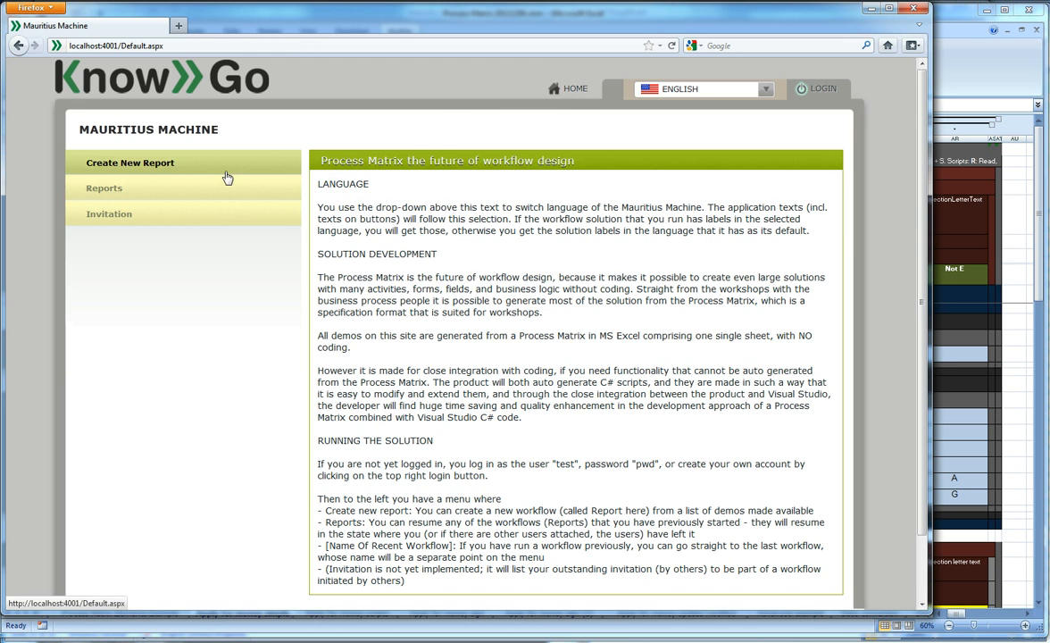
Step: Create a new Apply For Money Simple report and expand Case handling
click(130, 163)
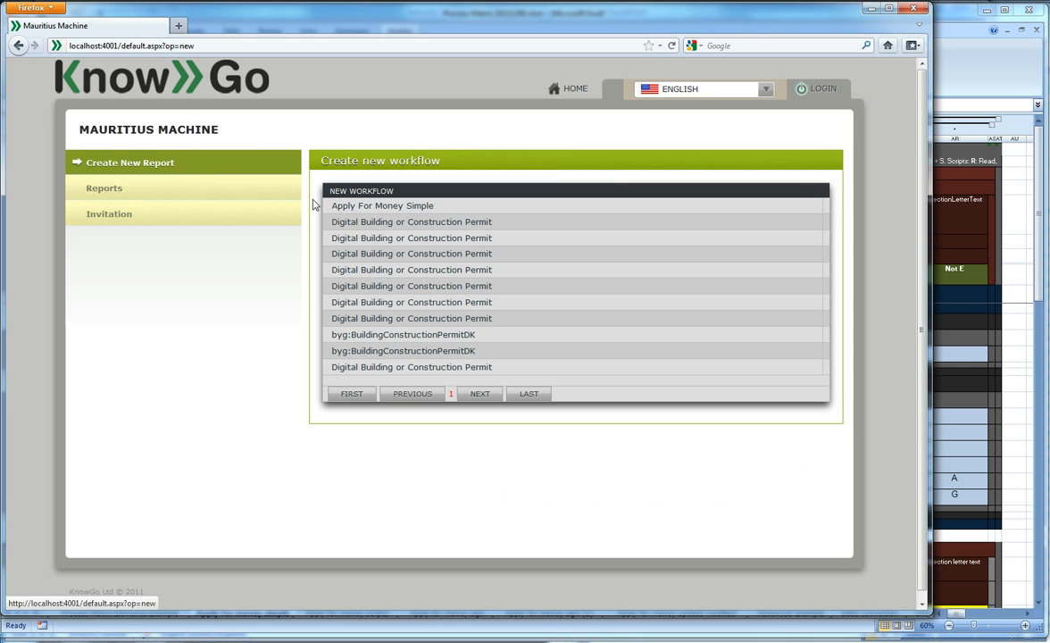
click(382, 205)
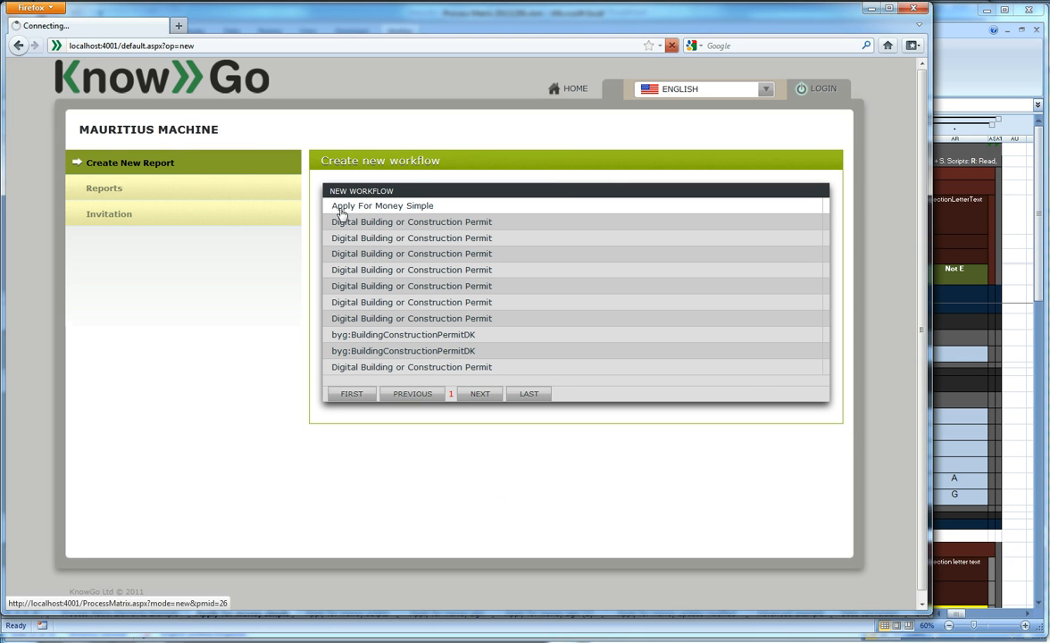
click(382, 205)
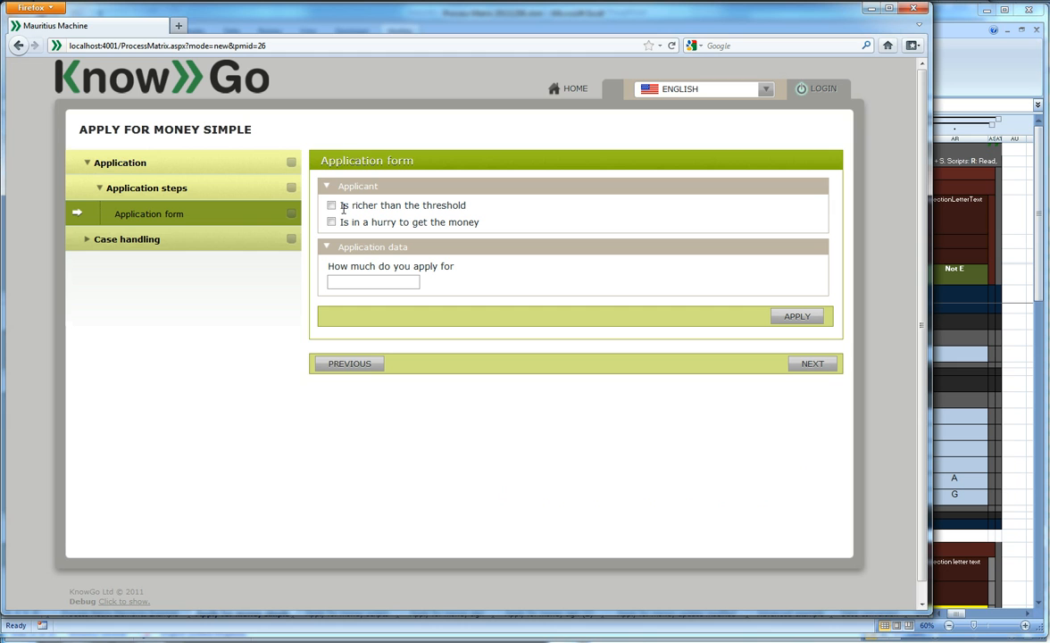
click(127, 239)
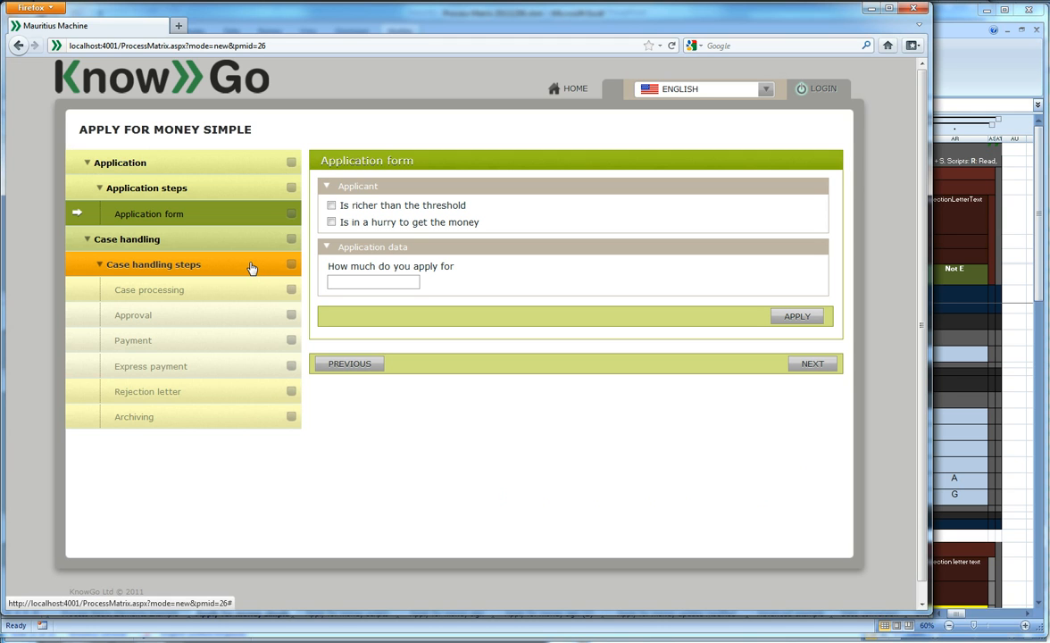
mouse_move(261, 269)
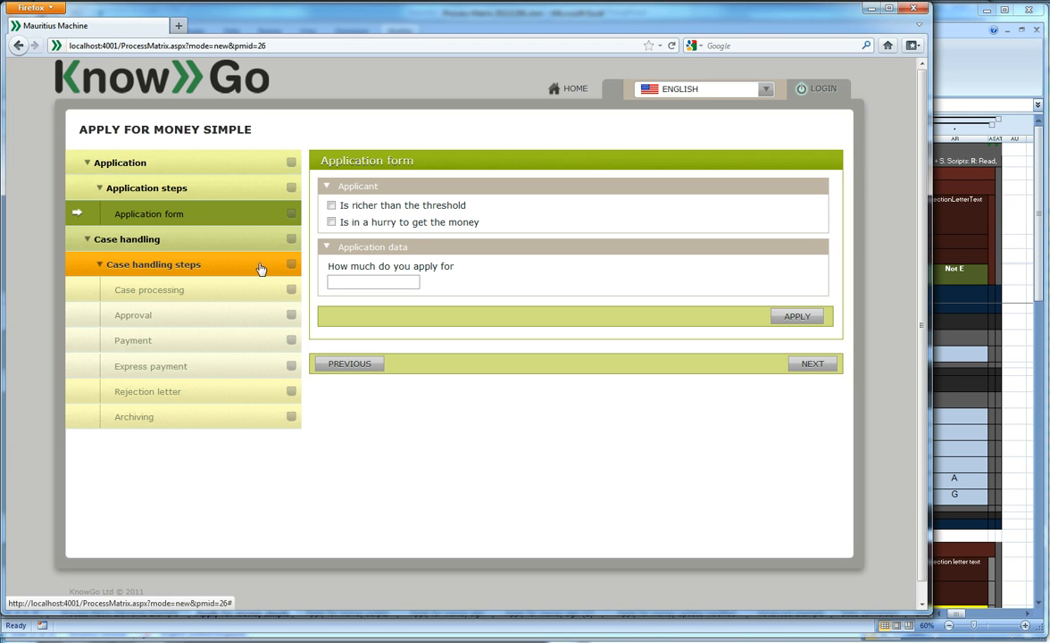
mouse_move(267, 269)
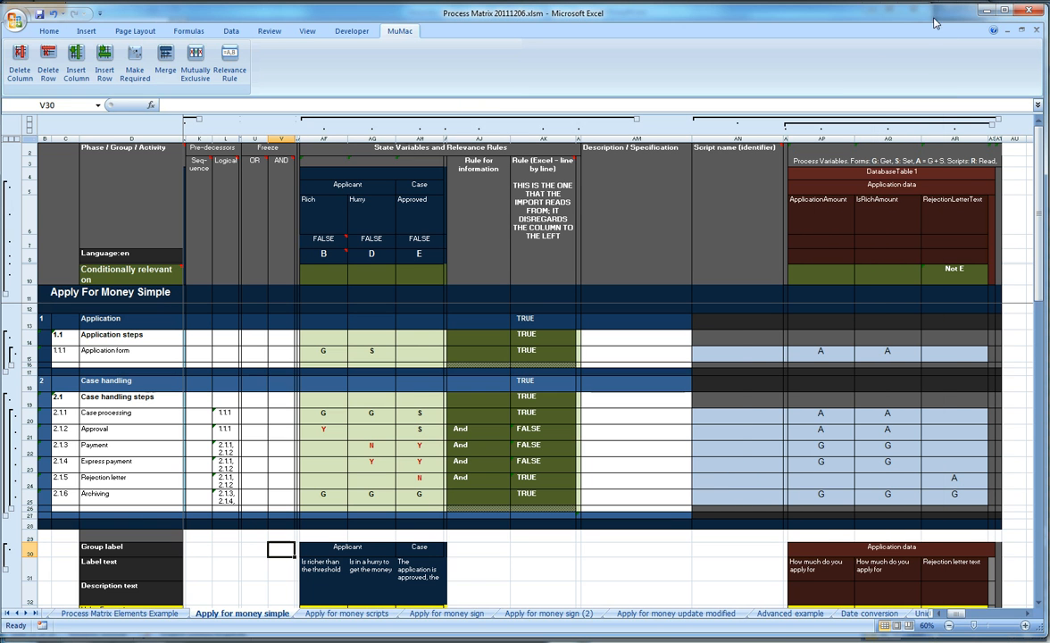
mouse_move(782, 632)
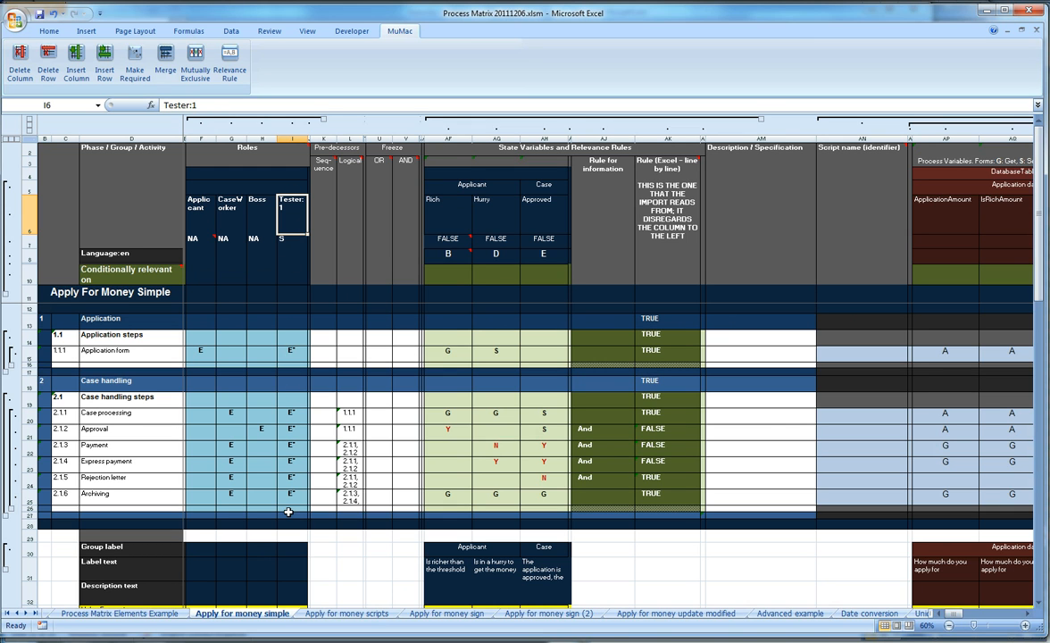
mouse_move(299, 476)
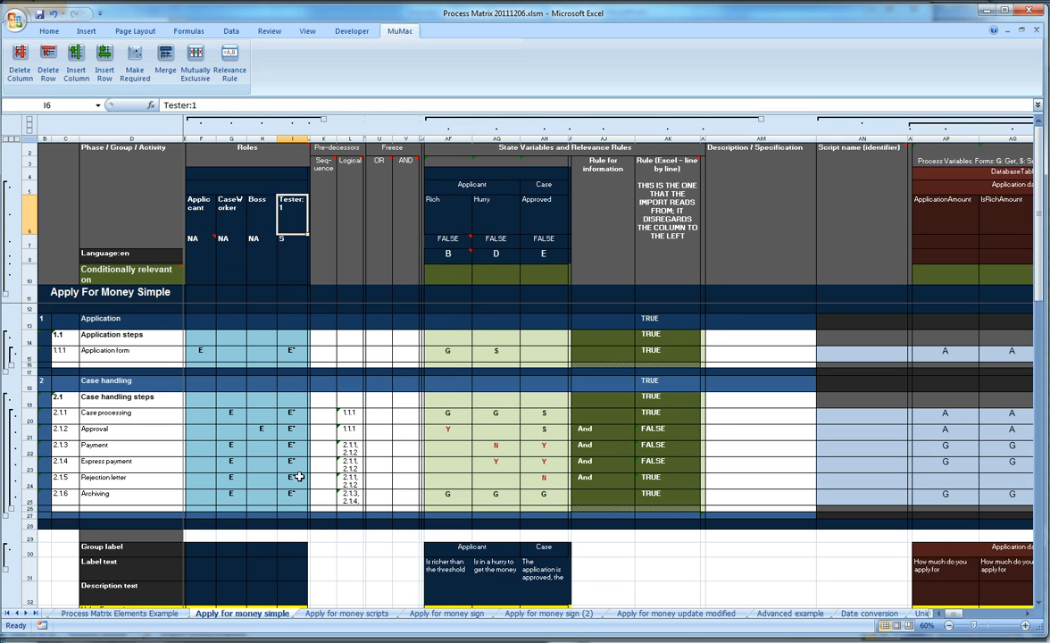
mouse_move(291, 446)
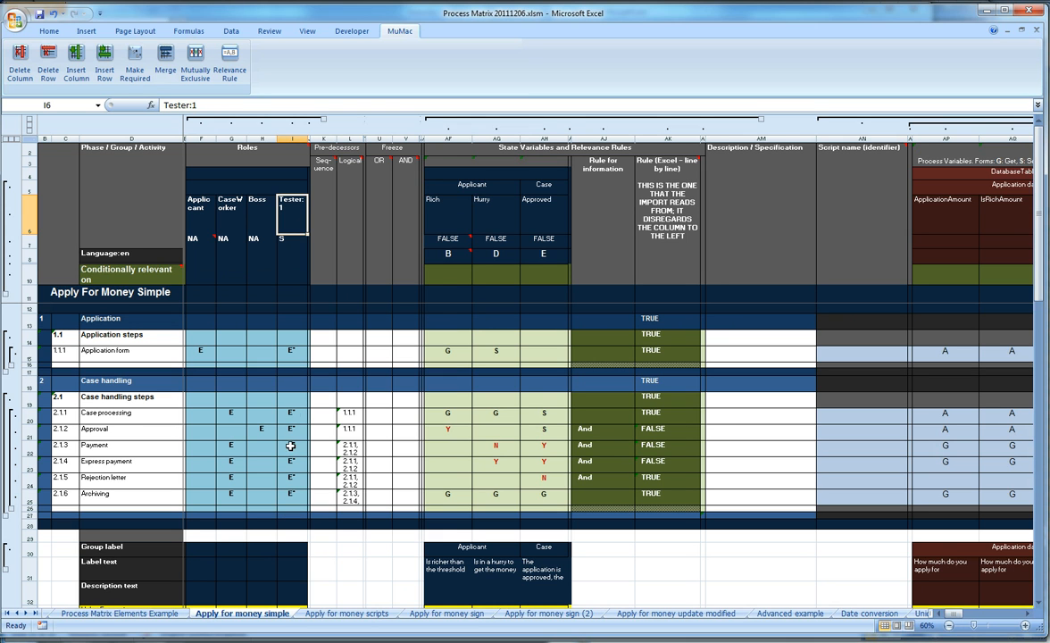
mouse_move(290, 497)
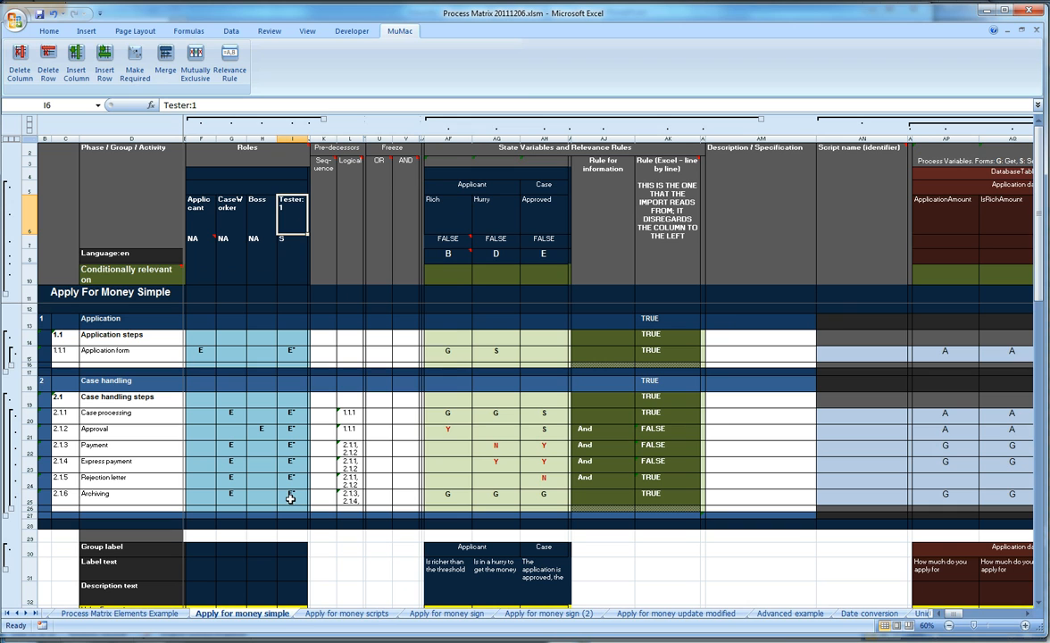
mouse_move(289, 504)
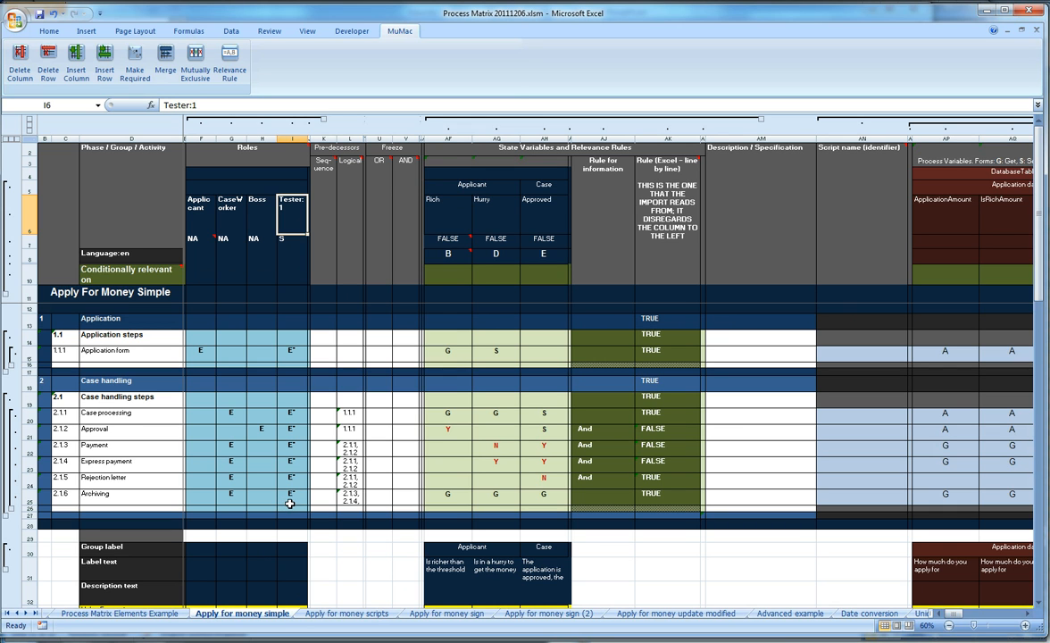
mouse_move(255, 402)
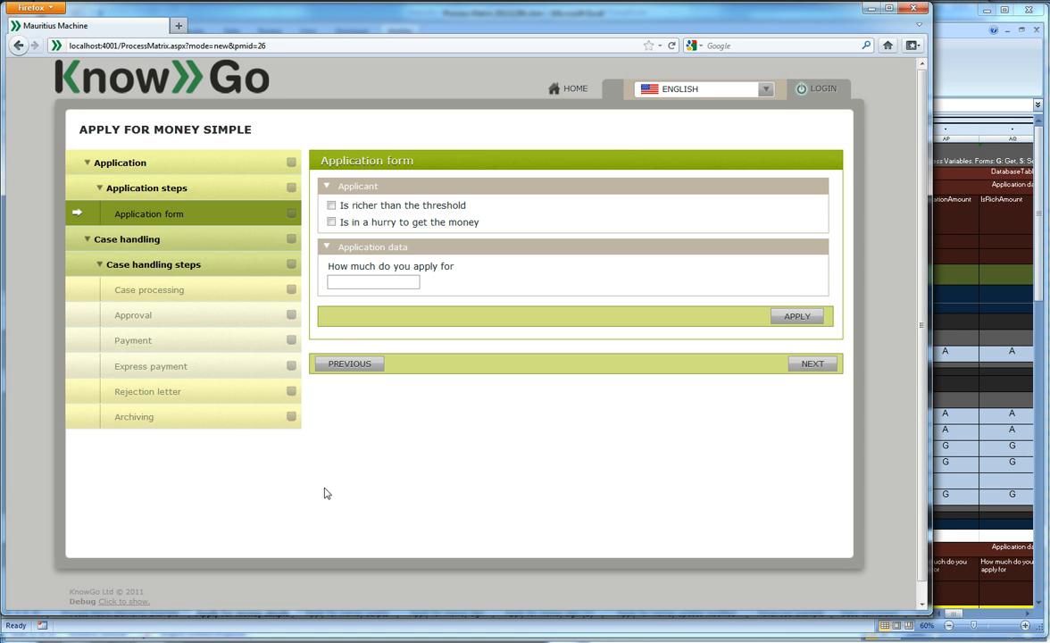
mouse_move(201, 356)
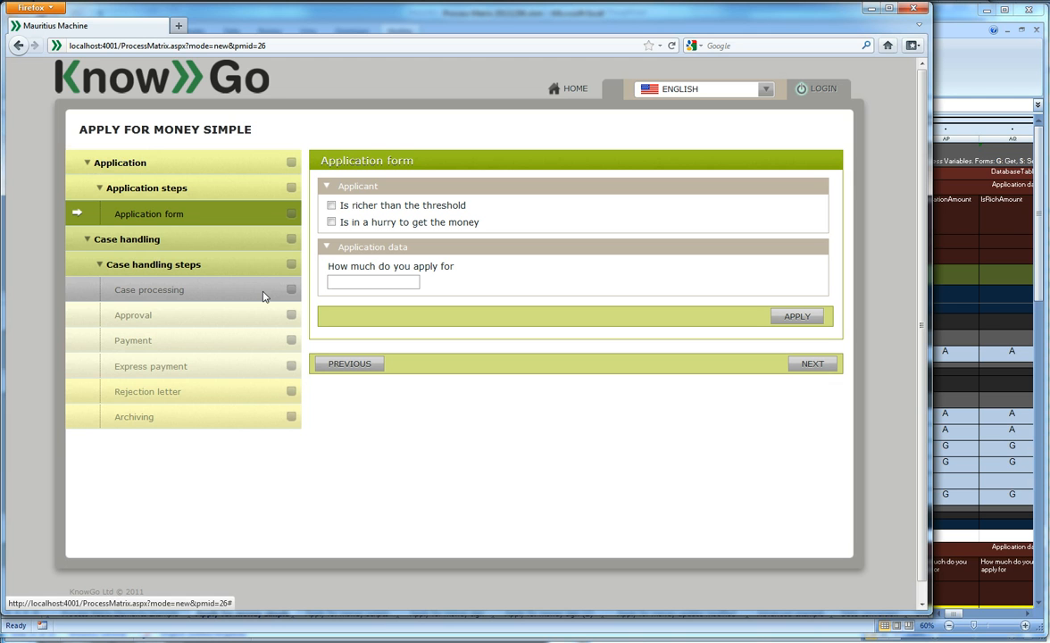
mouse_move(246, 400)
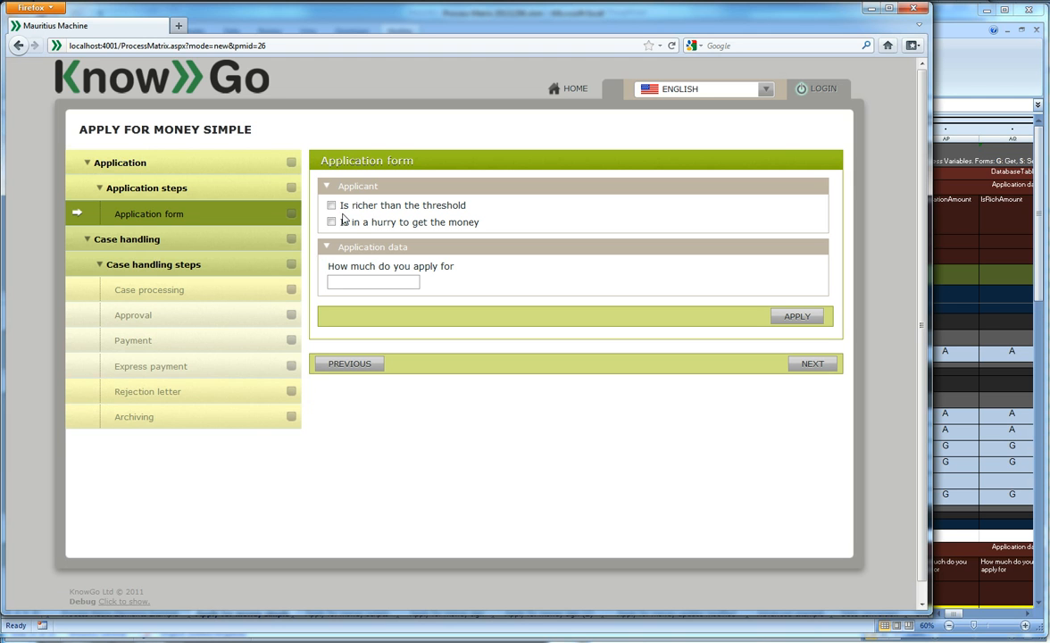
Step: Tick the rich and hurried applicant boxes and enter 100000 as the amount
click(331, 205)
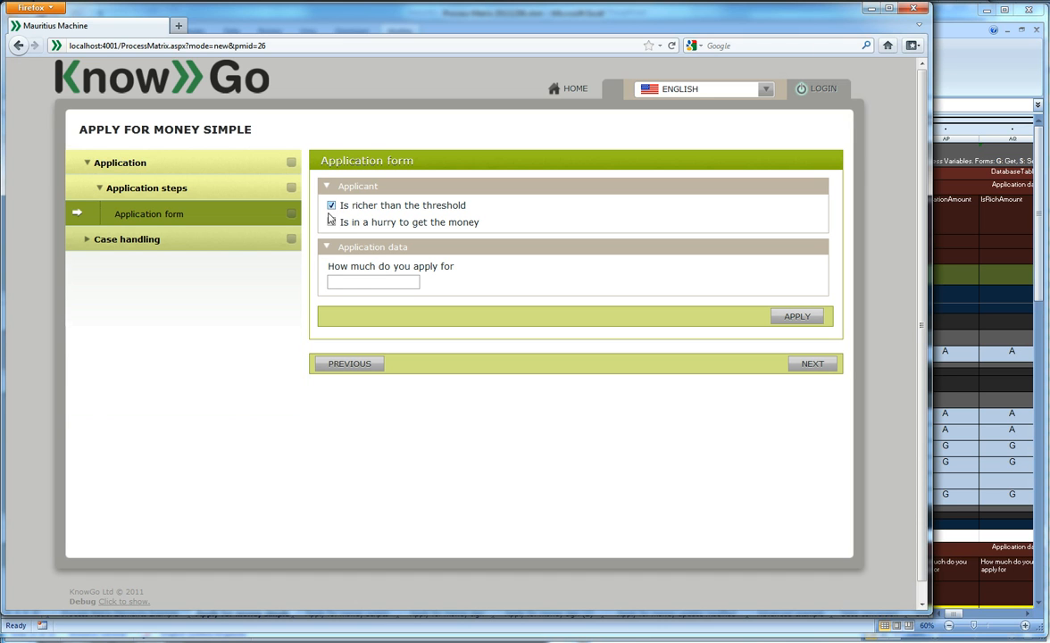
click(331, 221)
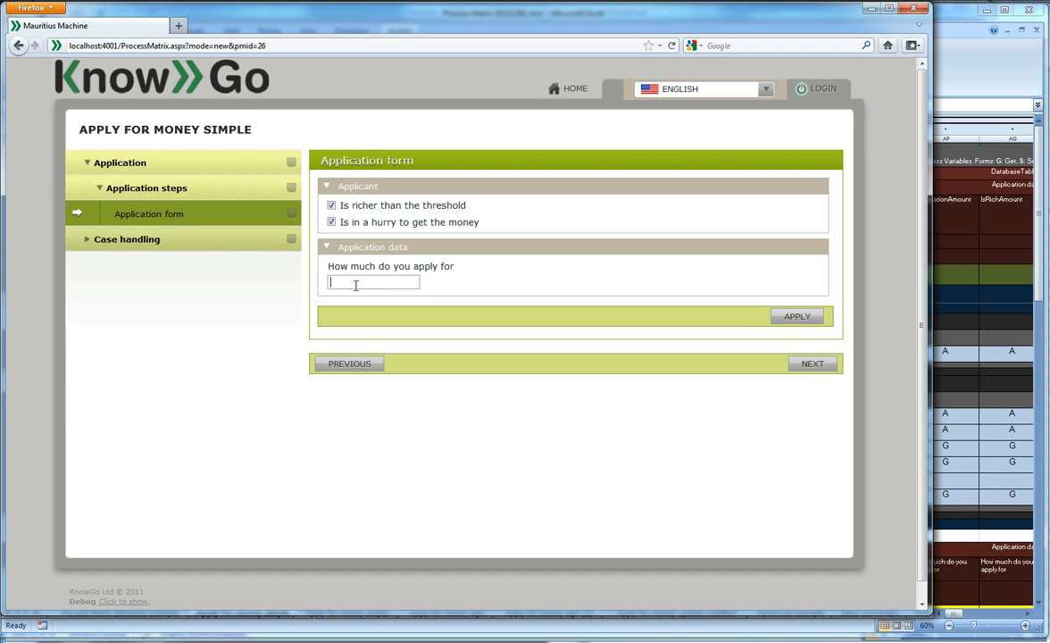
text(100000)
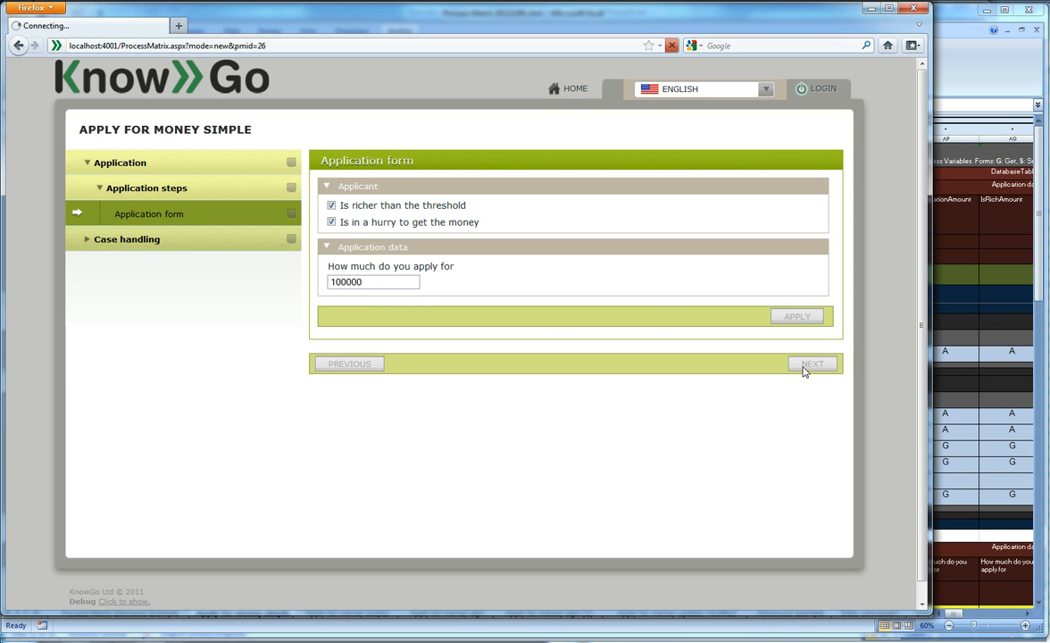
Step: Submit the application, tick 'The application is approved, the money granted', and continue
click(812, 364)
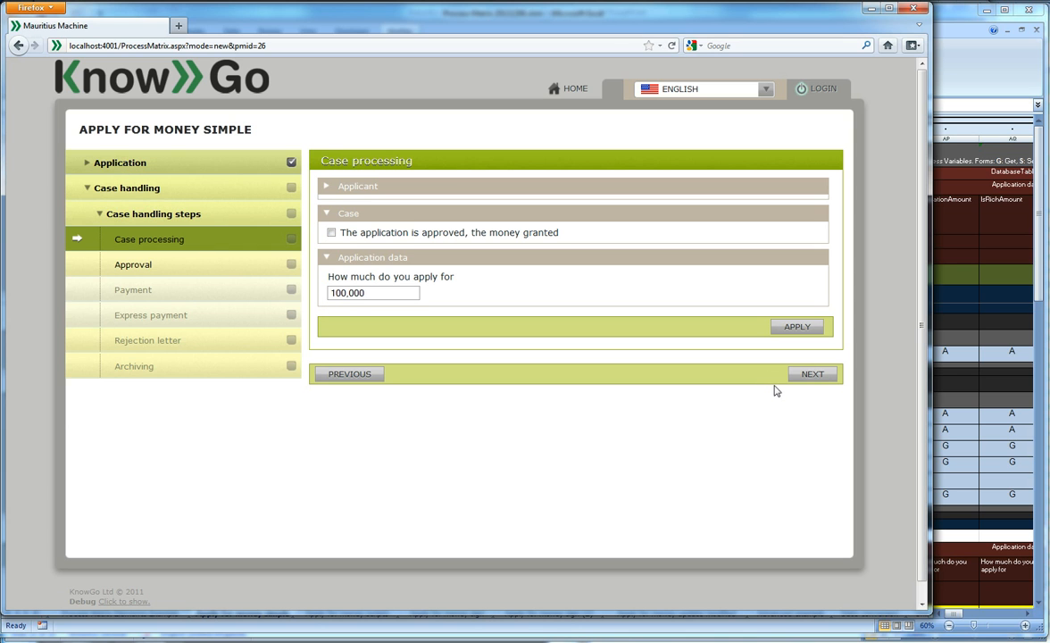
mouse_move(789, 393)
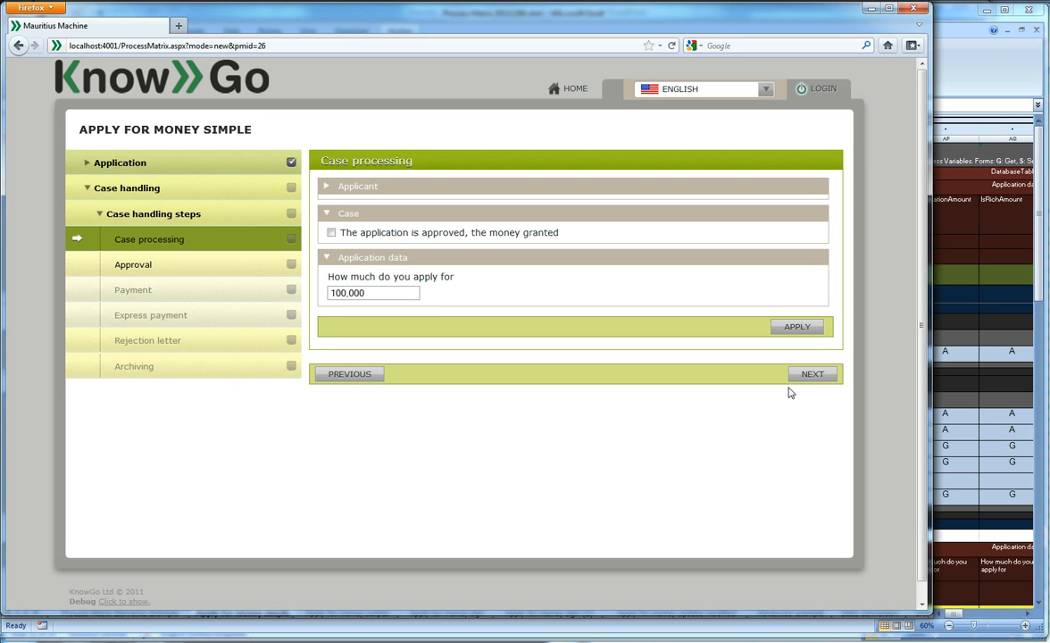
mouse_move(707, 343)
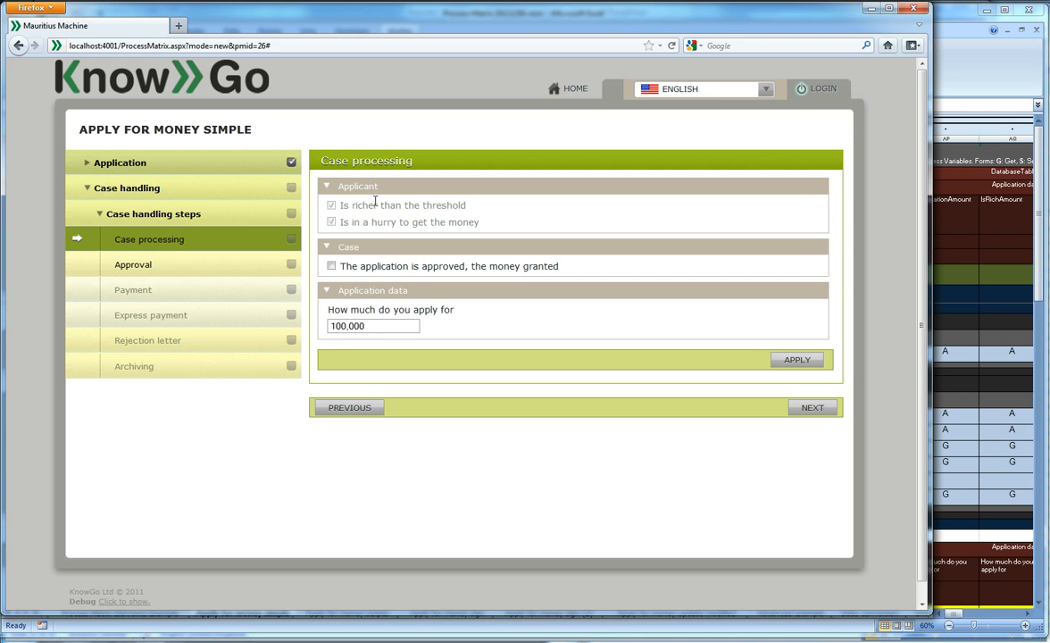
click(327, 186)
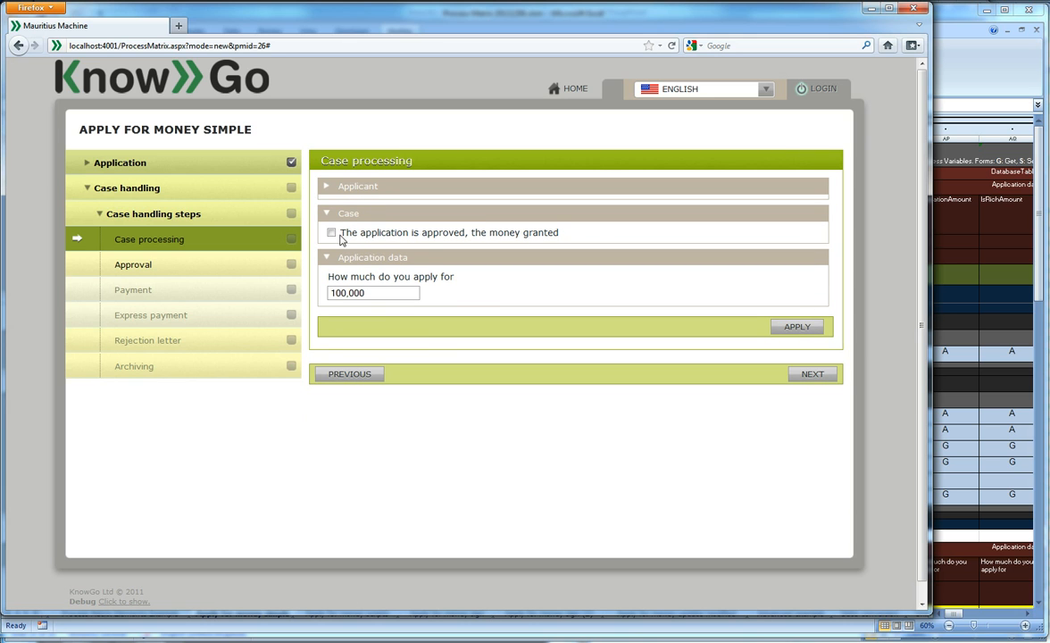
click(331, 233)
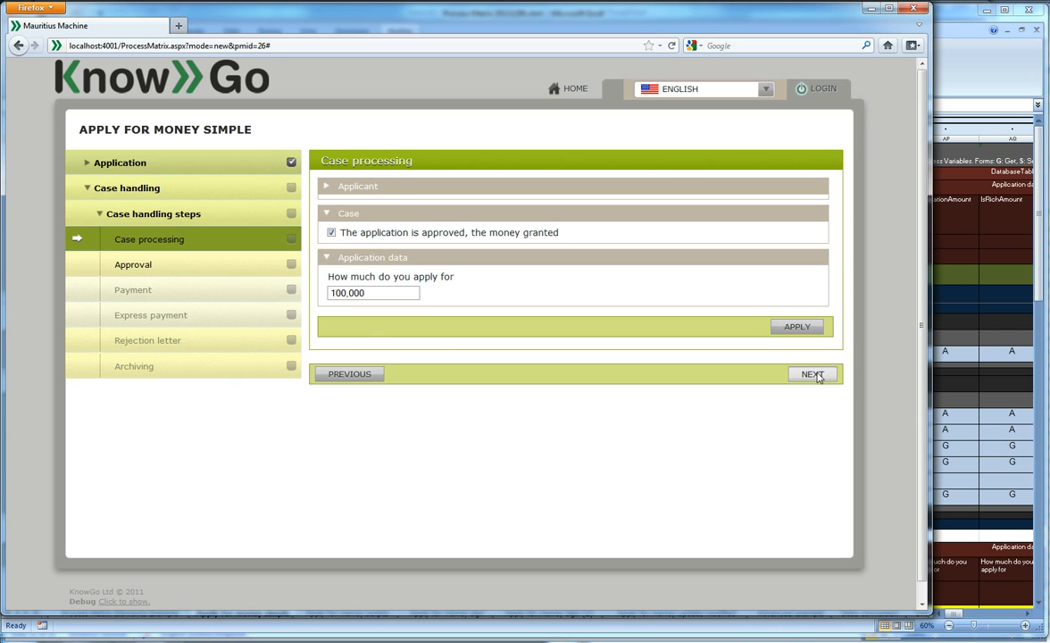
click(811, 373)
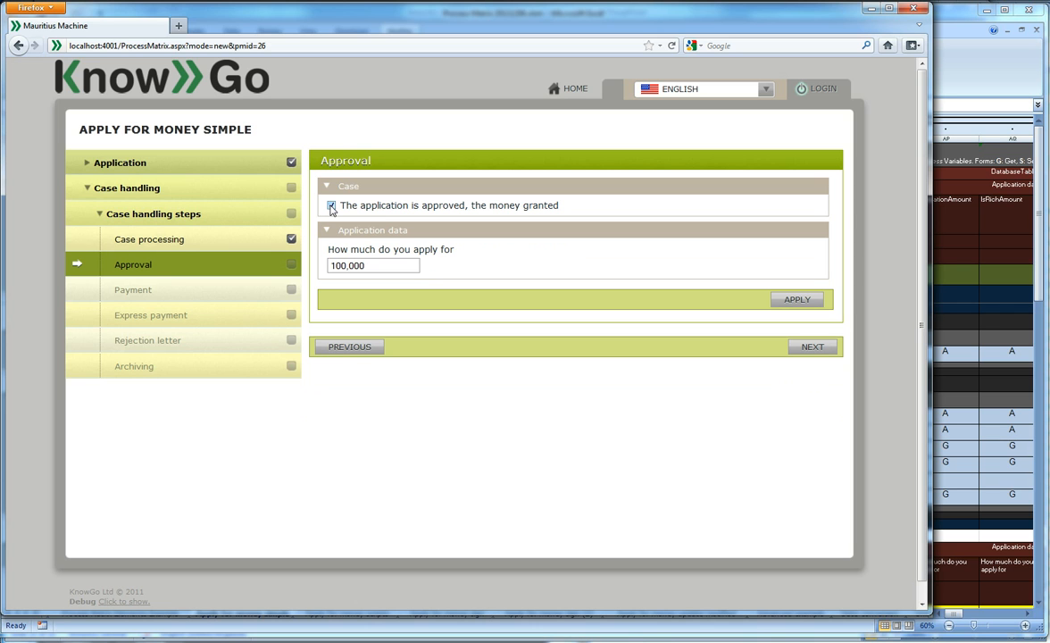
Step: Withdraw the approval and submit to see the Rejection letter path
click(332, 205)
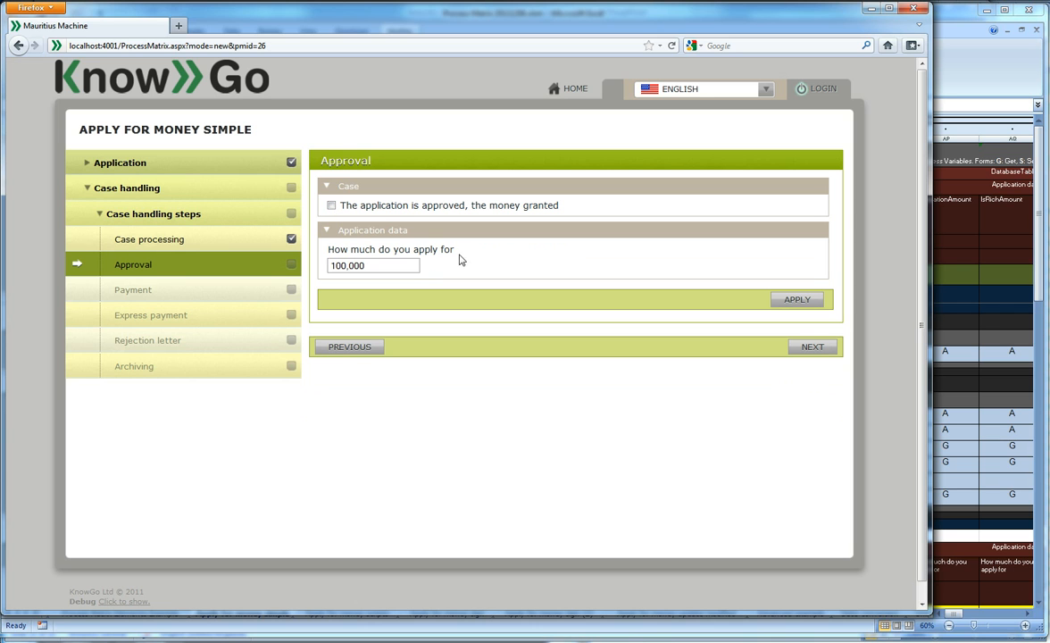
click(812, 346)
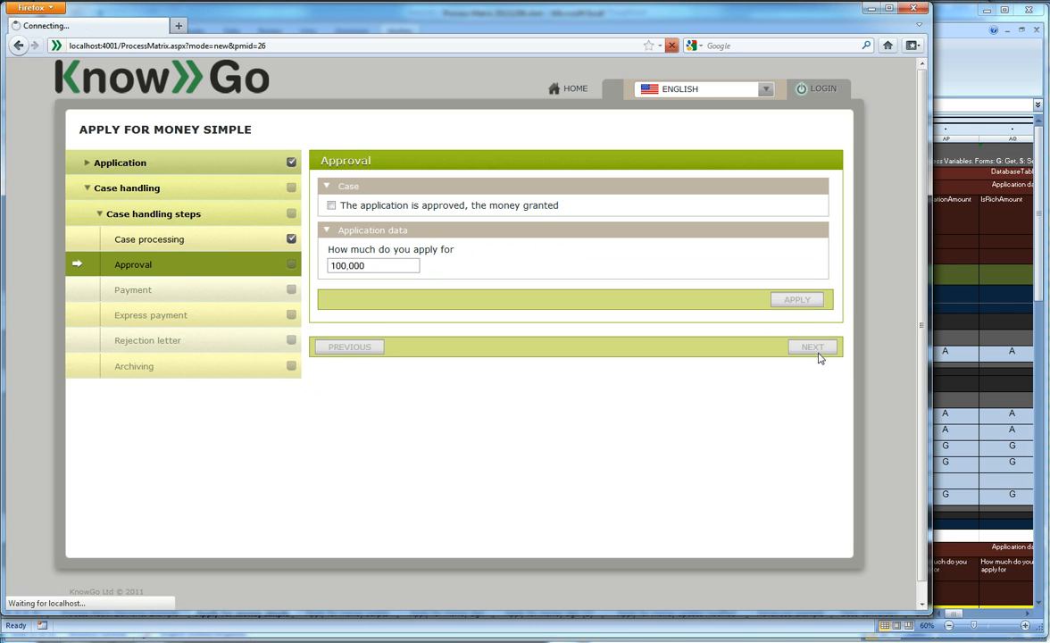
click(812, 346)
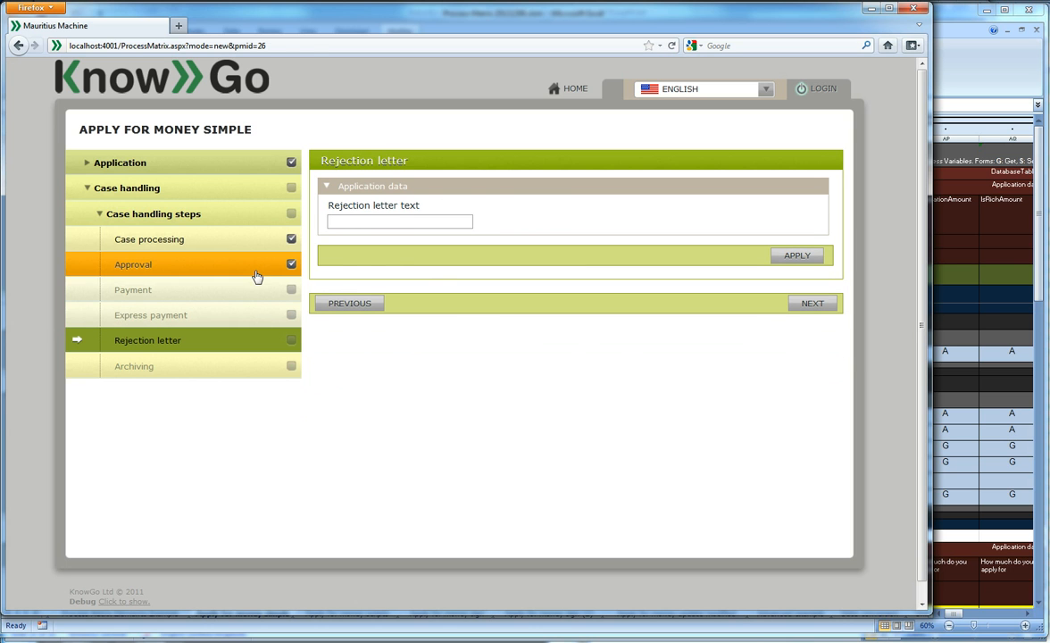
Step: Return to Approval and advance through Express payment to Archiving
click(133, 264)
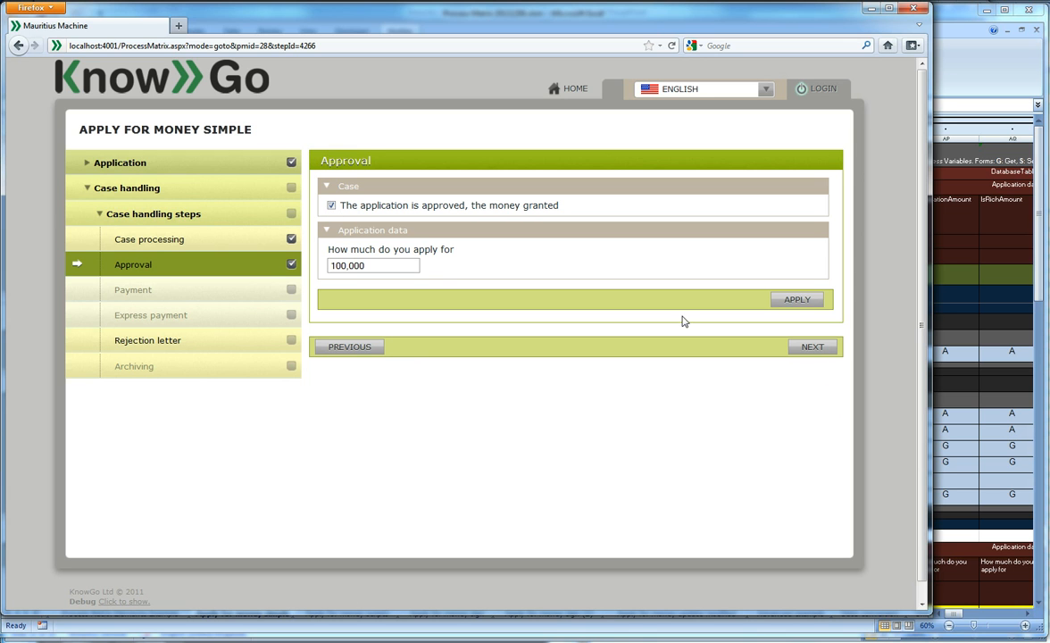
click(812, 347)
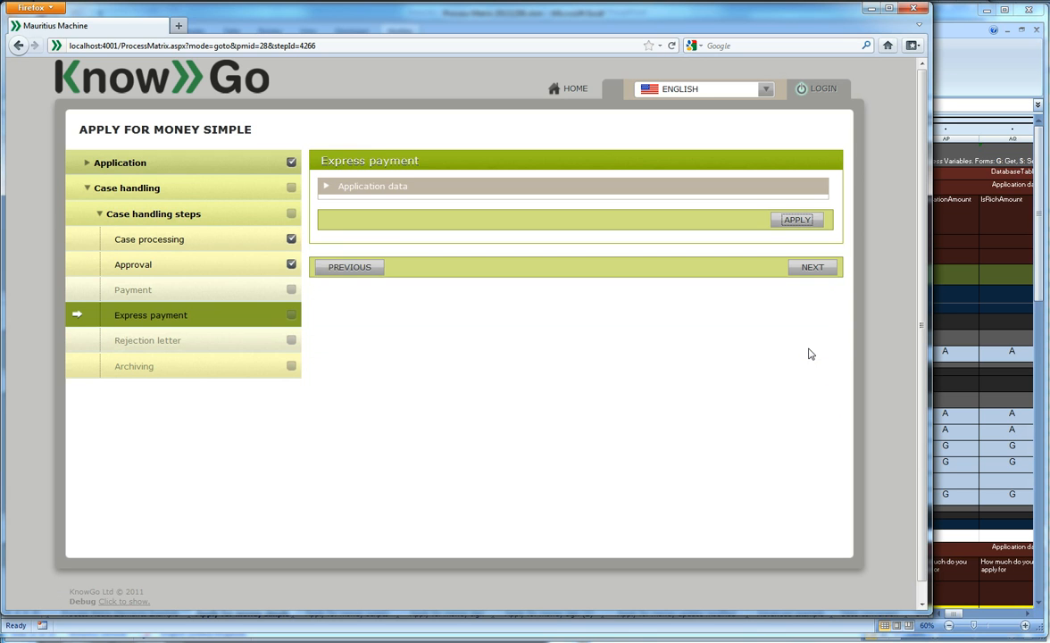
mouse_move(611, 188)
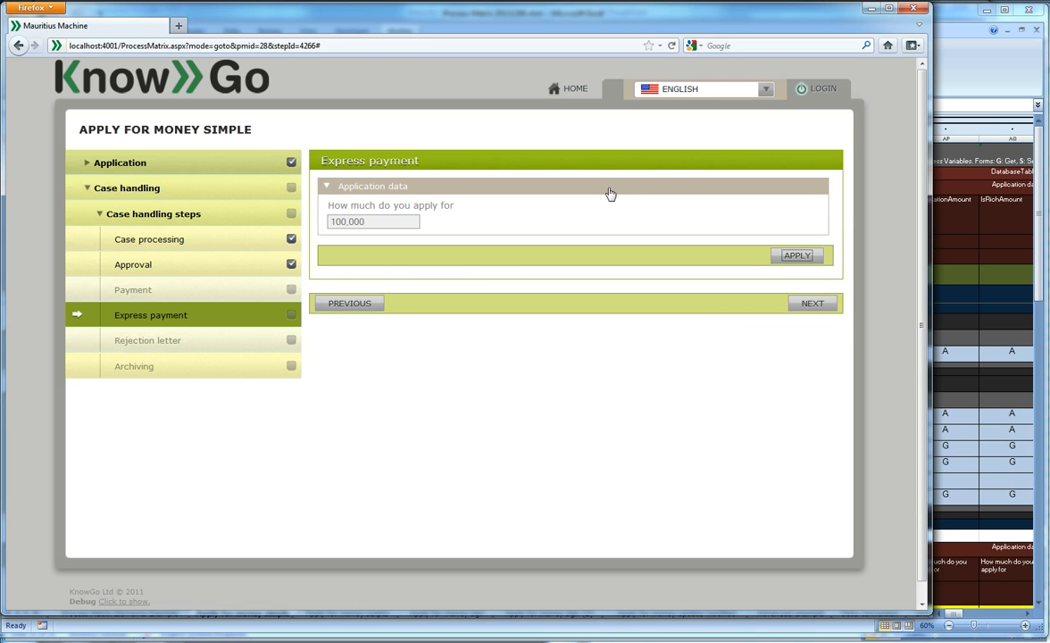
mouse_move(778, 308)
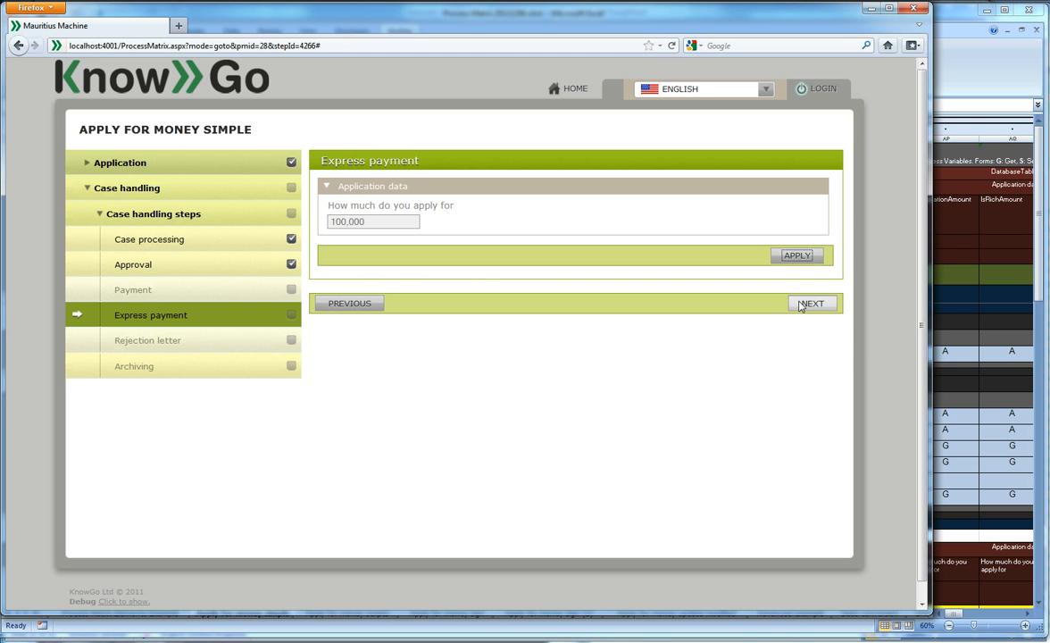
click(811, 303)
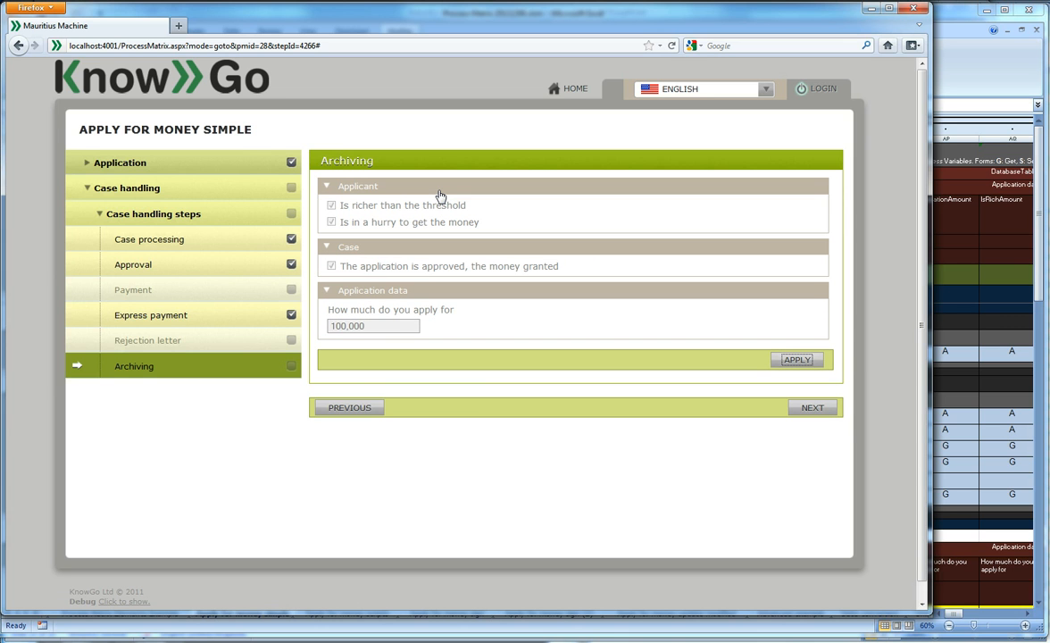
mouse_move(444, 202)
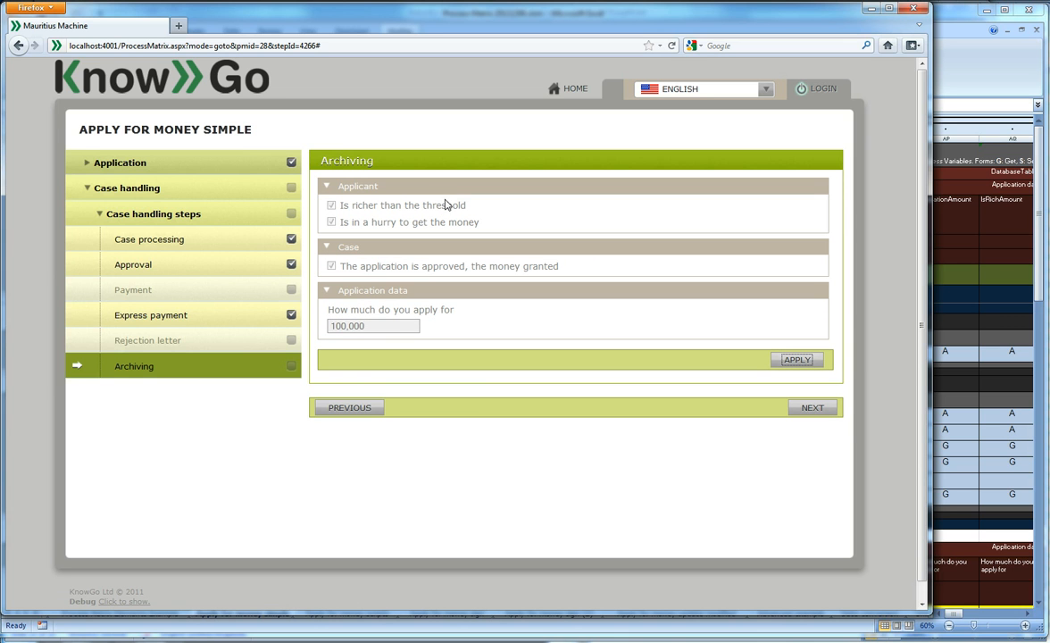
mouse_move(448, 204)
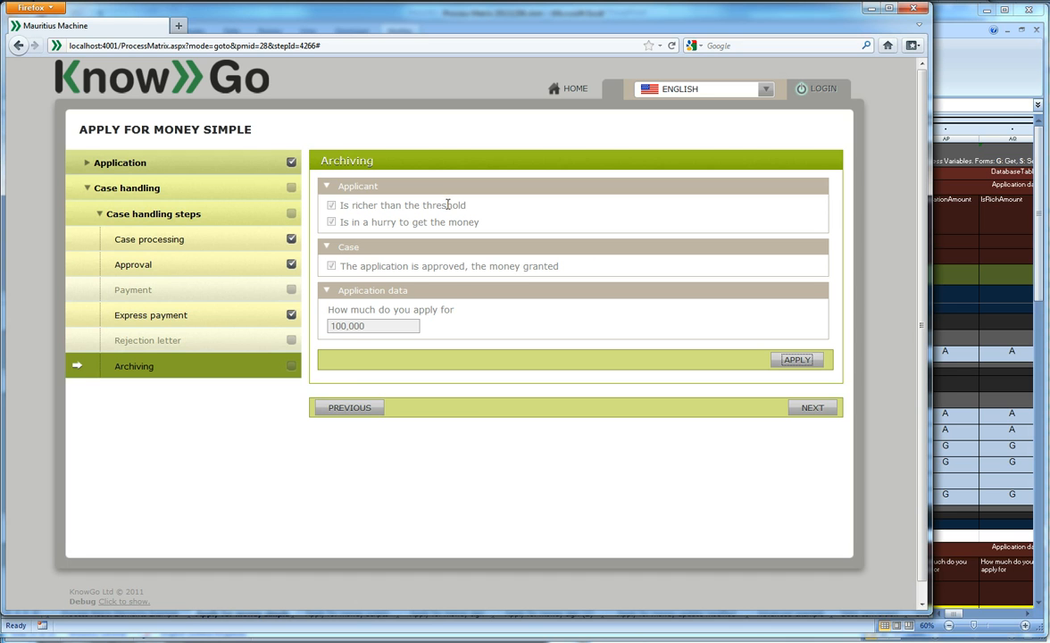
mouse_move(461, 218)
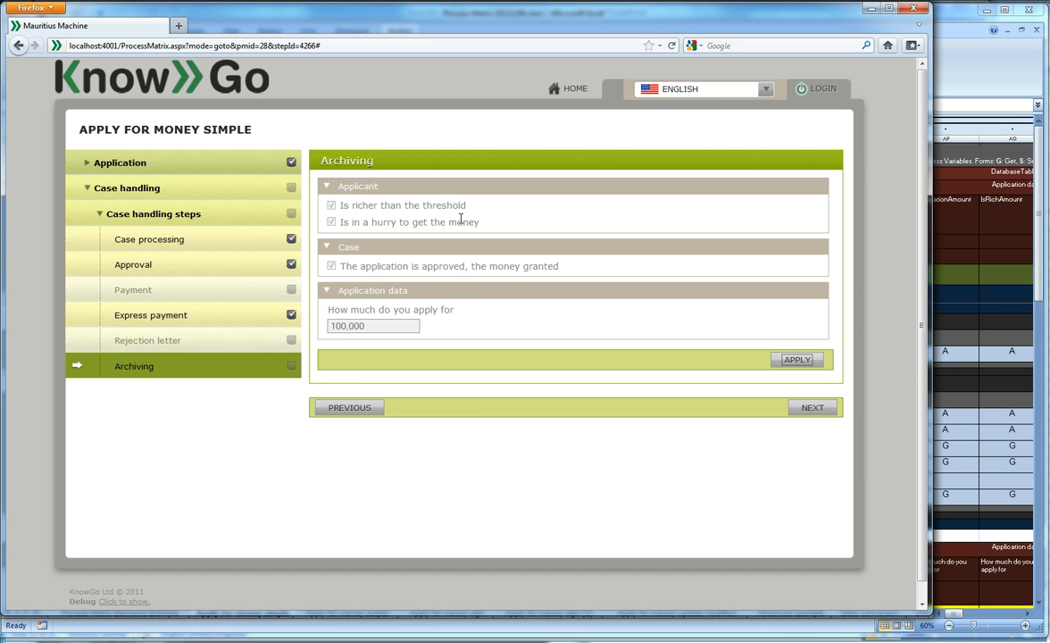
mouse_move(963, 27)
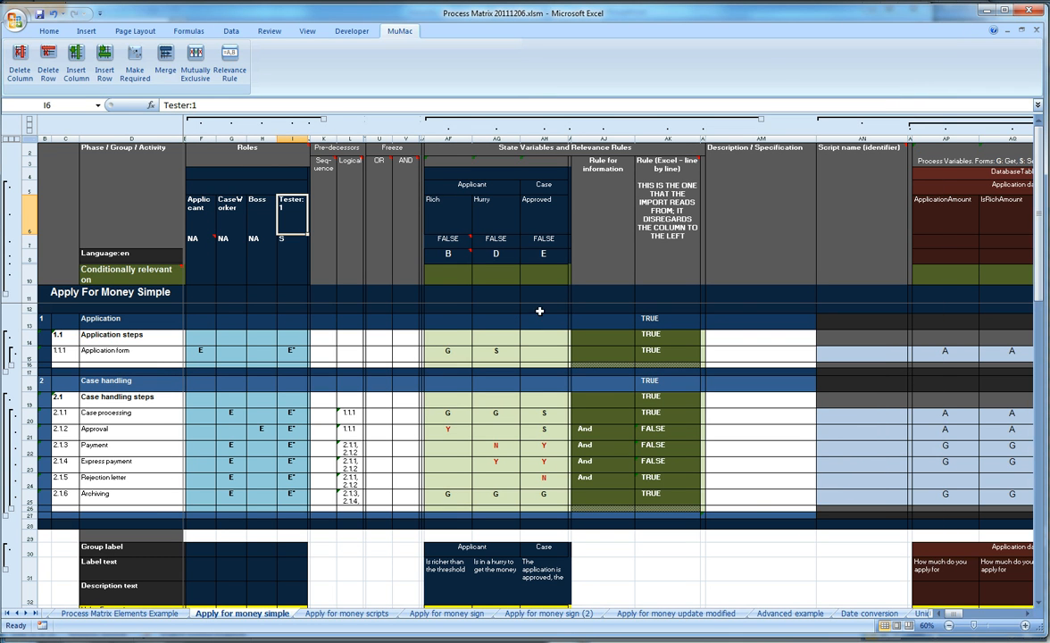
mouse_move(927, 345)
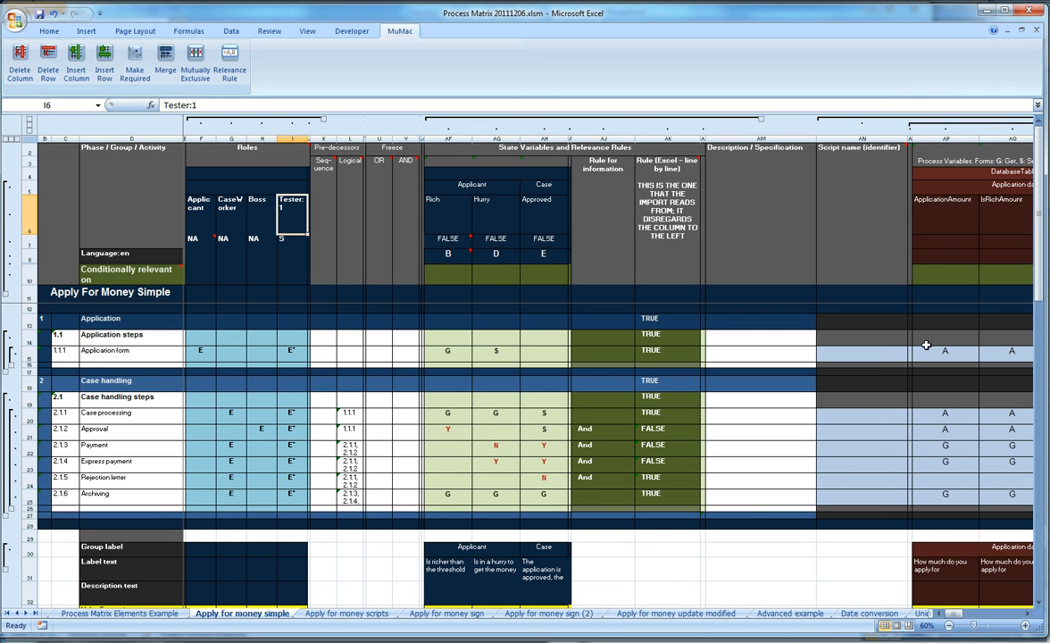
mouse_move(500, 408)
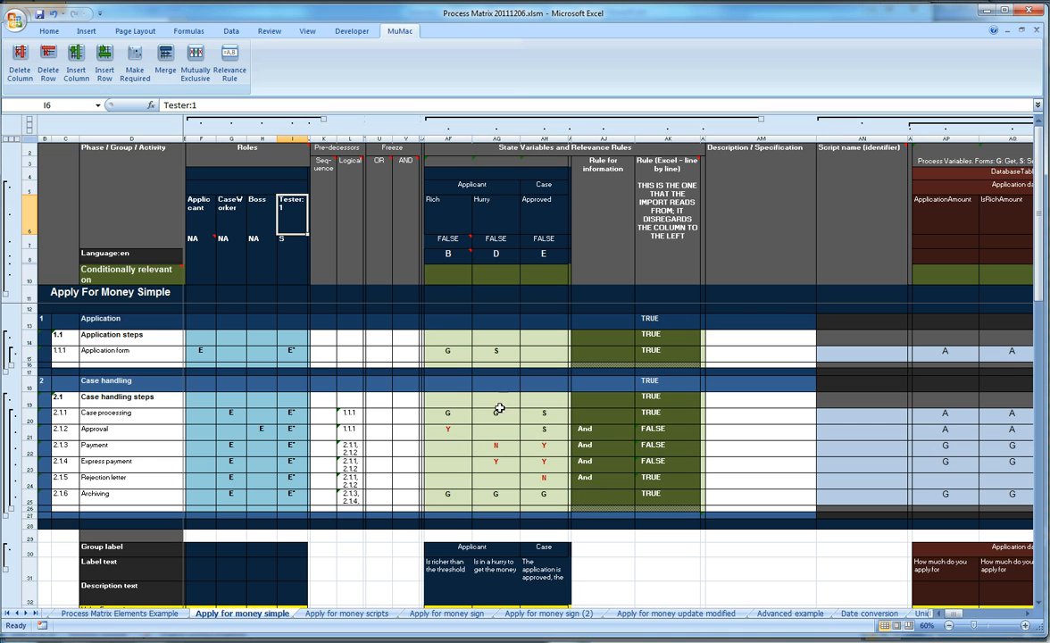